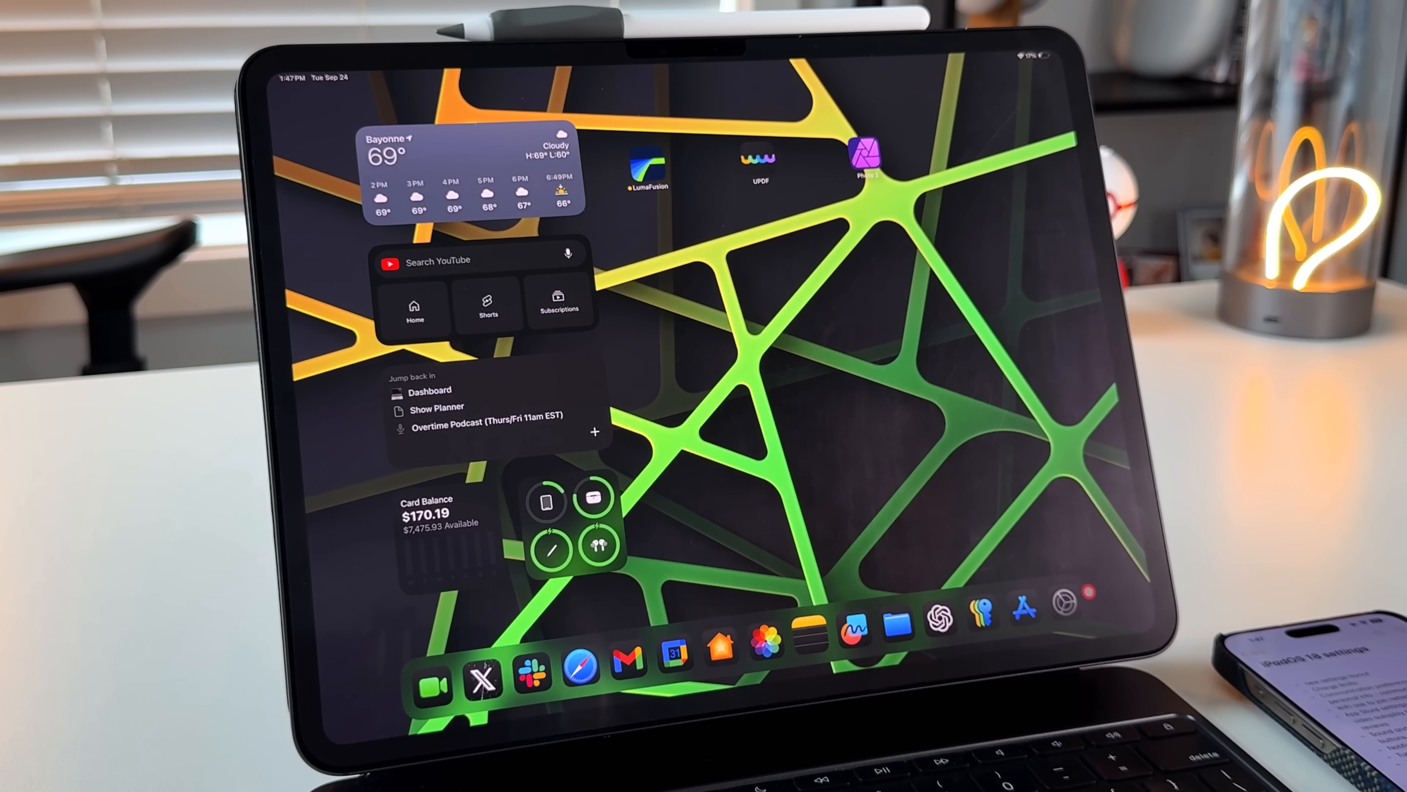
Step: Launch Settings from the home screen and land on the General page
{"action": "left_click", "coordinate": [1063, 604]}
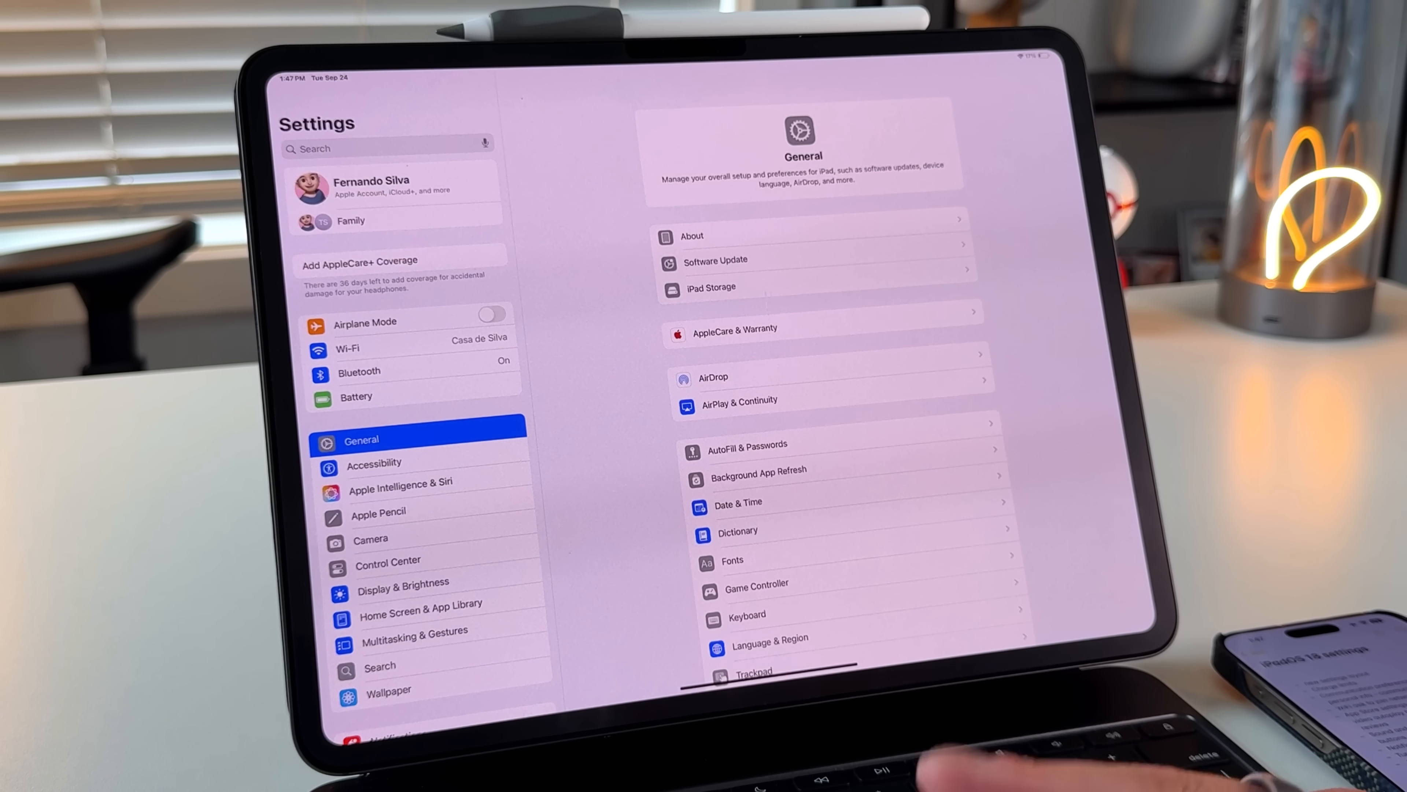
{"action": "scroll", "scroll_direction": "up", "scroll_amount": 3}
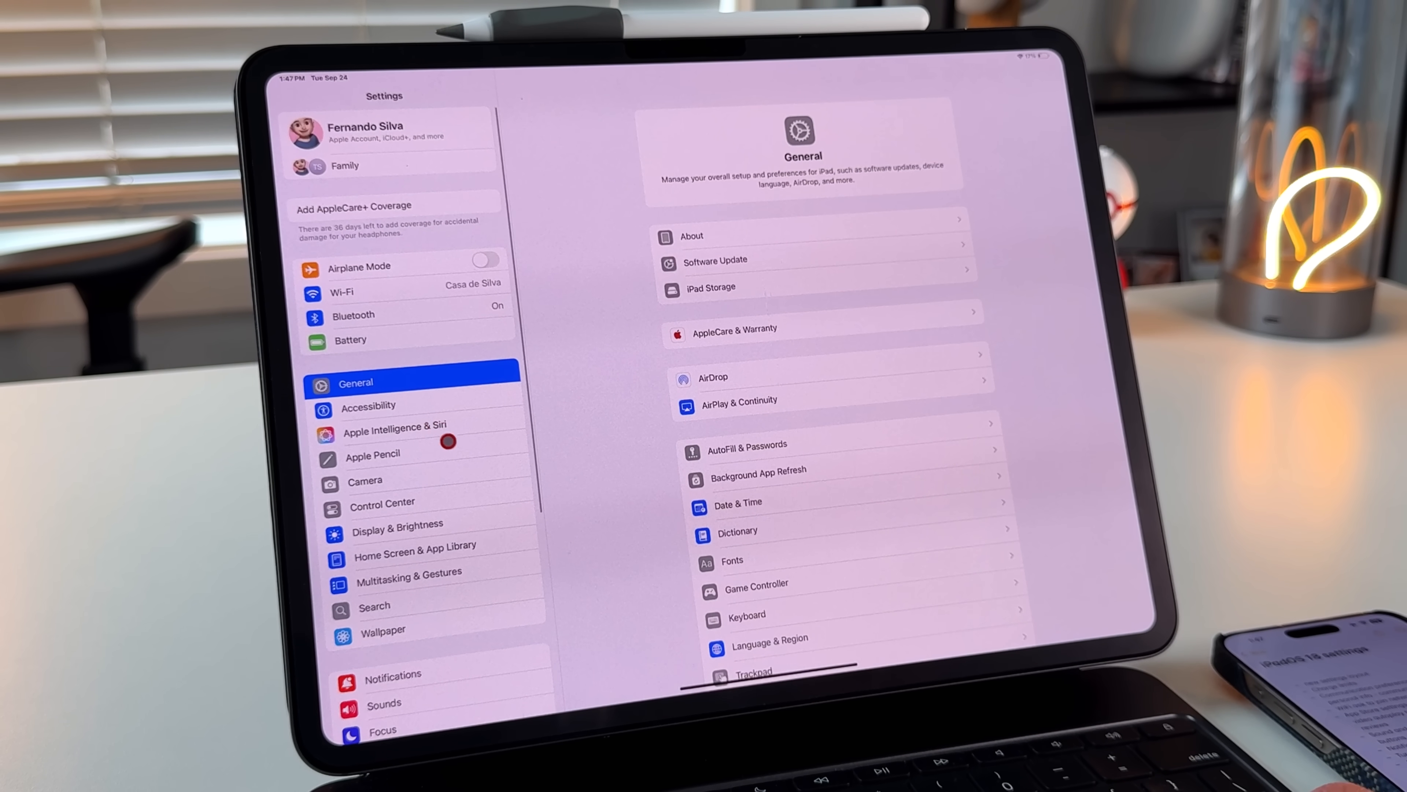
{"action": "scroll", "scroll_direction": "down", "scroll_amount": 3}
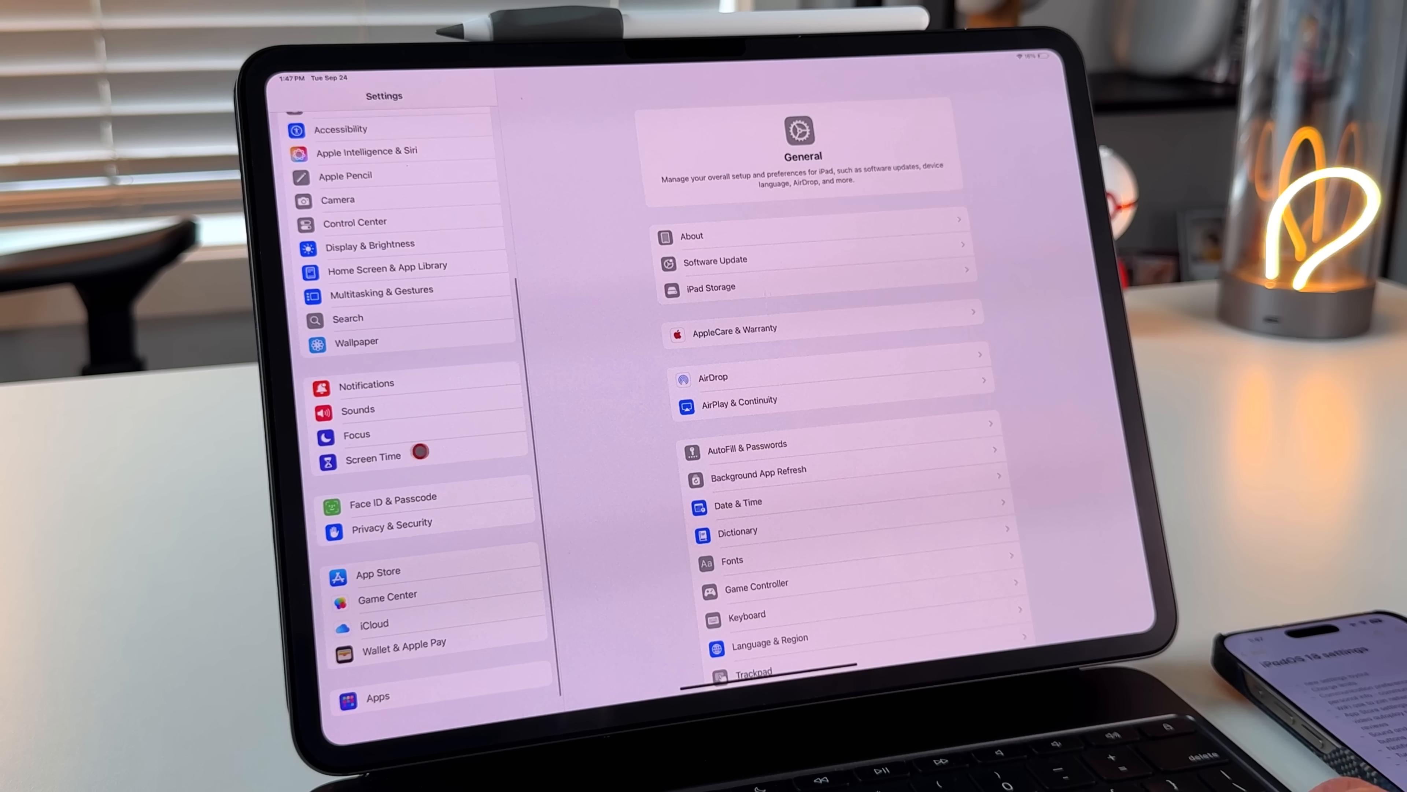
{"action": "mouse_move", "coordinate": [488, 573]}
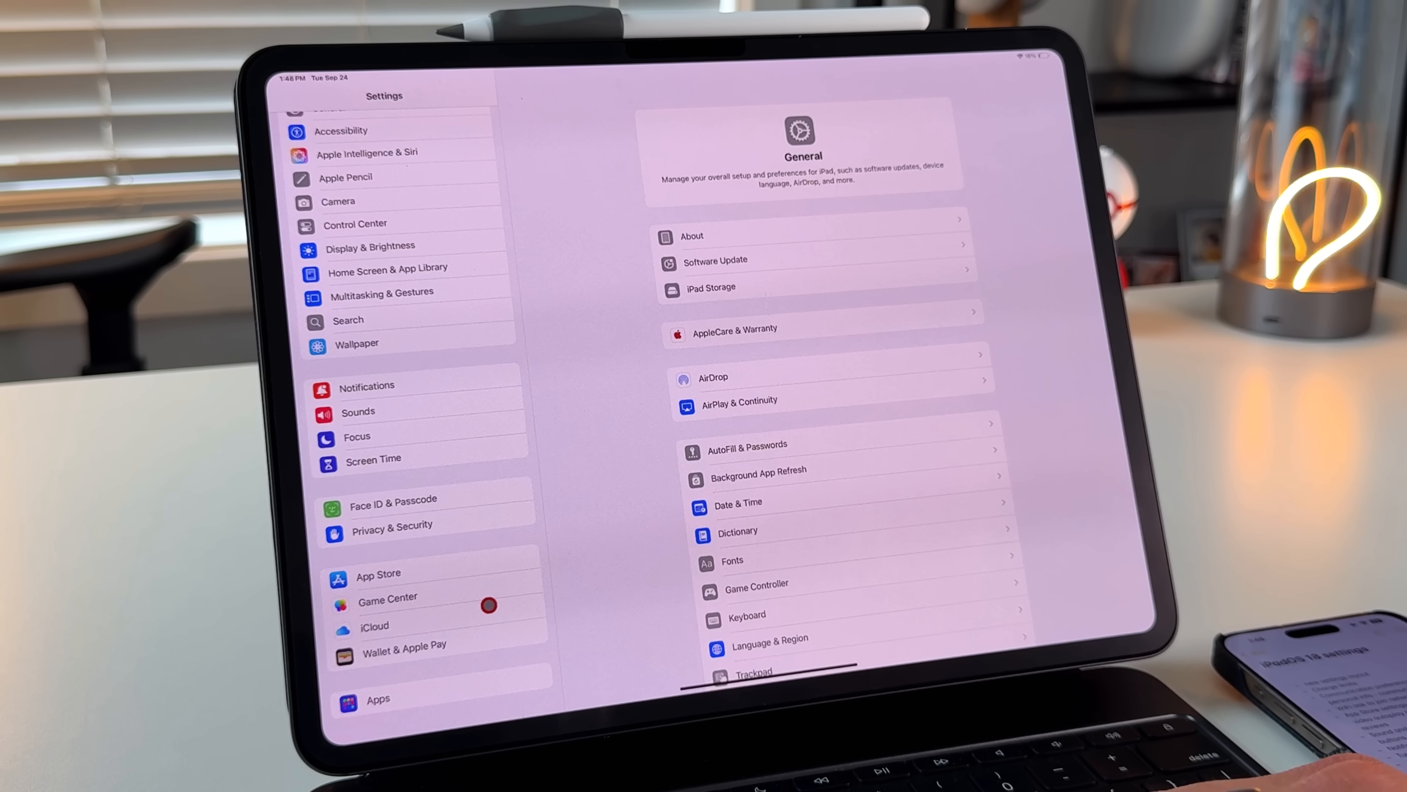
{"action": "mouse_move", "coordinate": [449, 688]}
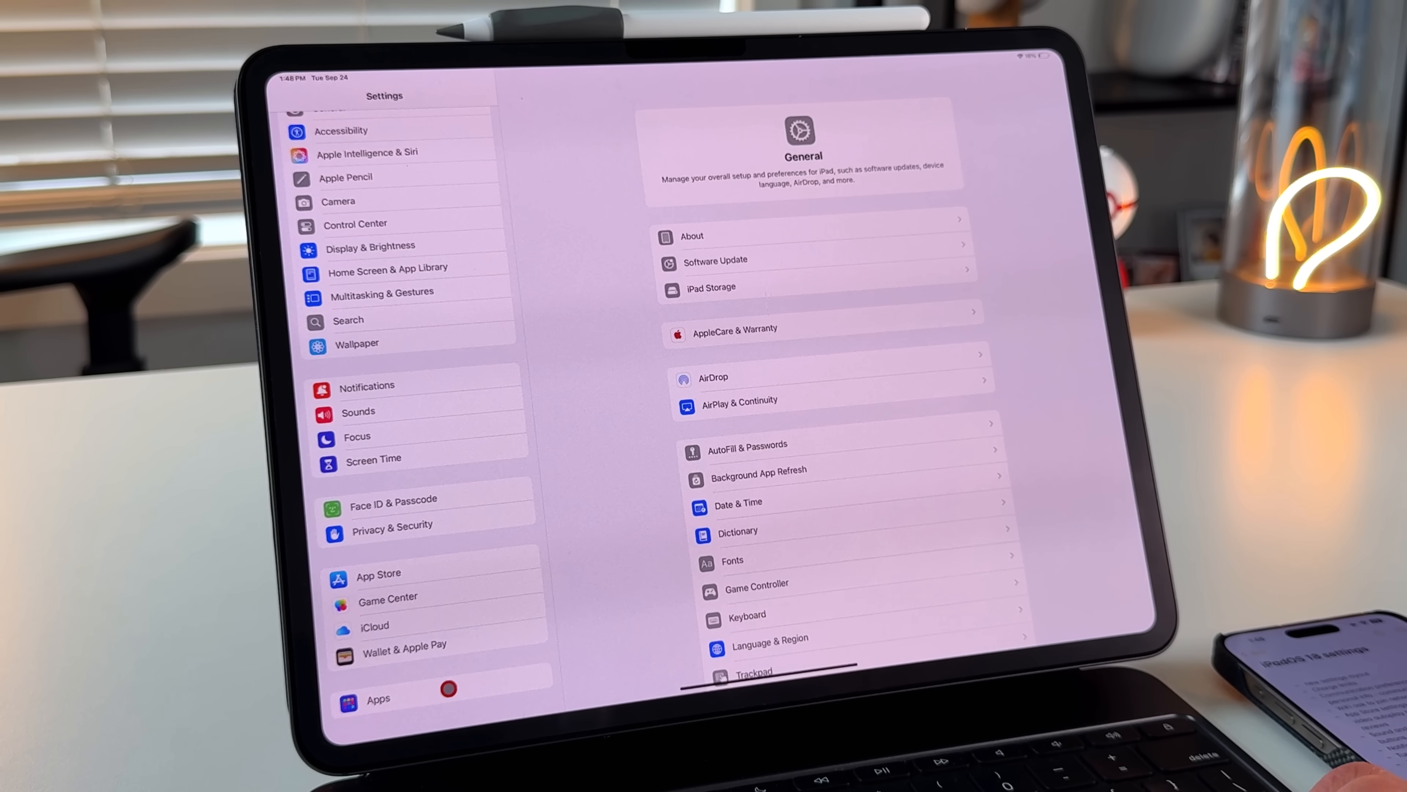
Step: Show the Apps page and scroll the alphabetical list down to the F entries
{"action": "left_click", "coordinate": [378, 699]}
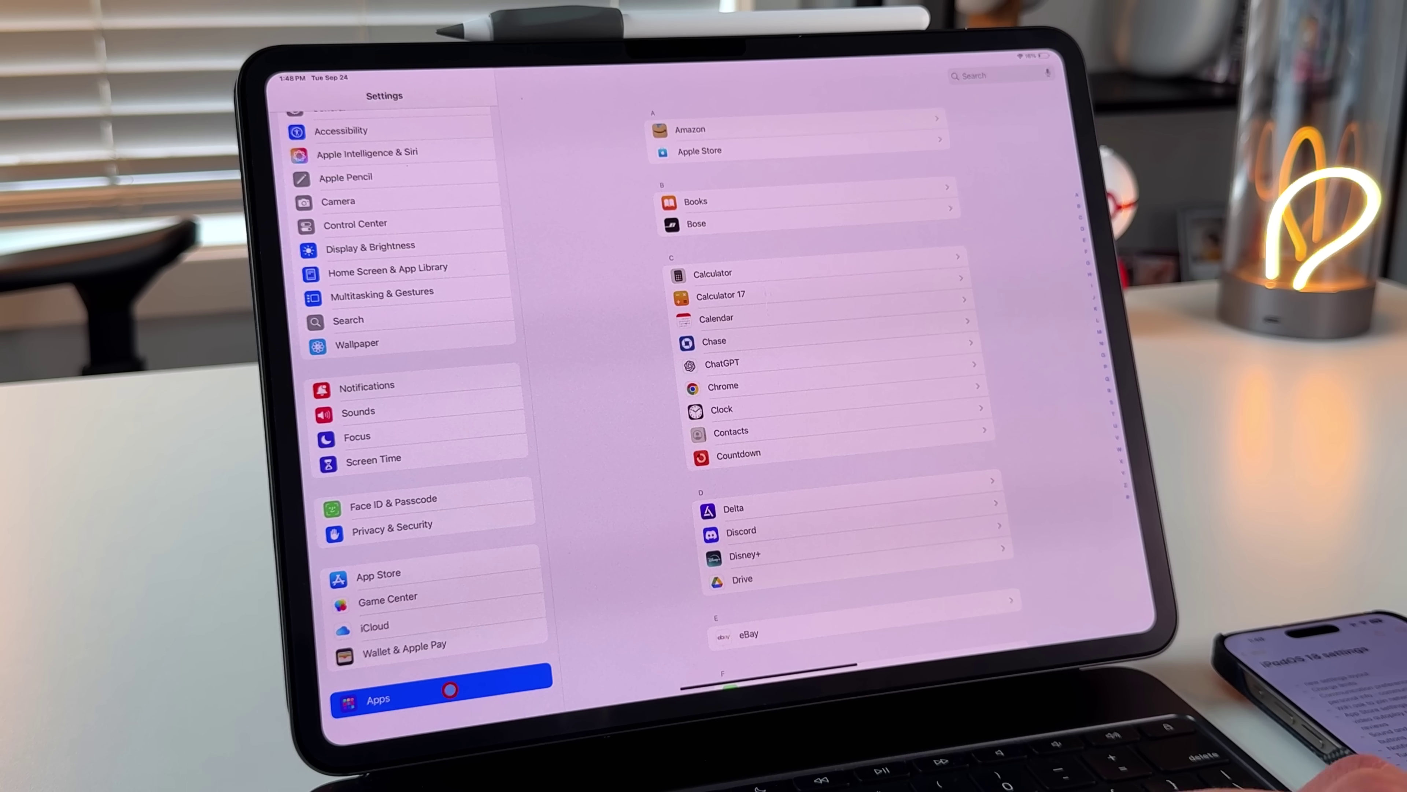
{"action": "mouse_move", "coordinate": [900, 356]}
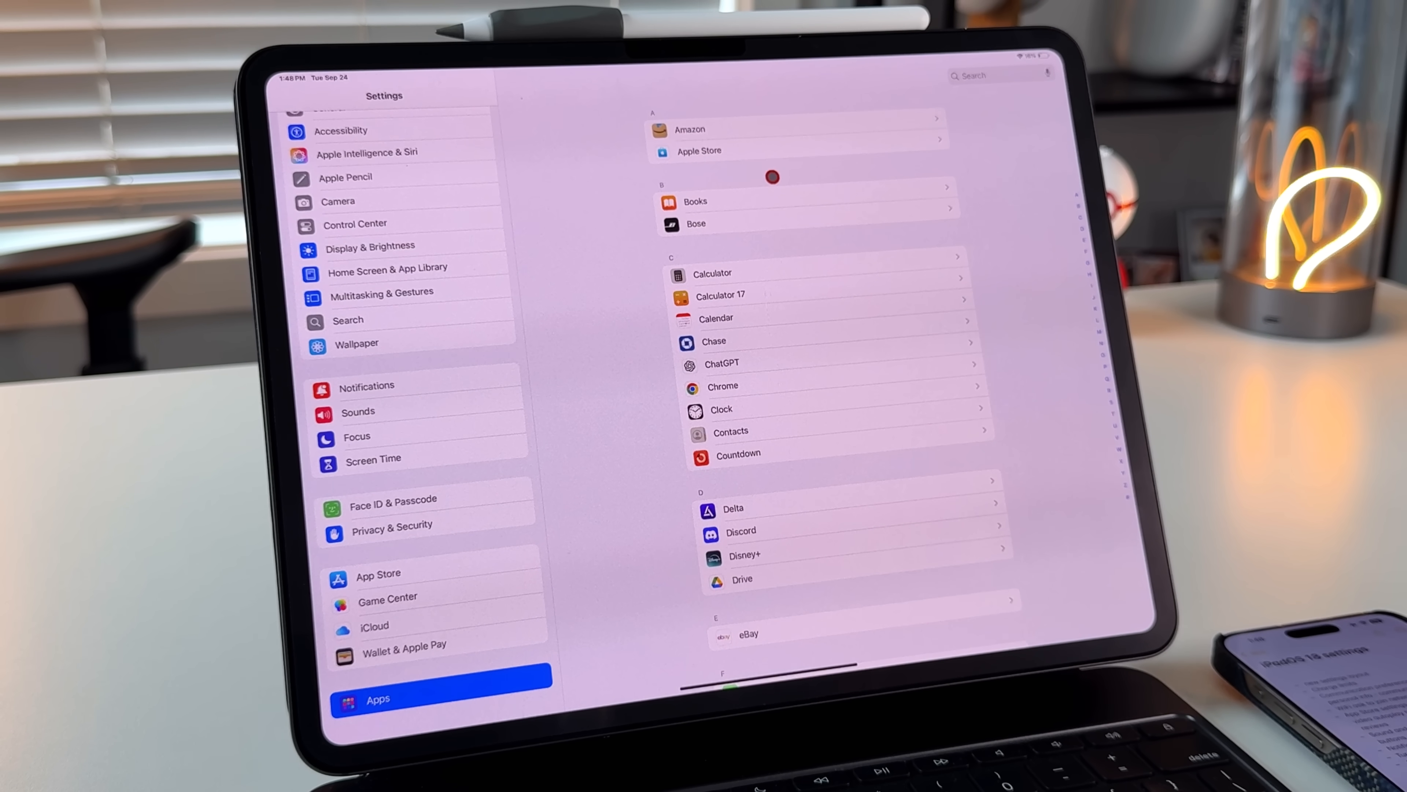
{"action": "mouse_move", "coordinate": [856, 272]}
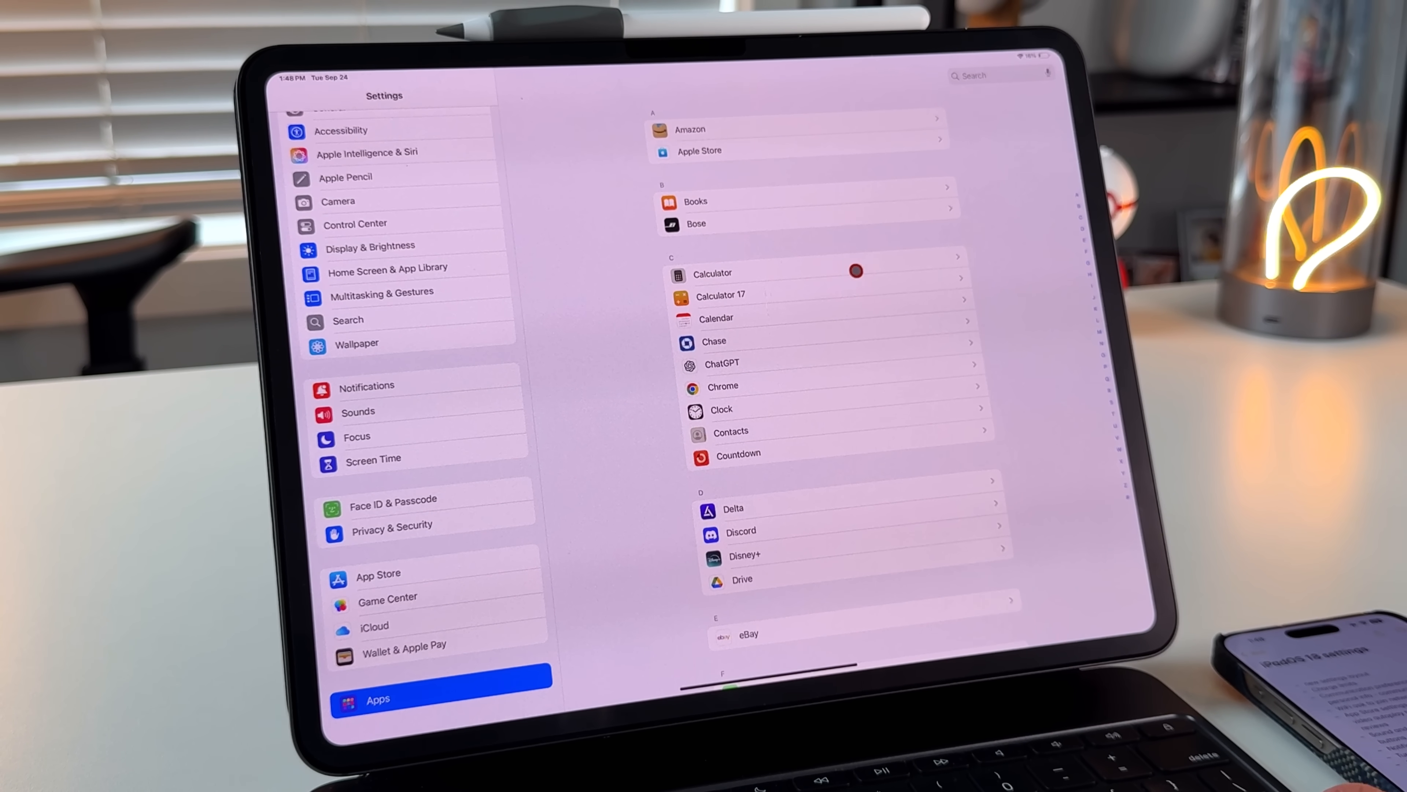
{"action": "scroll", "scroll_direction": "up", "scroll_amount": 3}
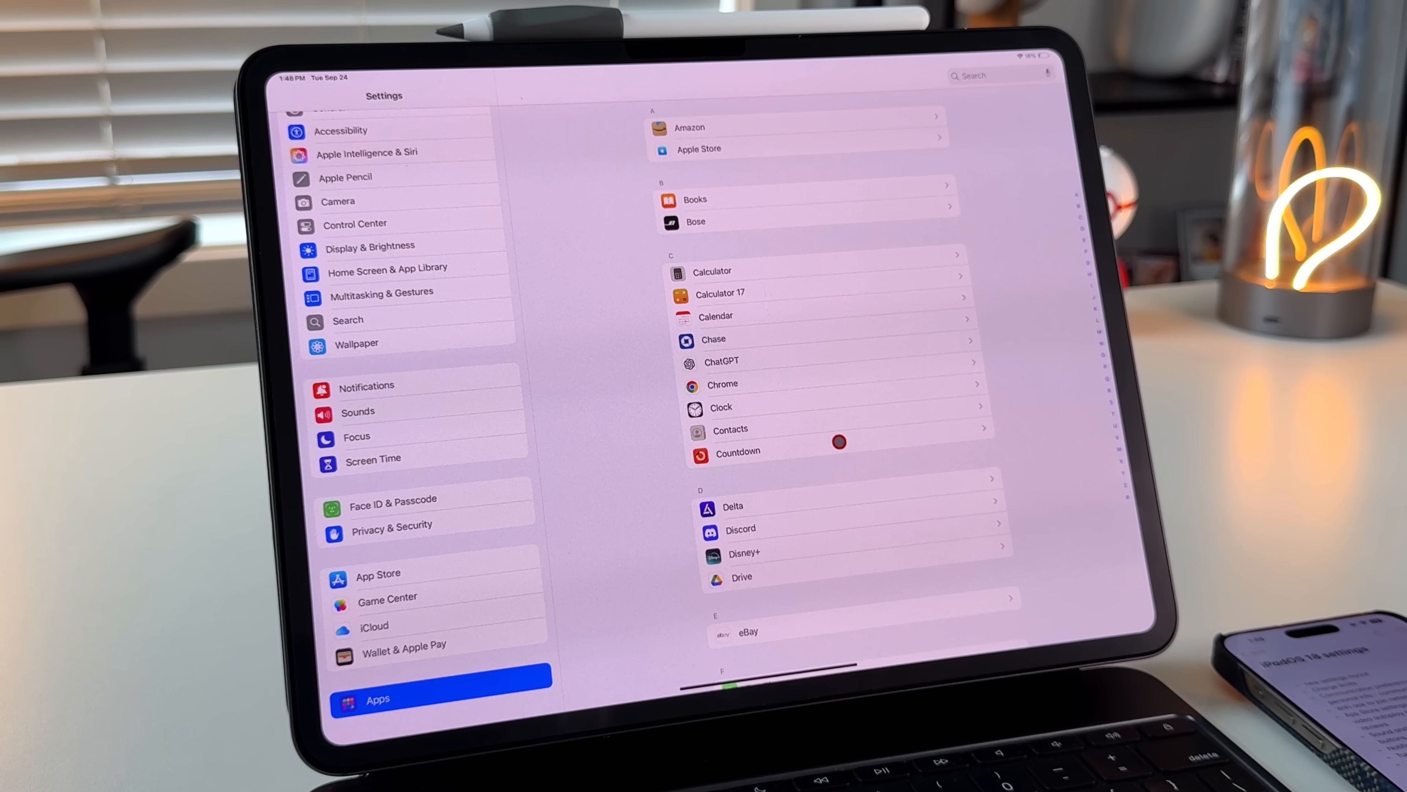
{"action": "scroll", "scroll_direction": "down", "scroll_amount": 3}
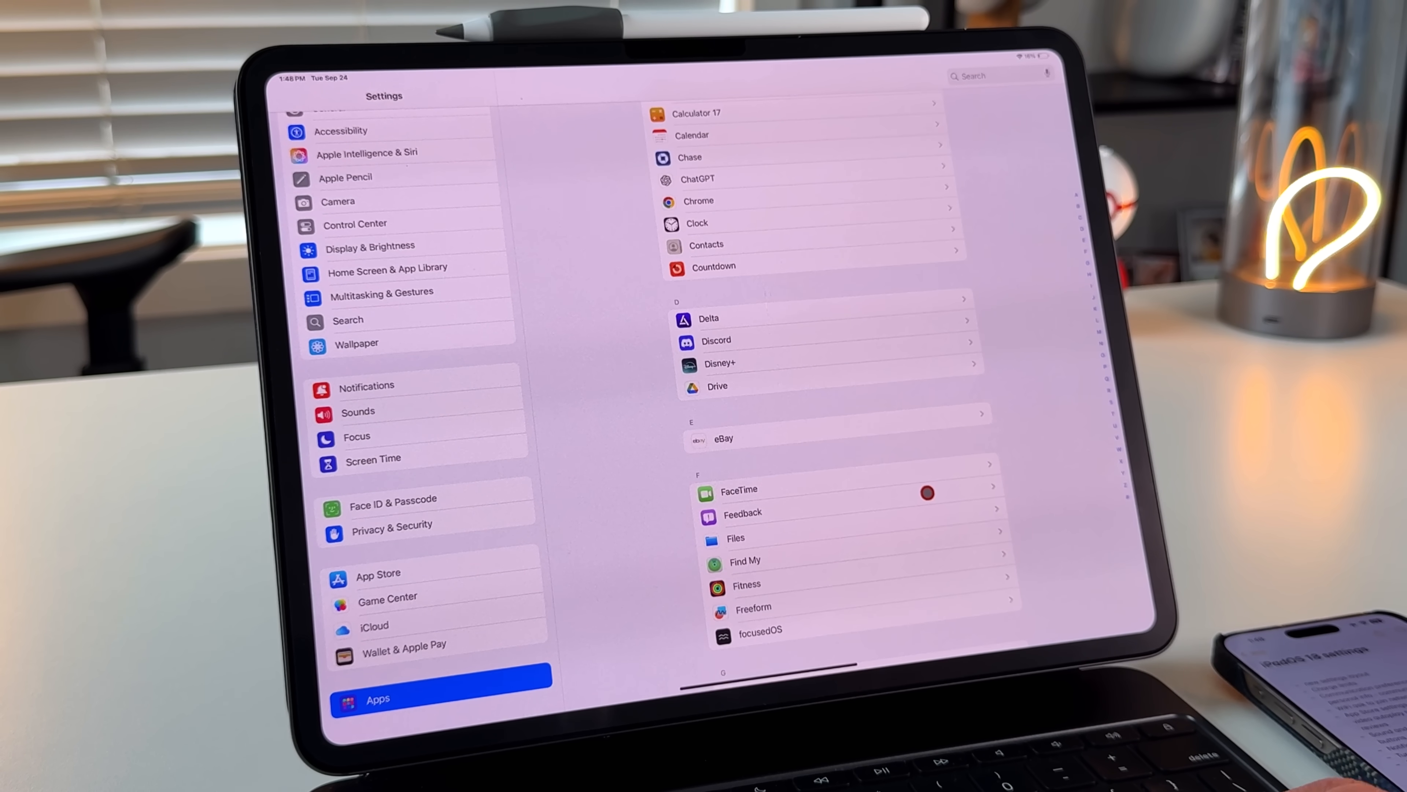
{"action": "mouse_move", "coordinate": [483, 429]}
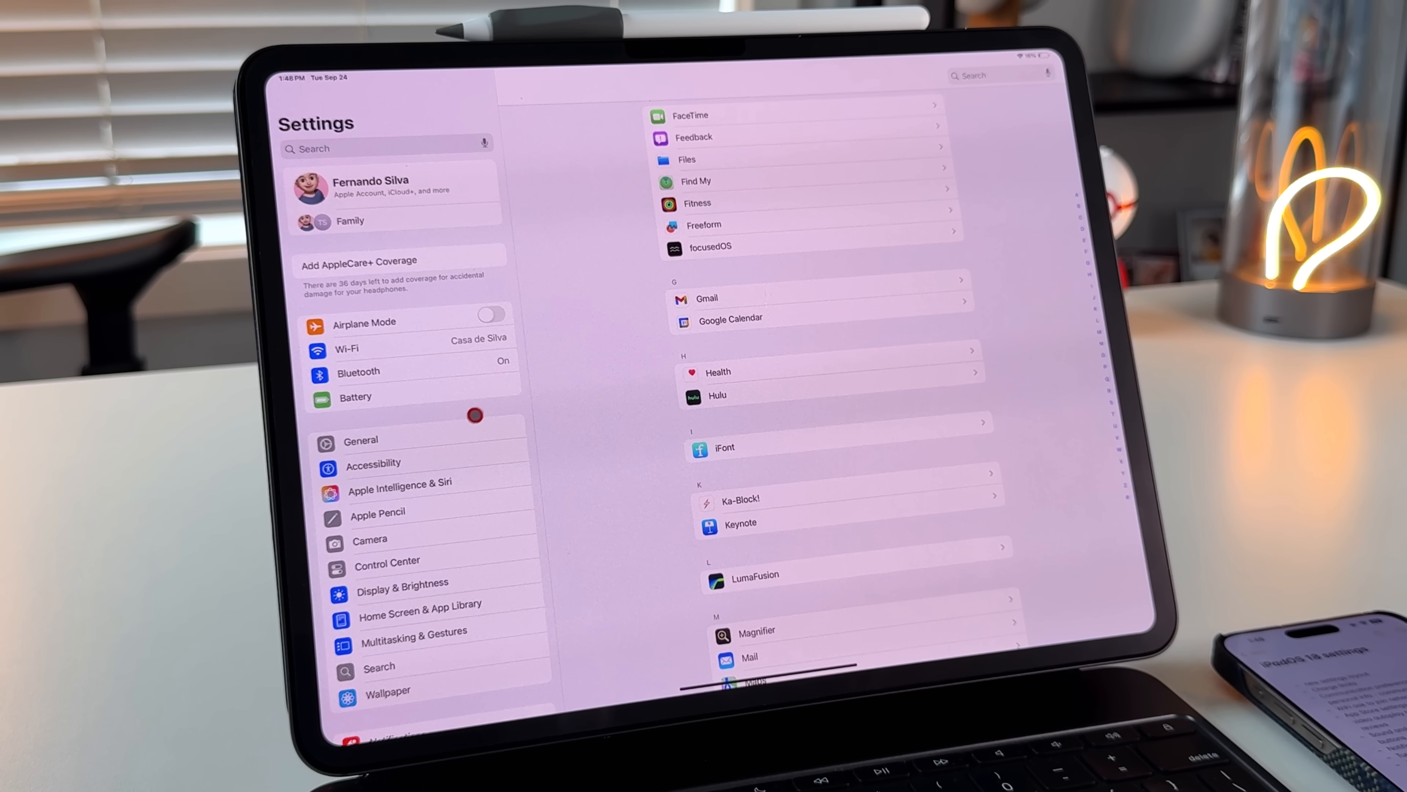
Step: In Battery Health, try the 80% Limit charging cap several times and leave it off
{"action": "left_click", "coordinate": [353, 397]}
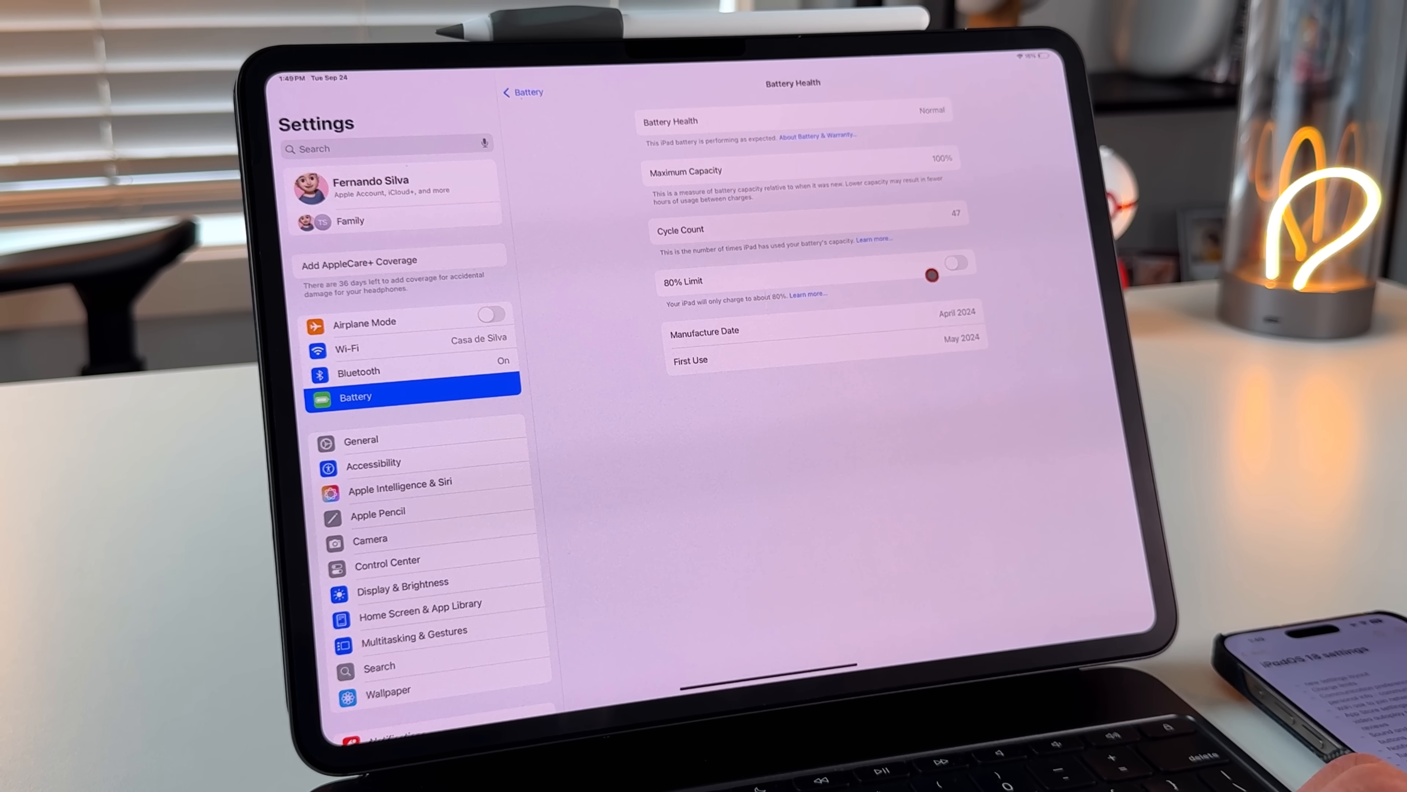
{"action": "left_click", "coordinate": [952, 261]}
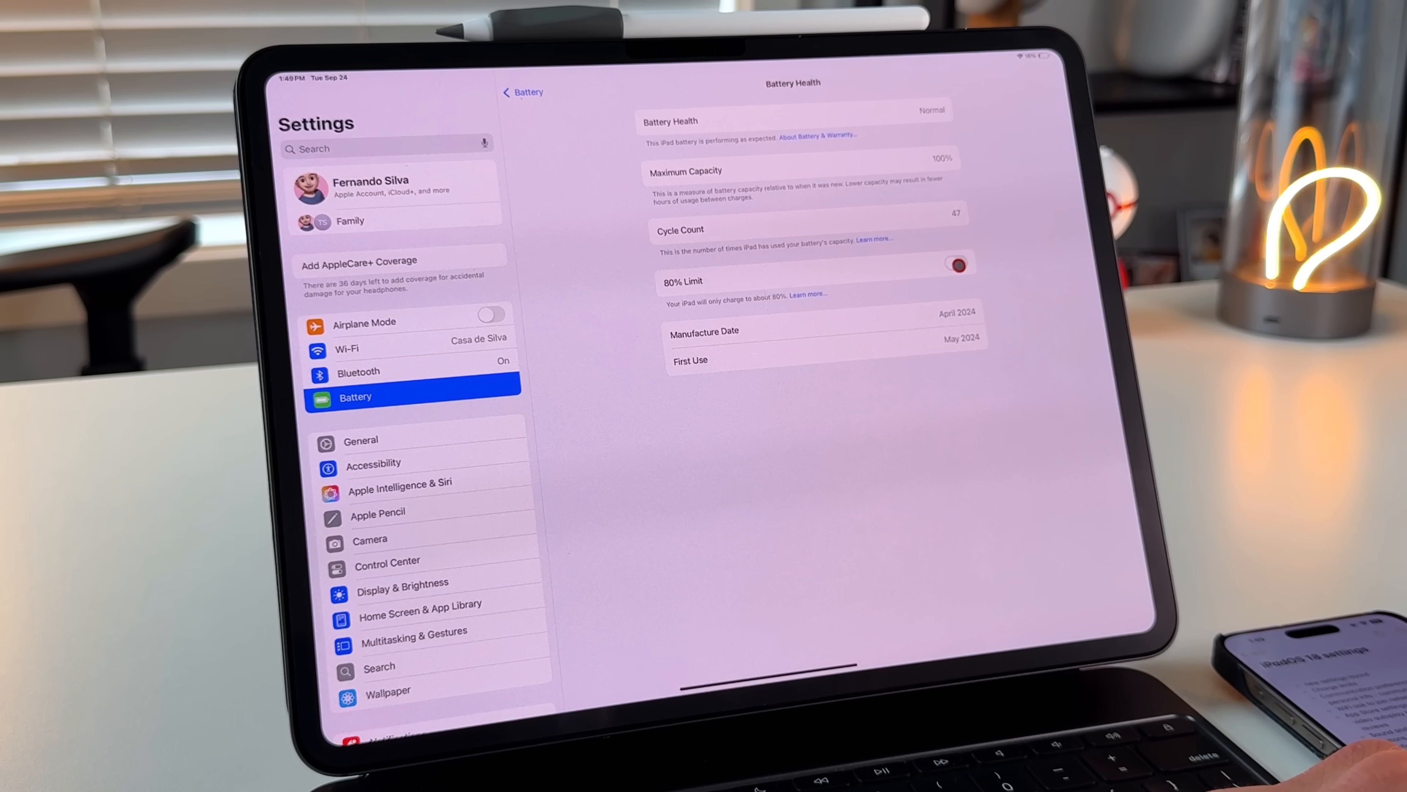
{"action": "left_click", "coordinate": [956, 266]}
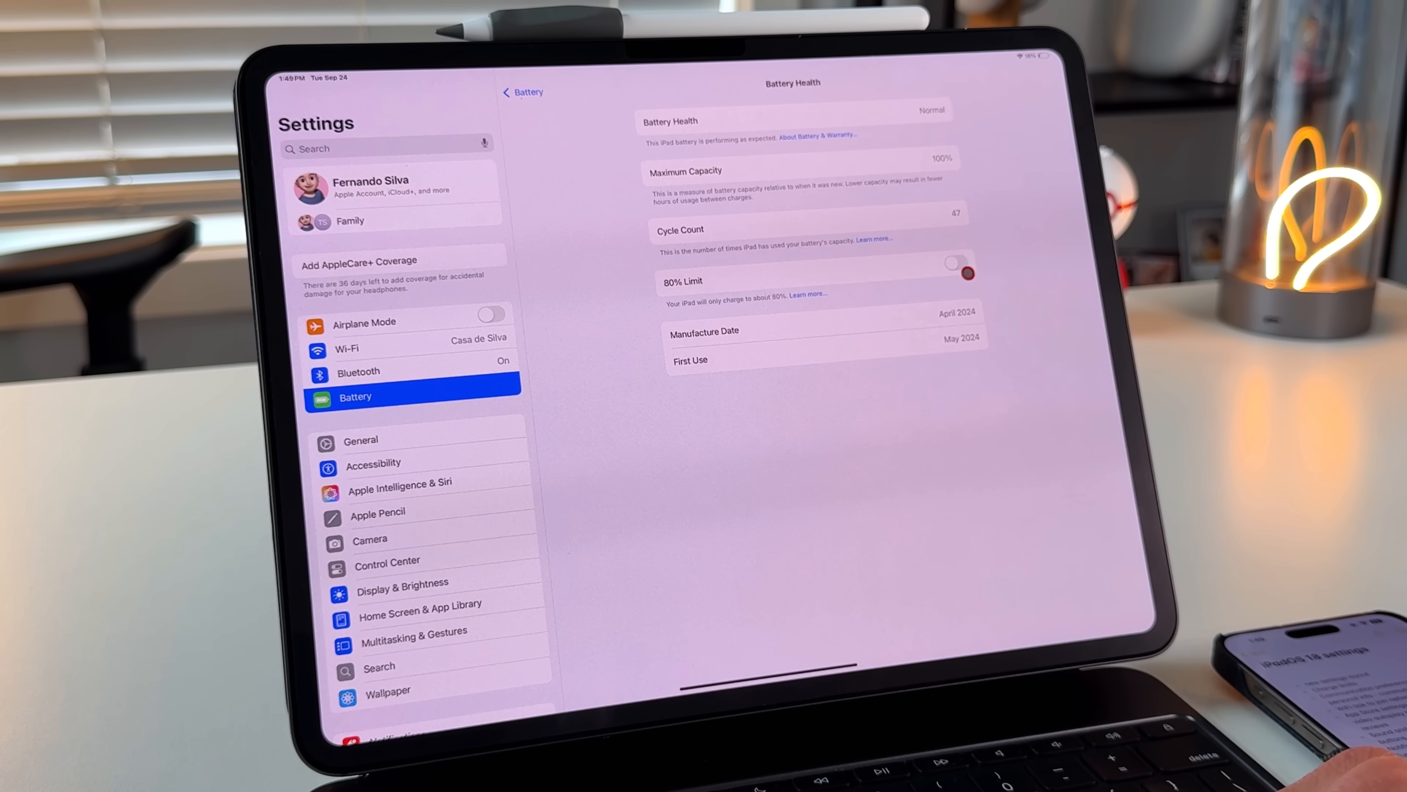
{"action": "left_click", "coordinate": [955, 262]}
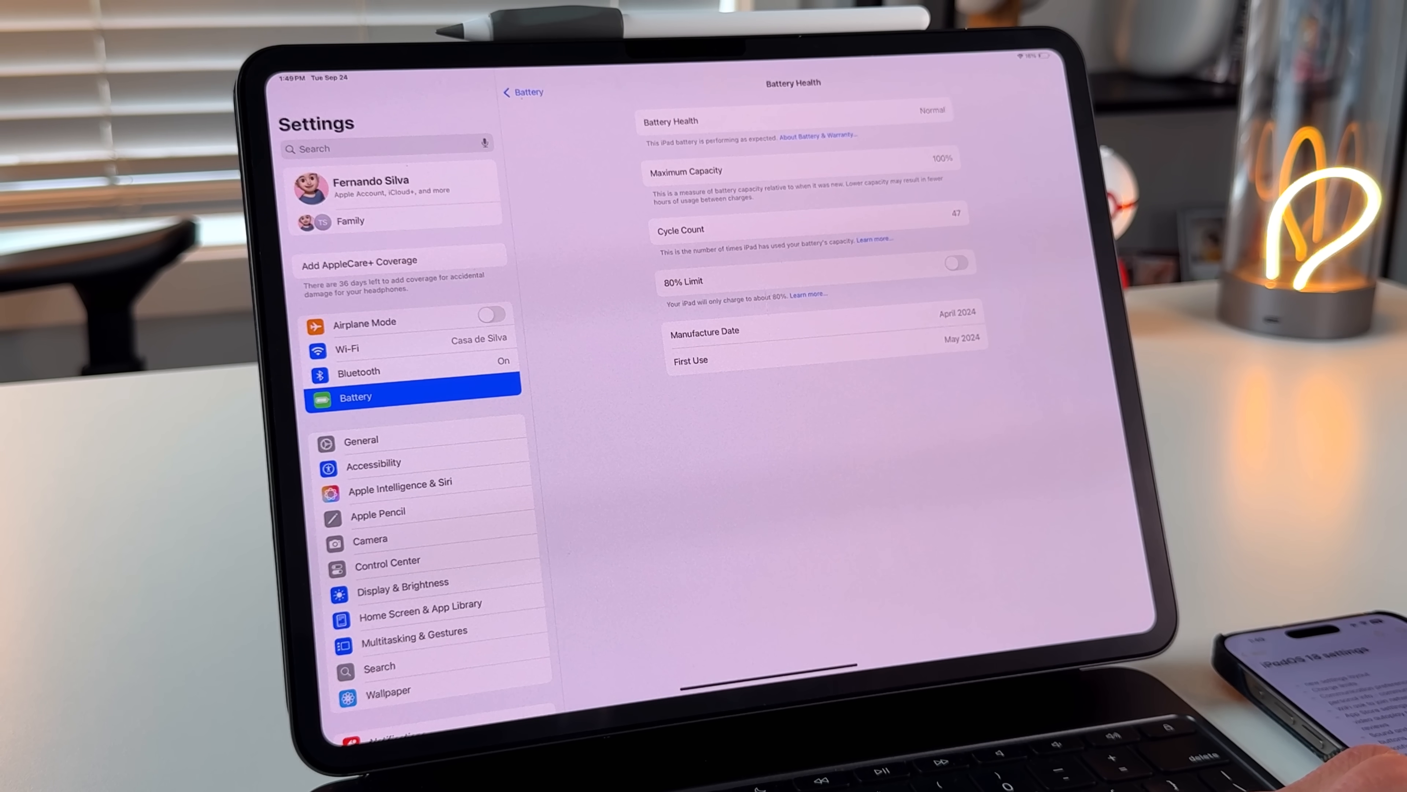
{"action": "left_click", "coordinate": [957, 280]}
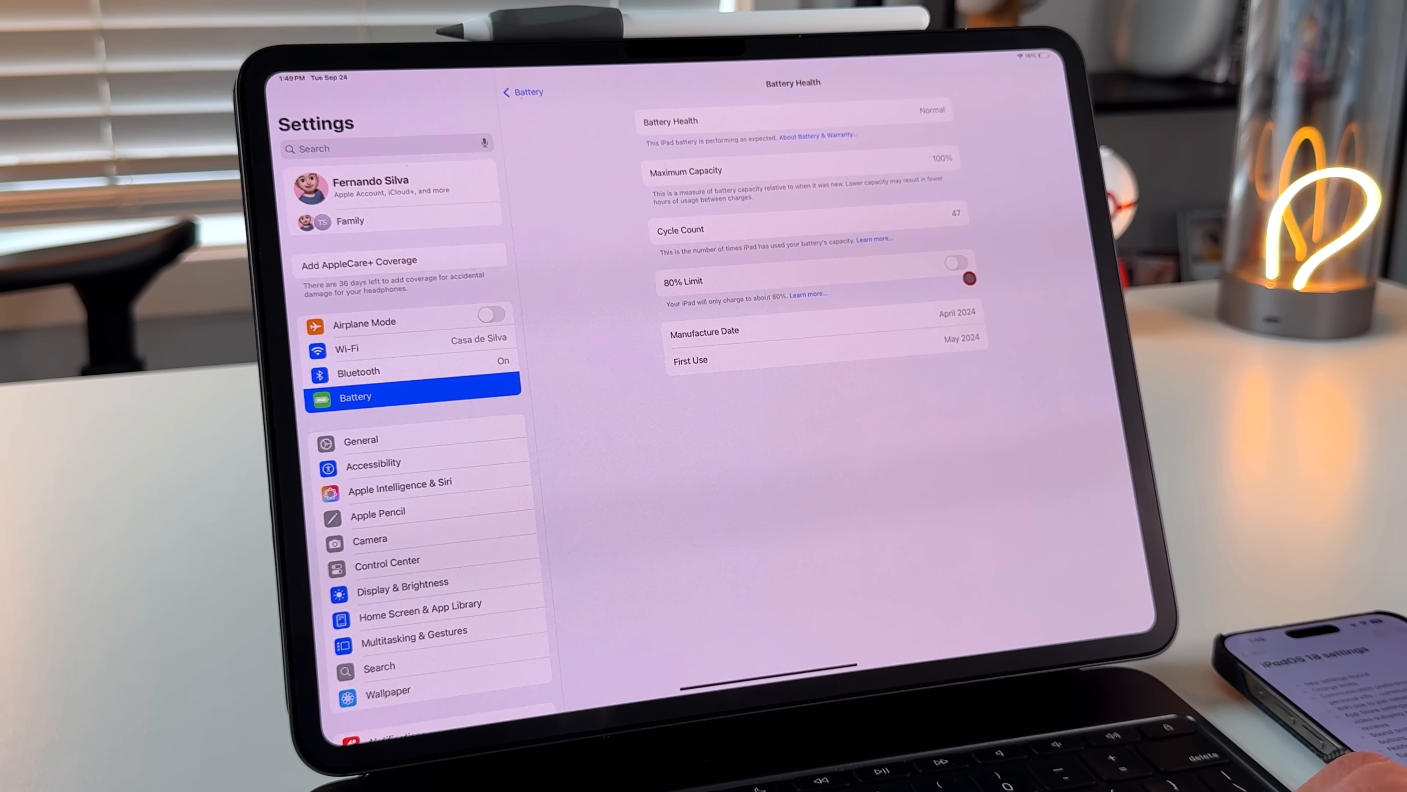
{"action": "left_click", "coordinate": [956, 262]}
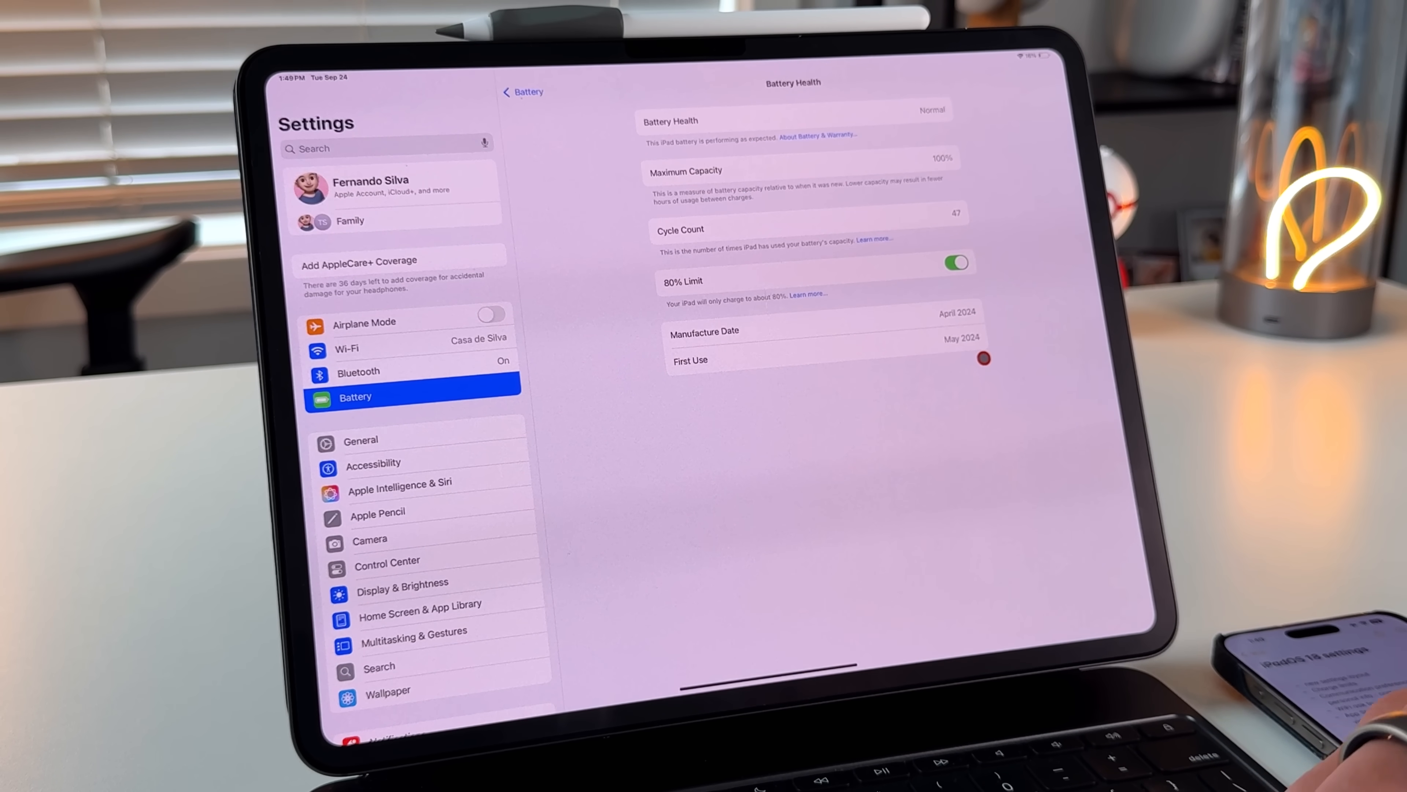
{"action": "left_click", "coordinate": [955, 261]}
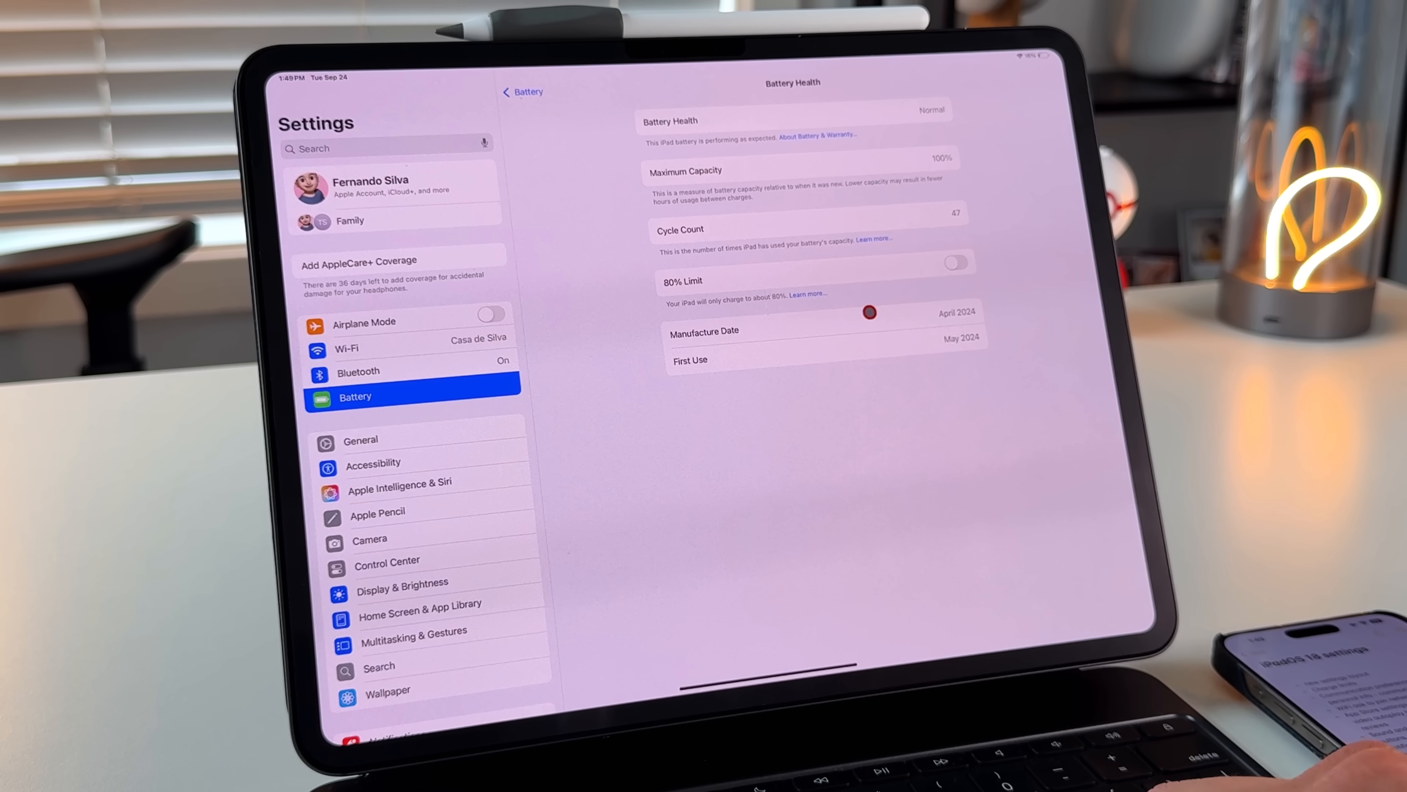
Step: Go into the Apple Account page to reach Communication Preferences, all emails off
{"action": "left_click", "coordinate": [386, 189]}
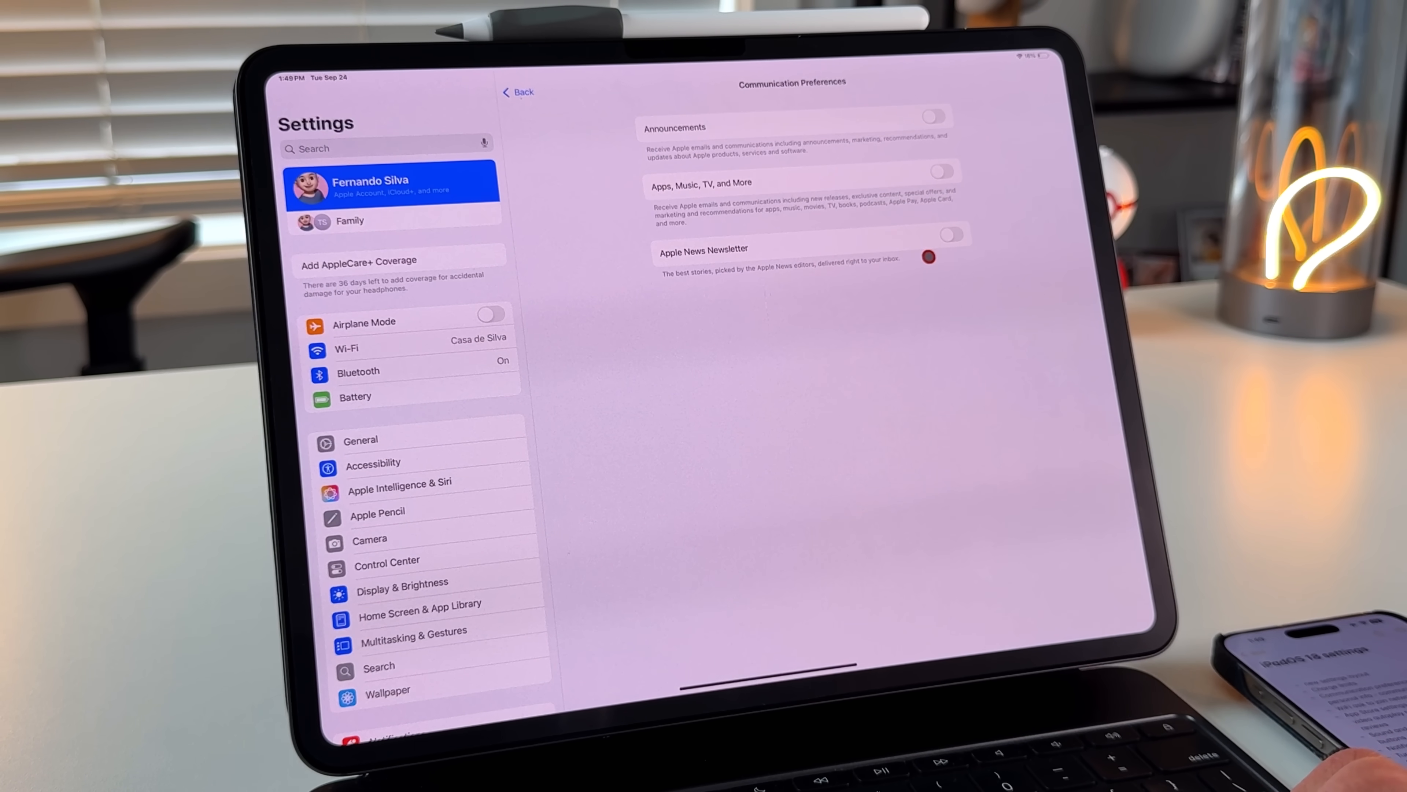
{"action": "mouse_move", "coordinate": [831, 191]}
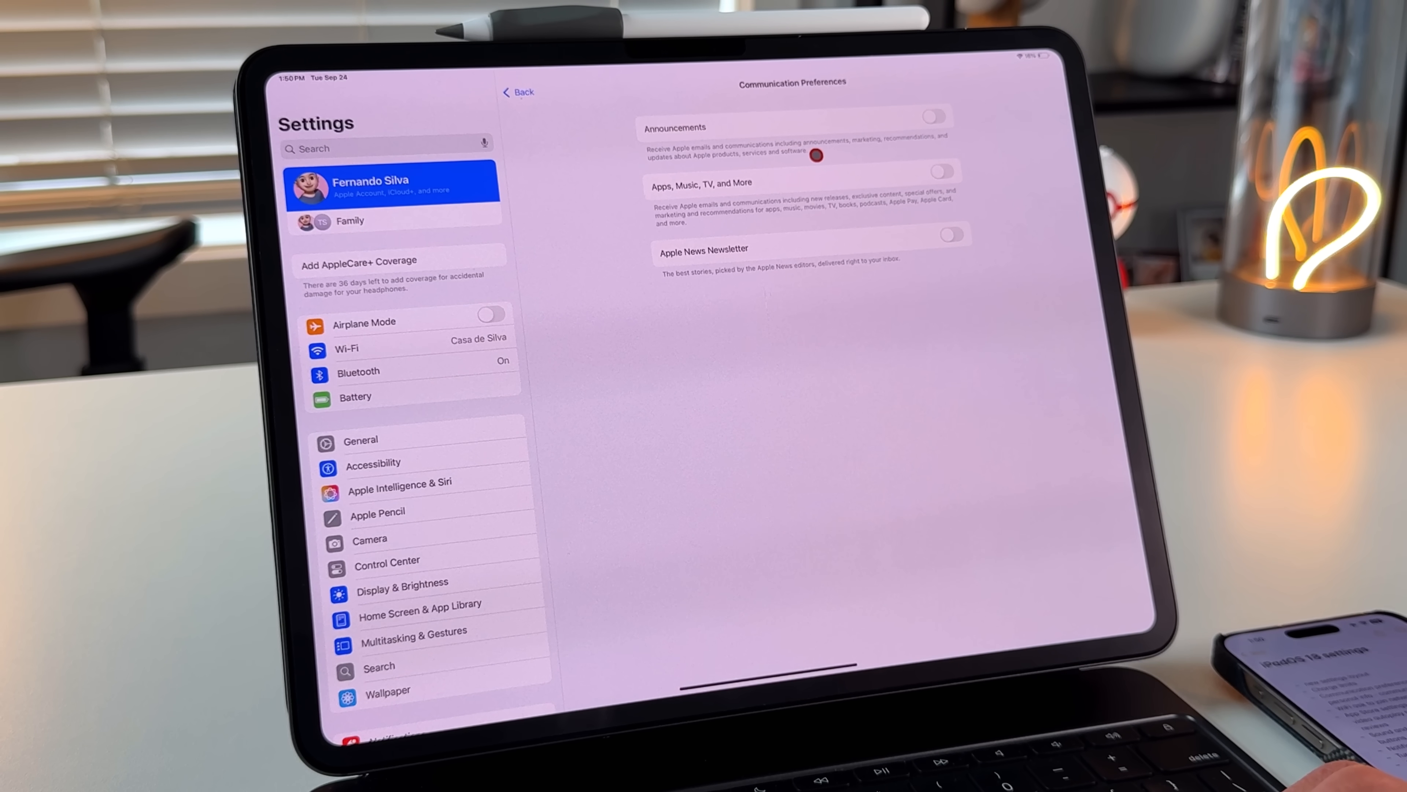
{"action": "mouse_move", "coordinate": [872, 191]}
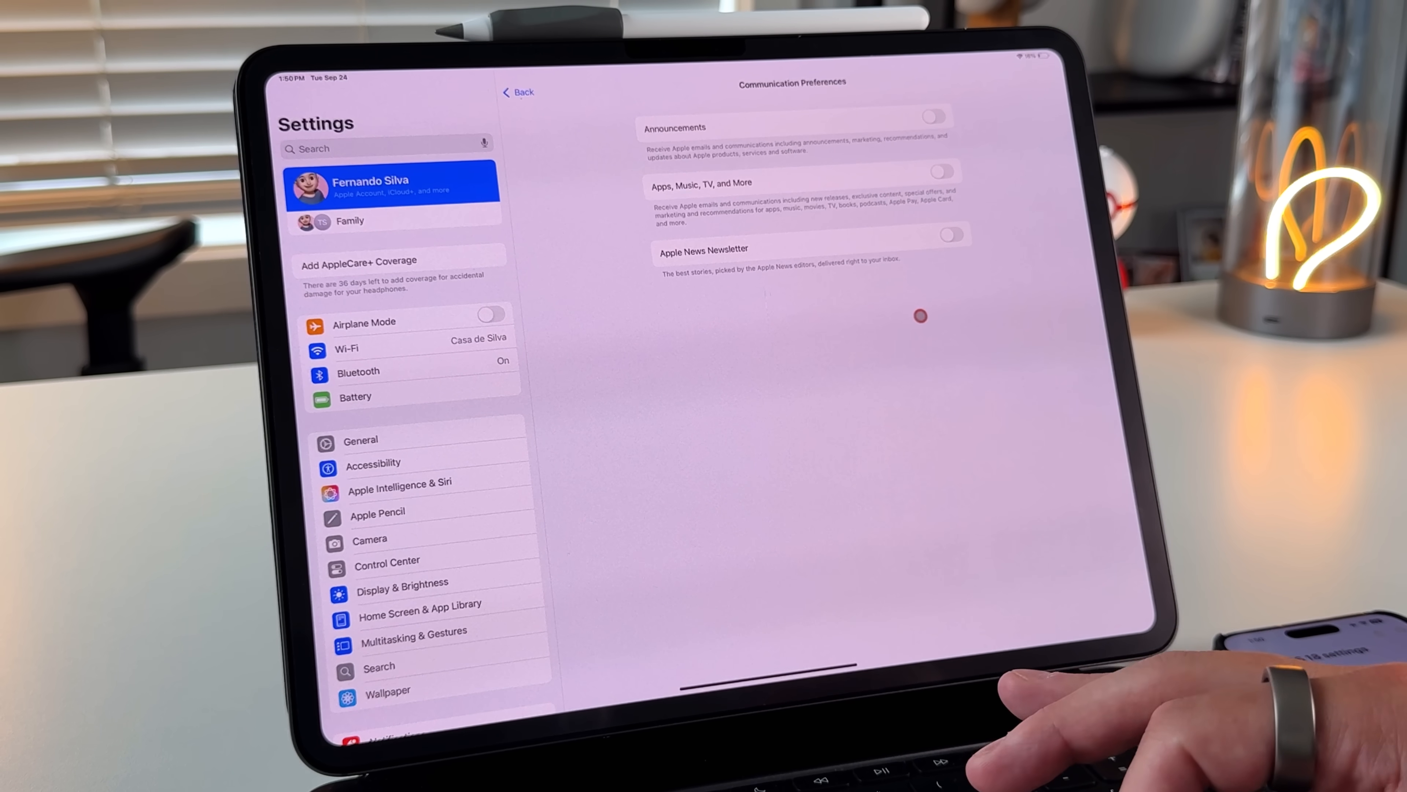
{"action": "mouse_move", "coordinate": [574, 415]}
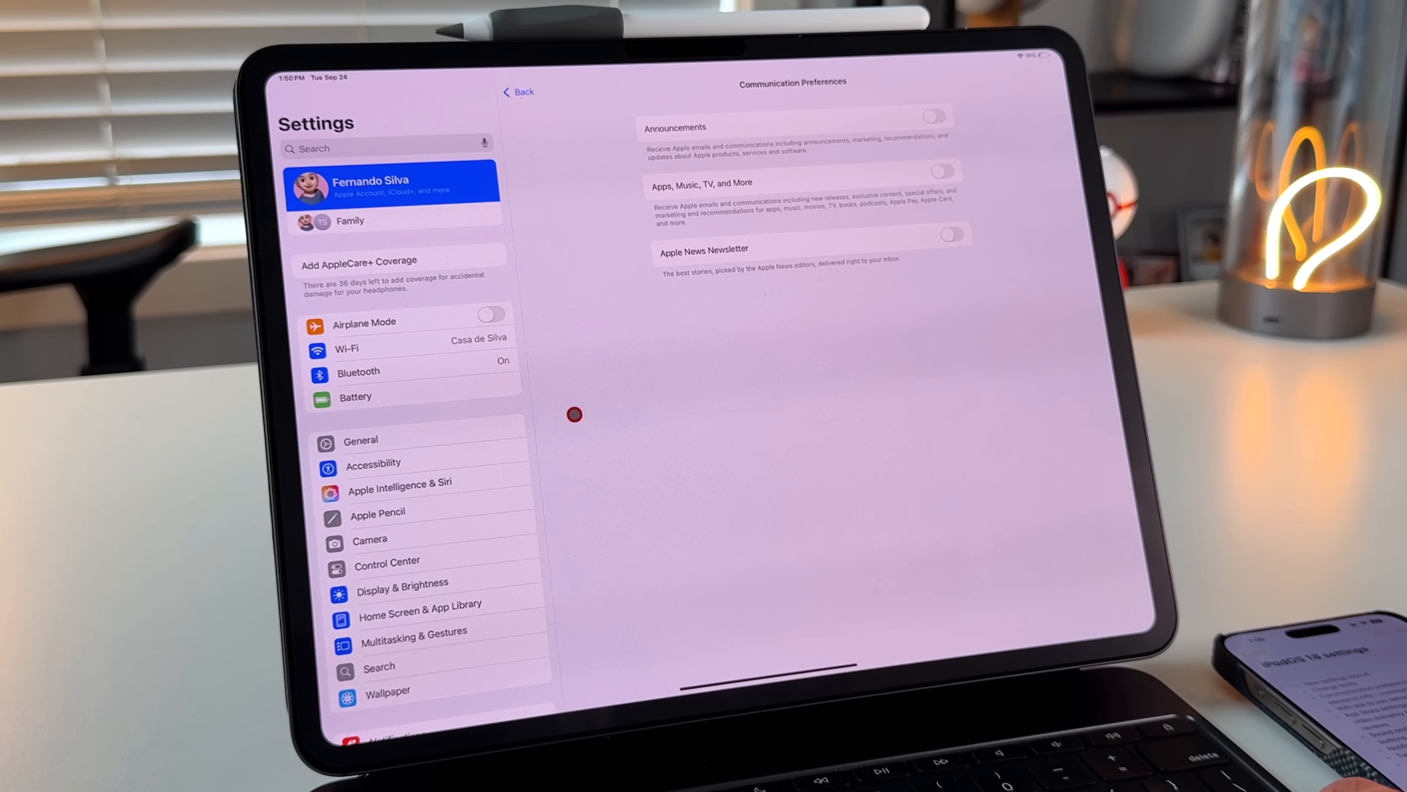
Step: In Wi-Fi's Ask to Join Networks, choose Notify for unknown networks
{"action": "left_click", "coordinate": [347, 349]}
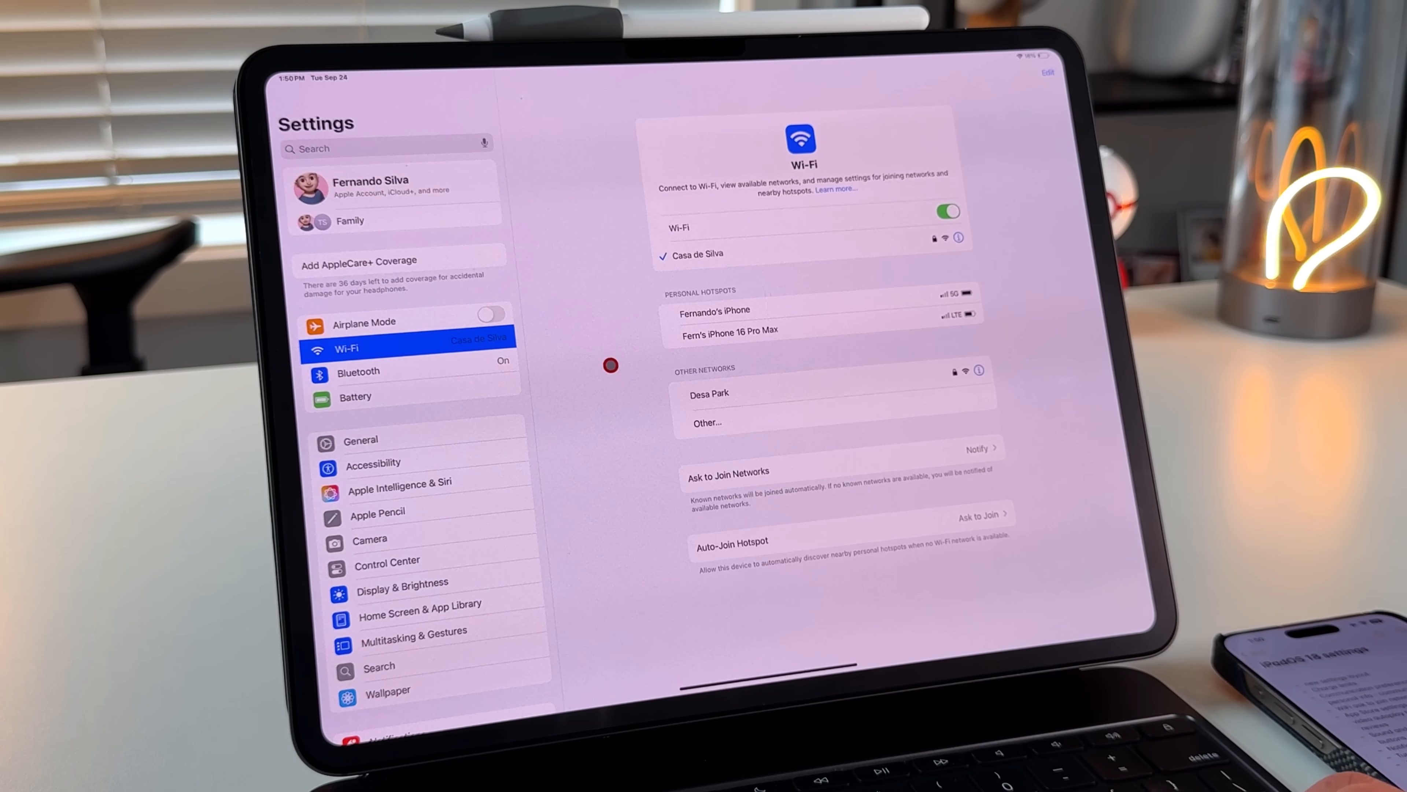
{"action": "mouse_move", "coordinate": [639, 414]}
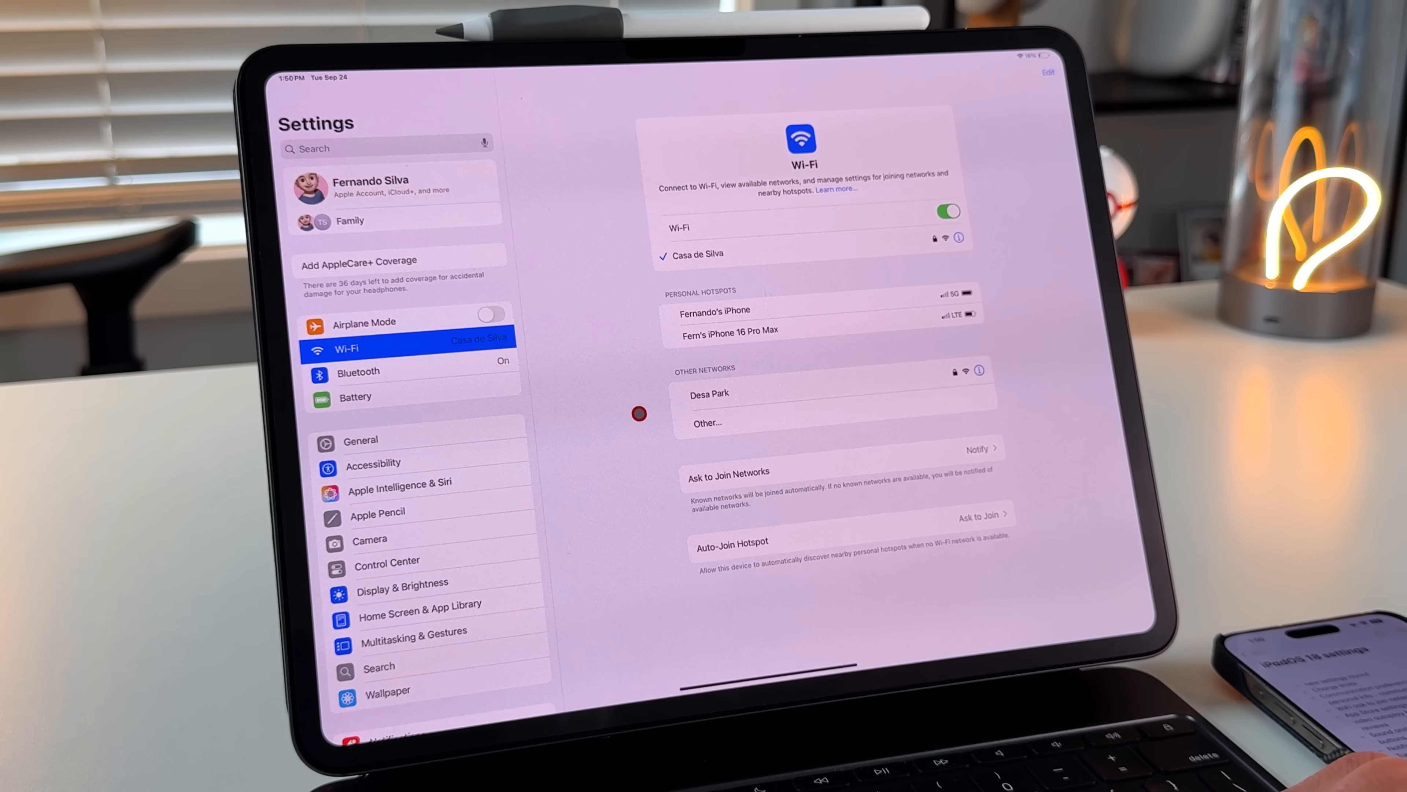
{"action": "mouse_move", "coordinate": [856, 376]}
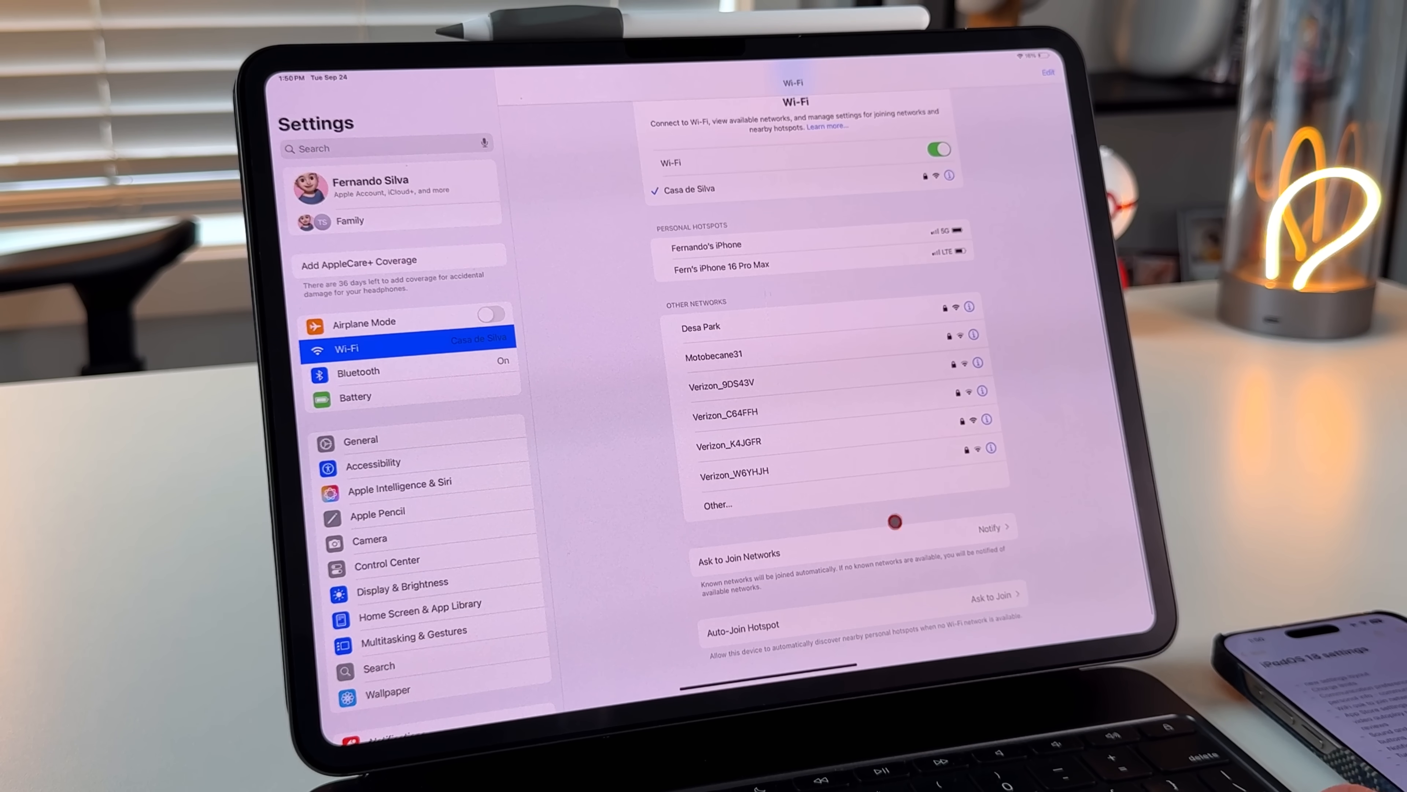
{"action": "left_click", "coordinate": [991, 595]}
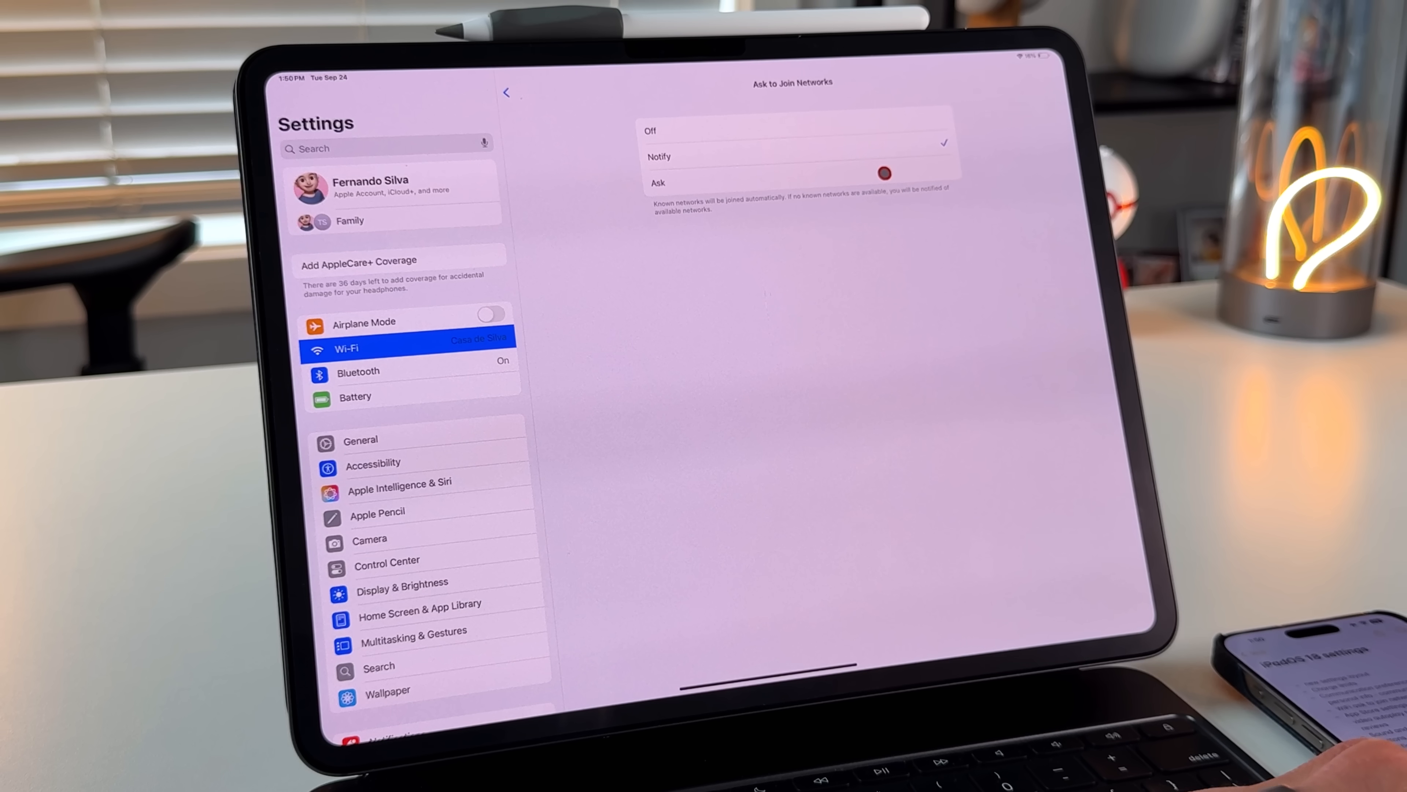
{"action": "left_click", "coordinate": [793, 156]}
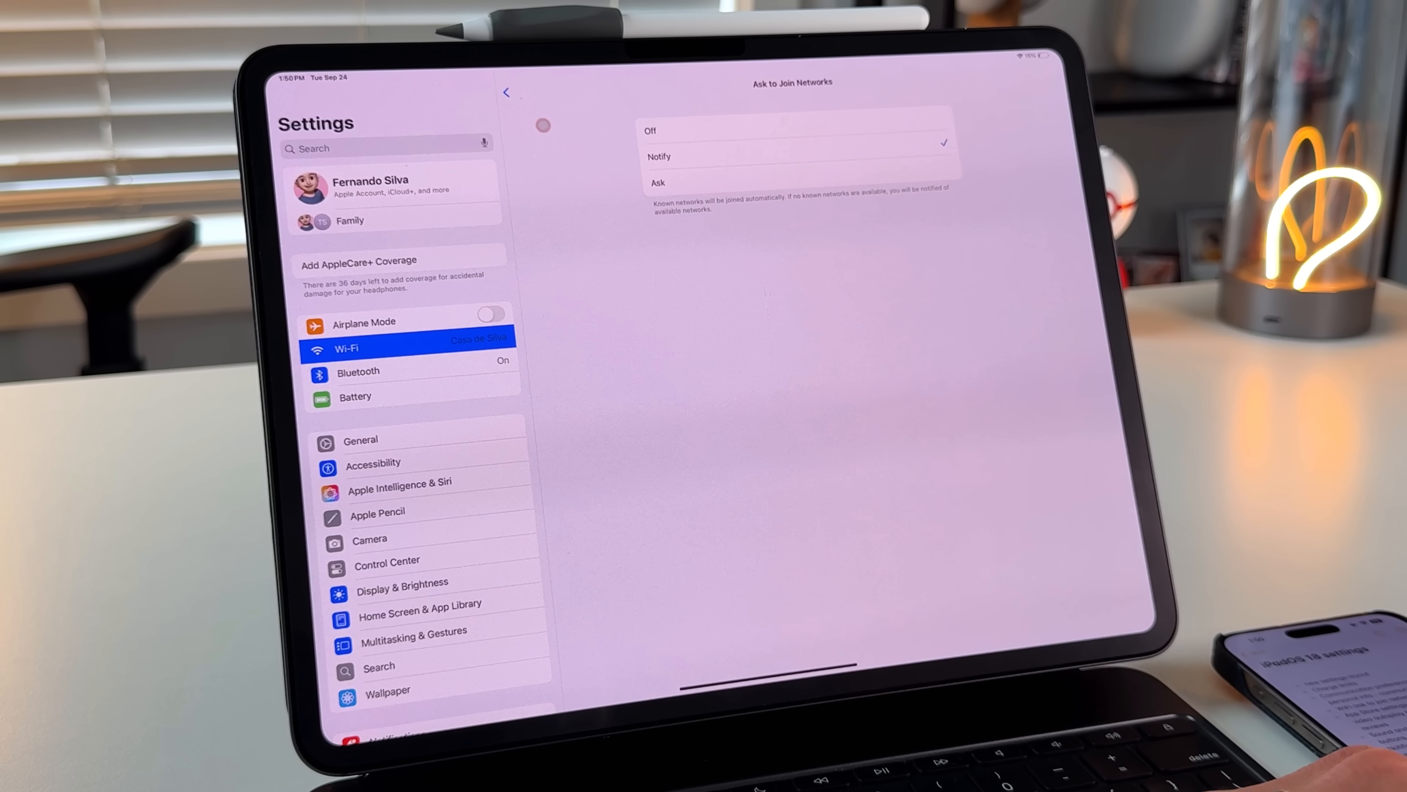
Step: Reach the App Store settings and its Video Autoplay options with automatic downloads off
{"action": "scroll", "scroll_direction": "down", "scroll_amount": 3}
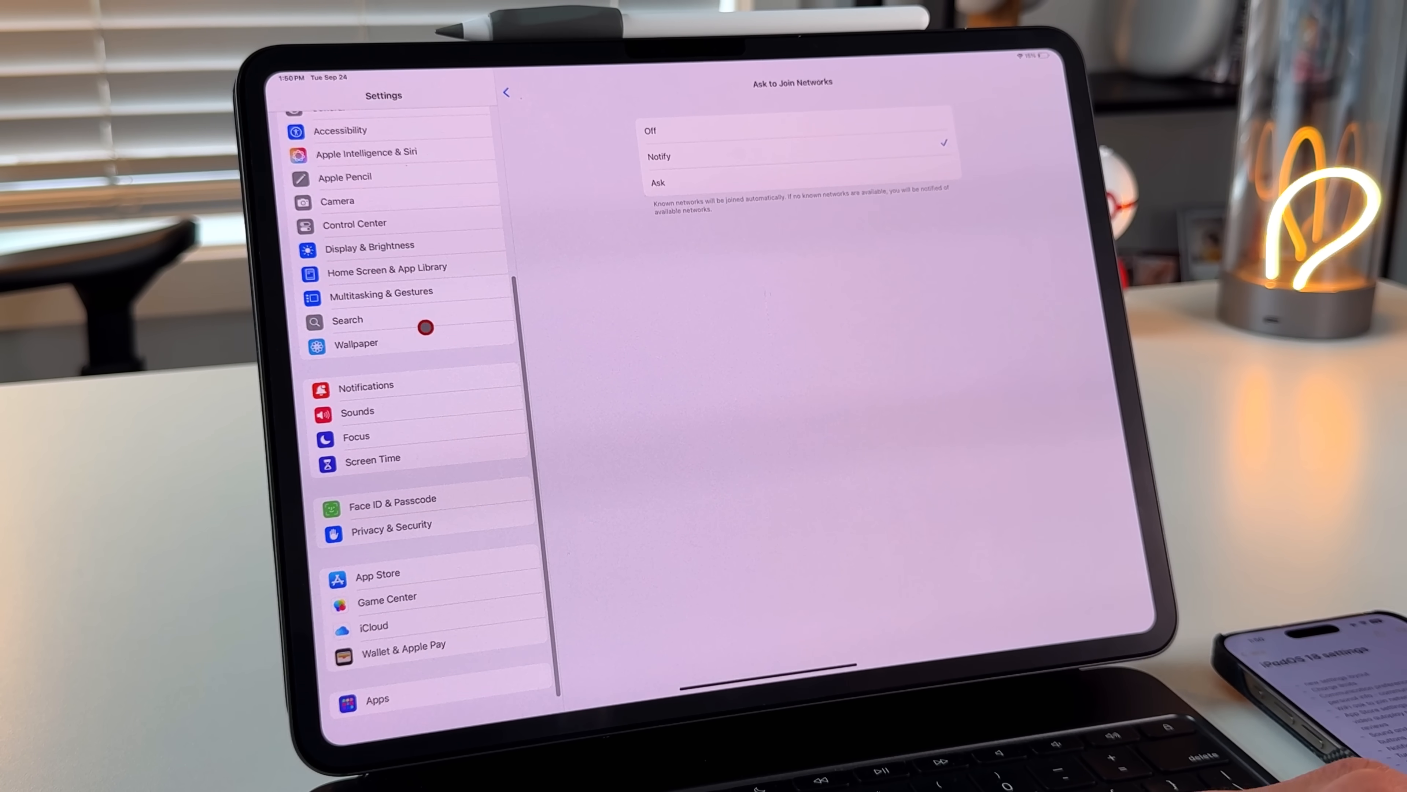
{"action": "left_click", "coordinate": [378, 575]}
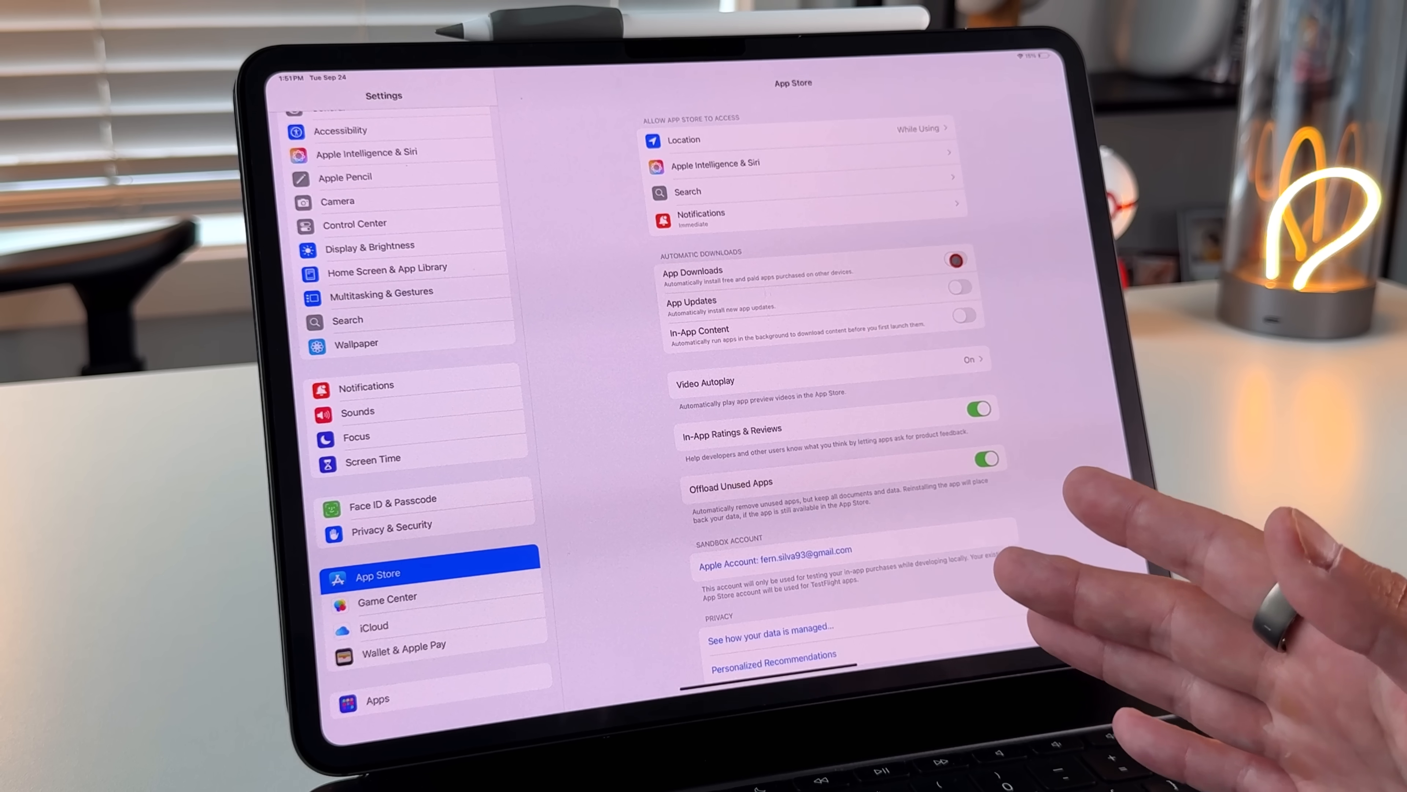
{"action": "mouse_move", "coordinate": [988, 583]}
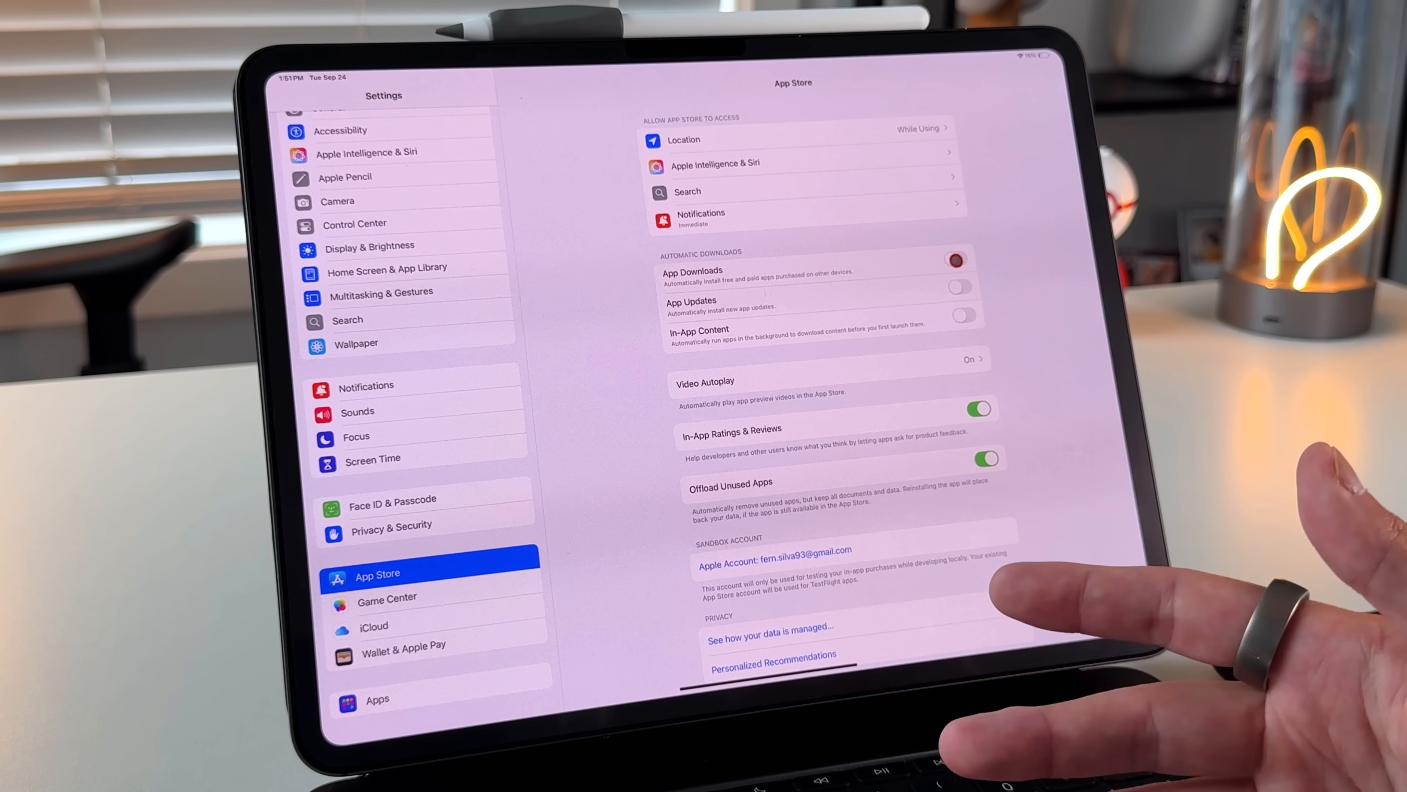
{"action": "left_click", "coordinate": [955, 260]}
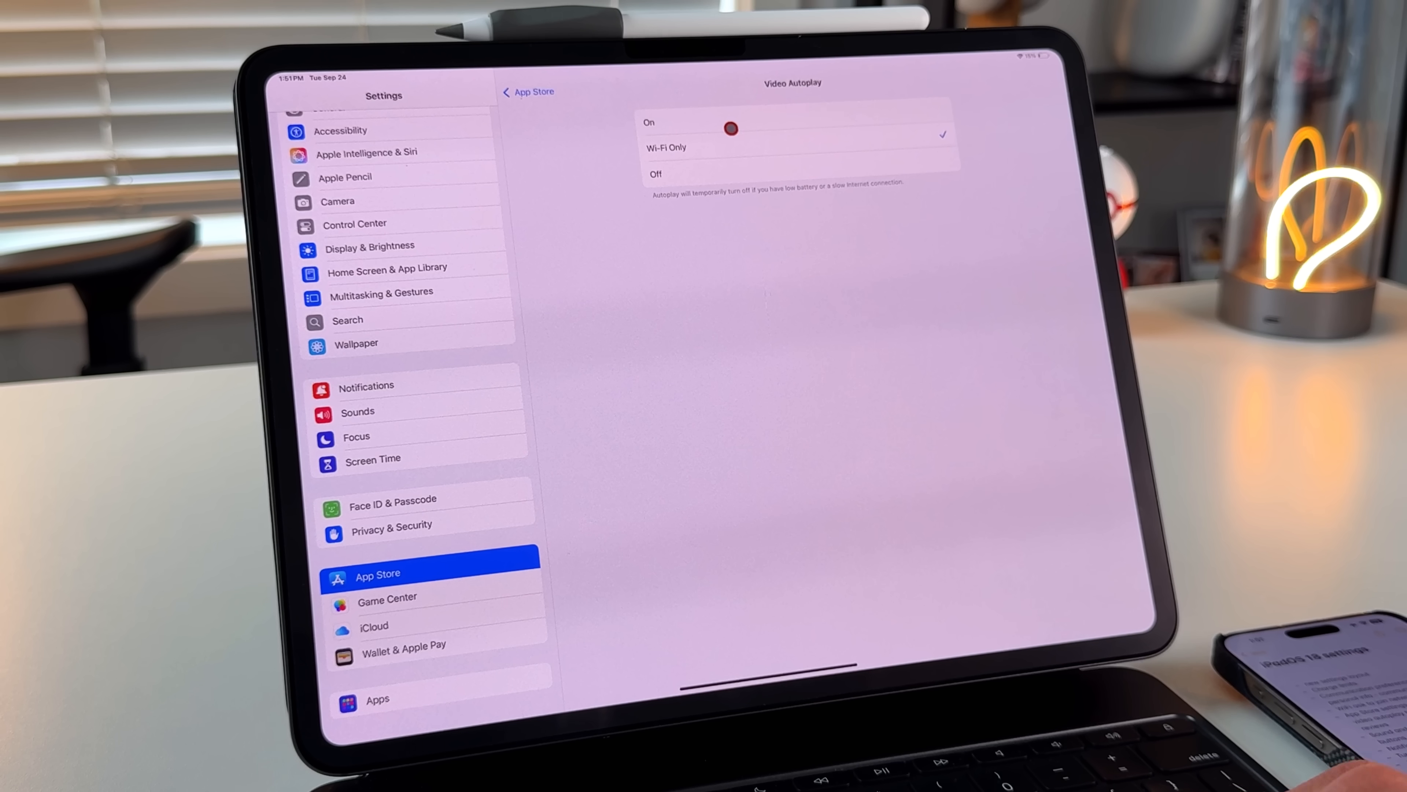
Step: Keep video autoplay on Wi-Fi Only, go back to App Store settings, then move to Sounds
{"action": "left_click", "coordinate": [666, 147]}
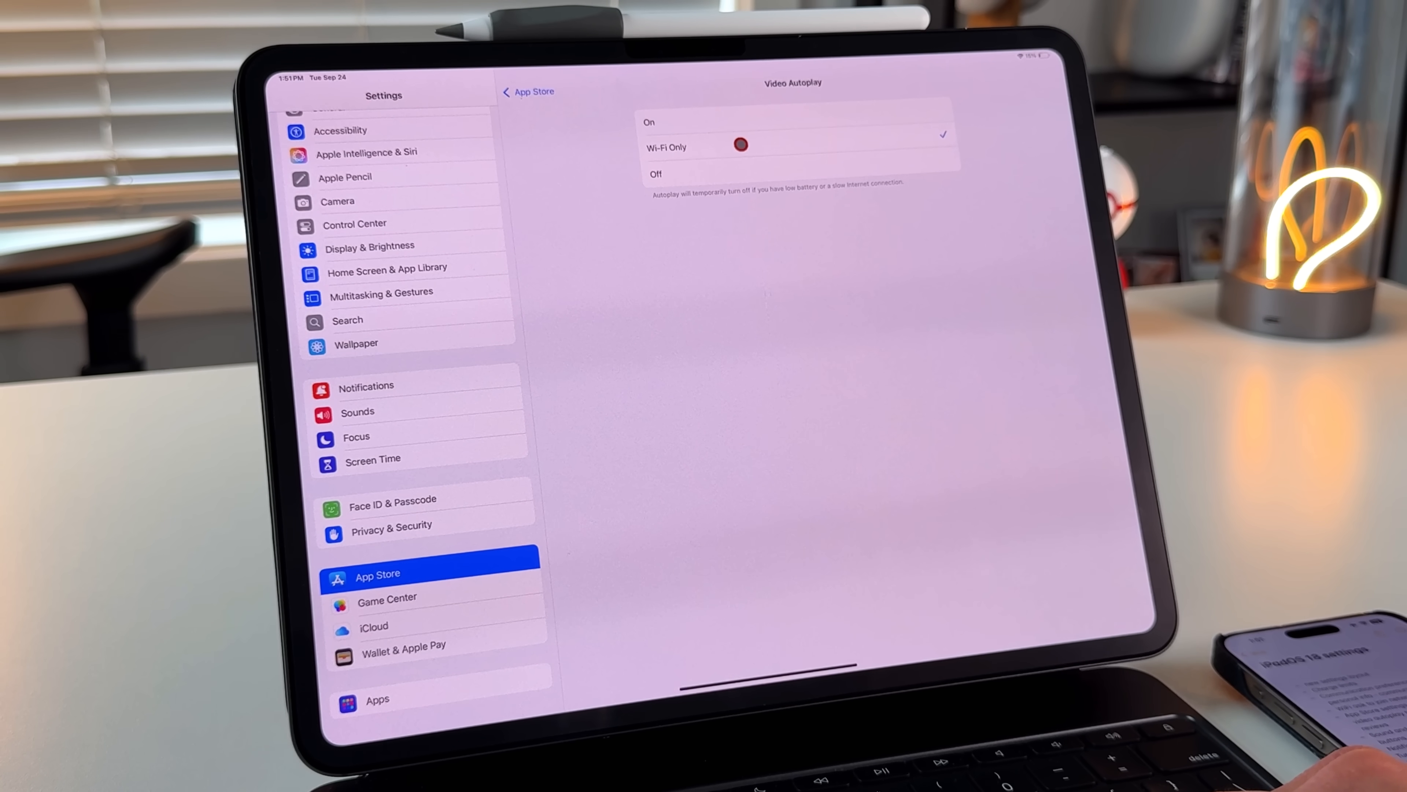
{"action": "left_click", "coordinate": [656, 173]}
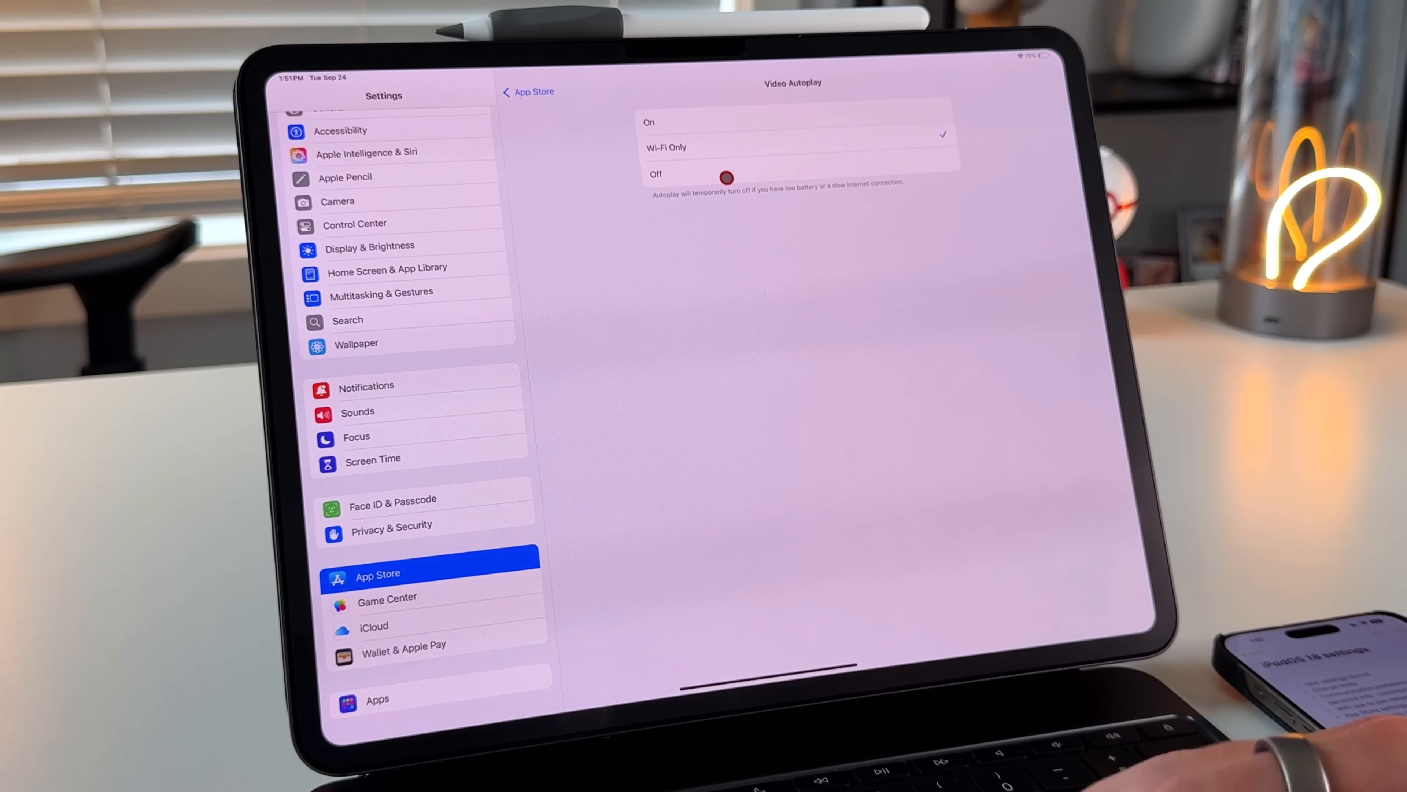
{"action": "left_click", "coordinate": [528, 92]}
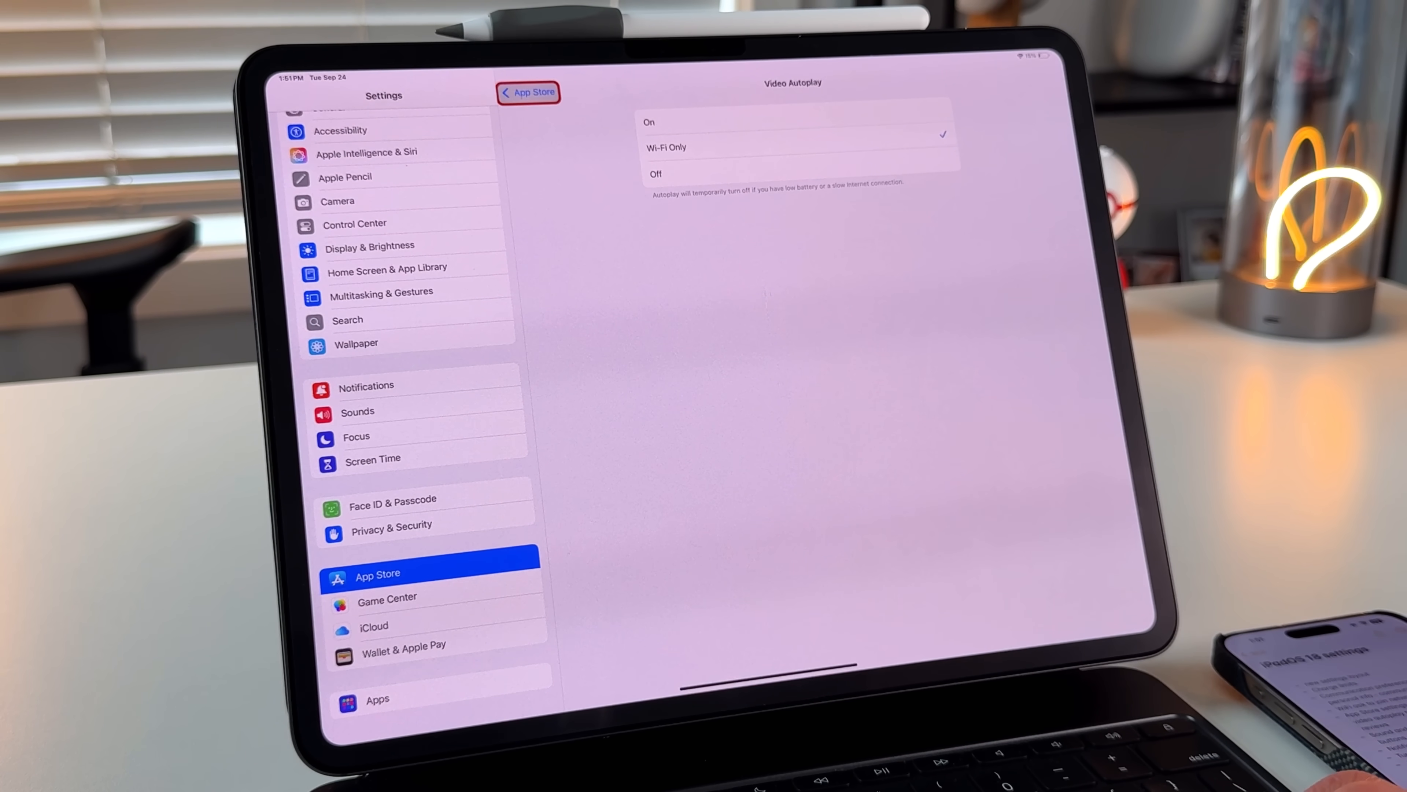
{"action": "left_click", "coordinate": [529, 92]}
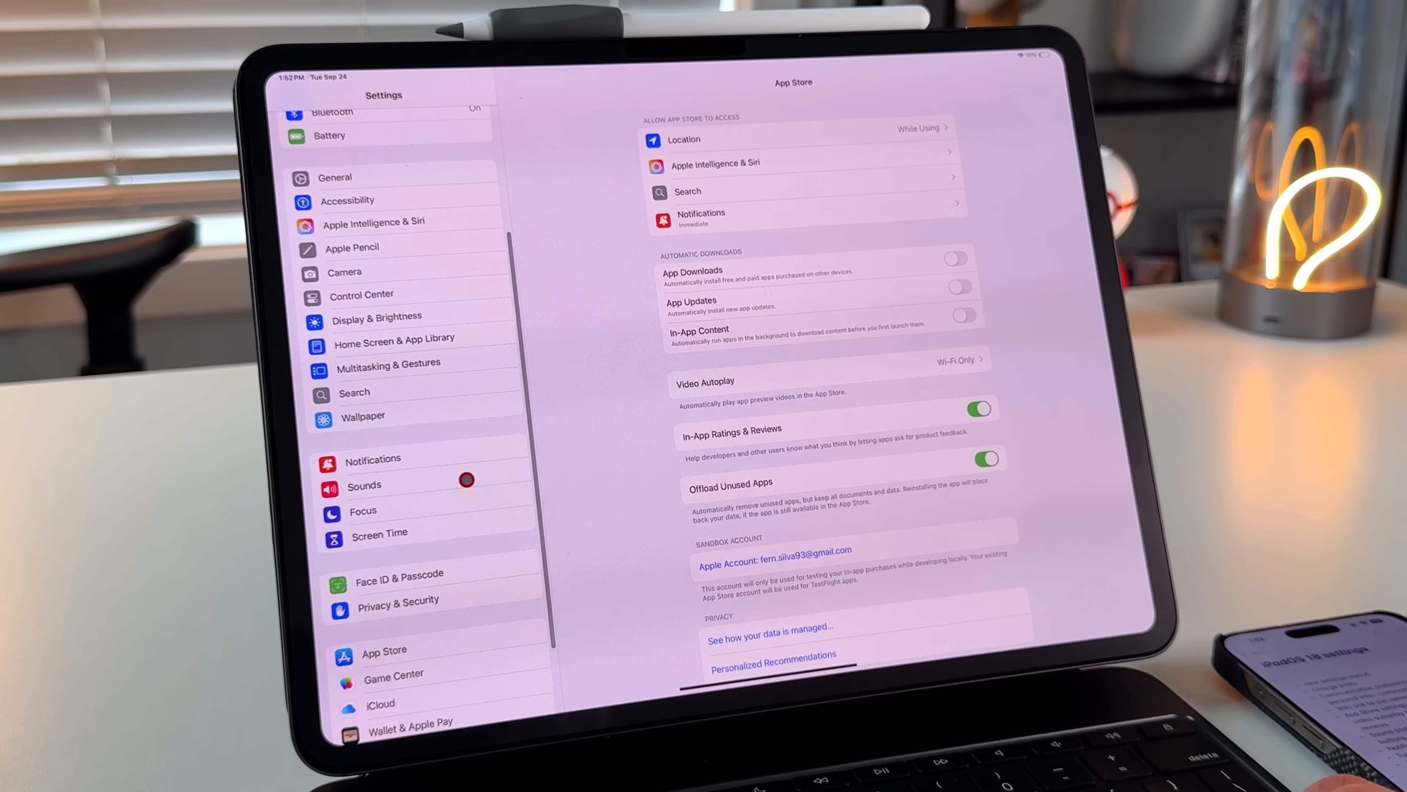
{"action": "left_click", "coordinate": [377, 484]}
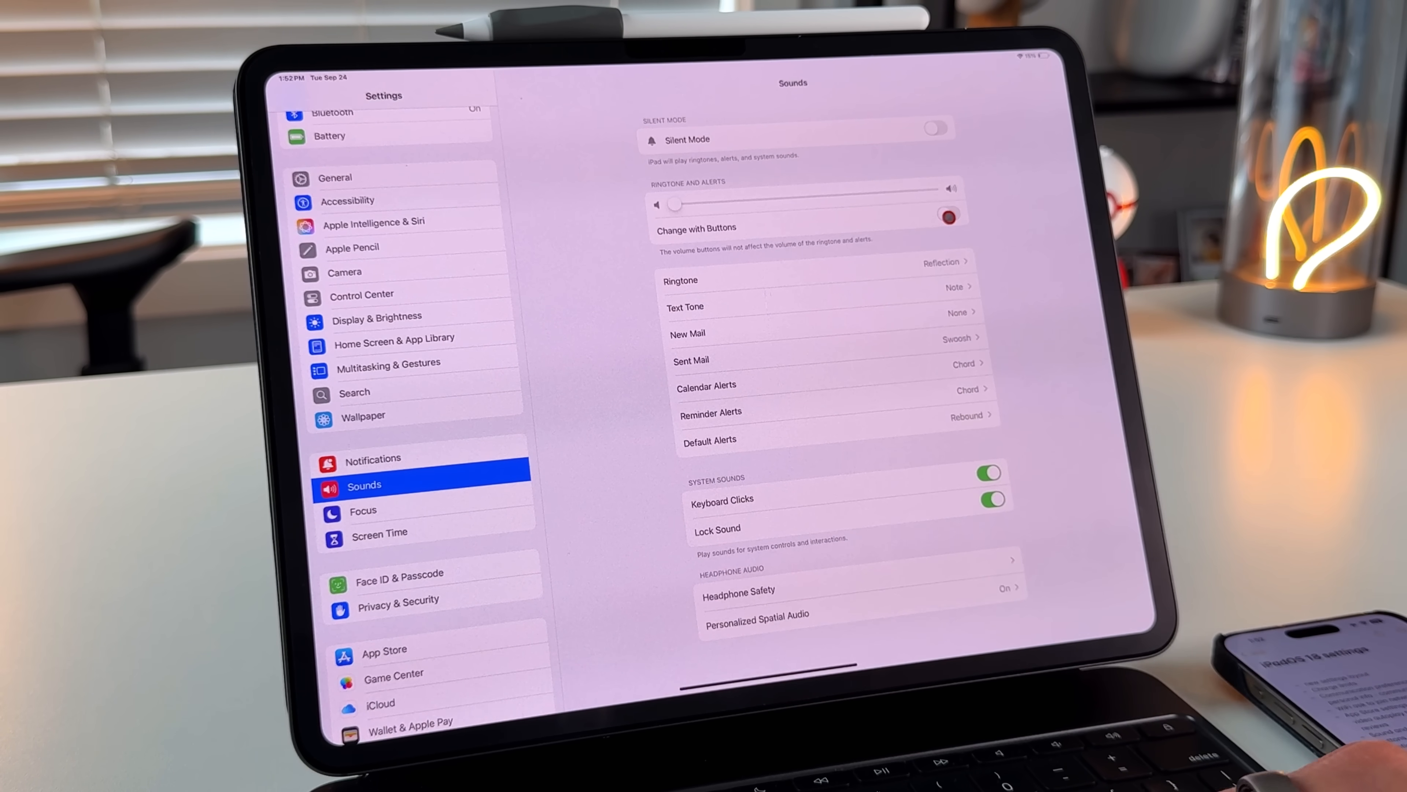
Step: Flip Change with Buttons several times and leave it switched off, Keyboard Clicks on
{"action": "left_click", "coordinate": [947, 216]}
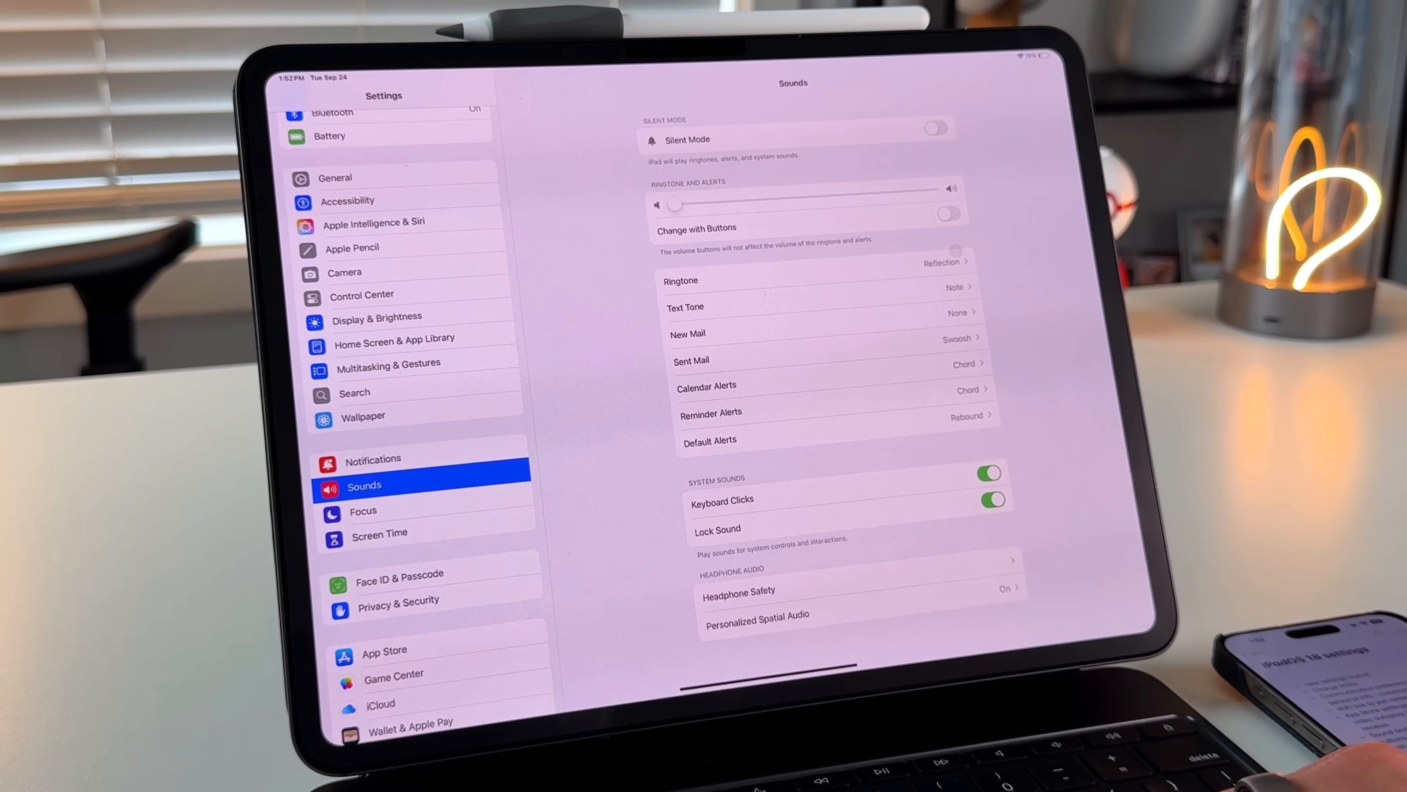
{"action": "left_click", "coordinate": [943, 216]}
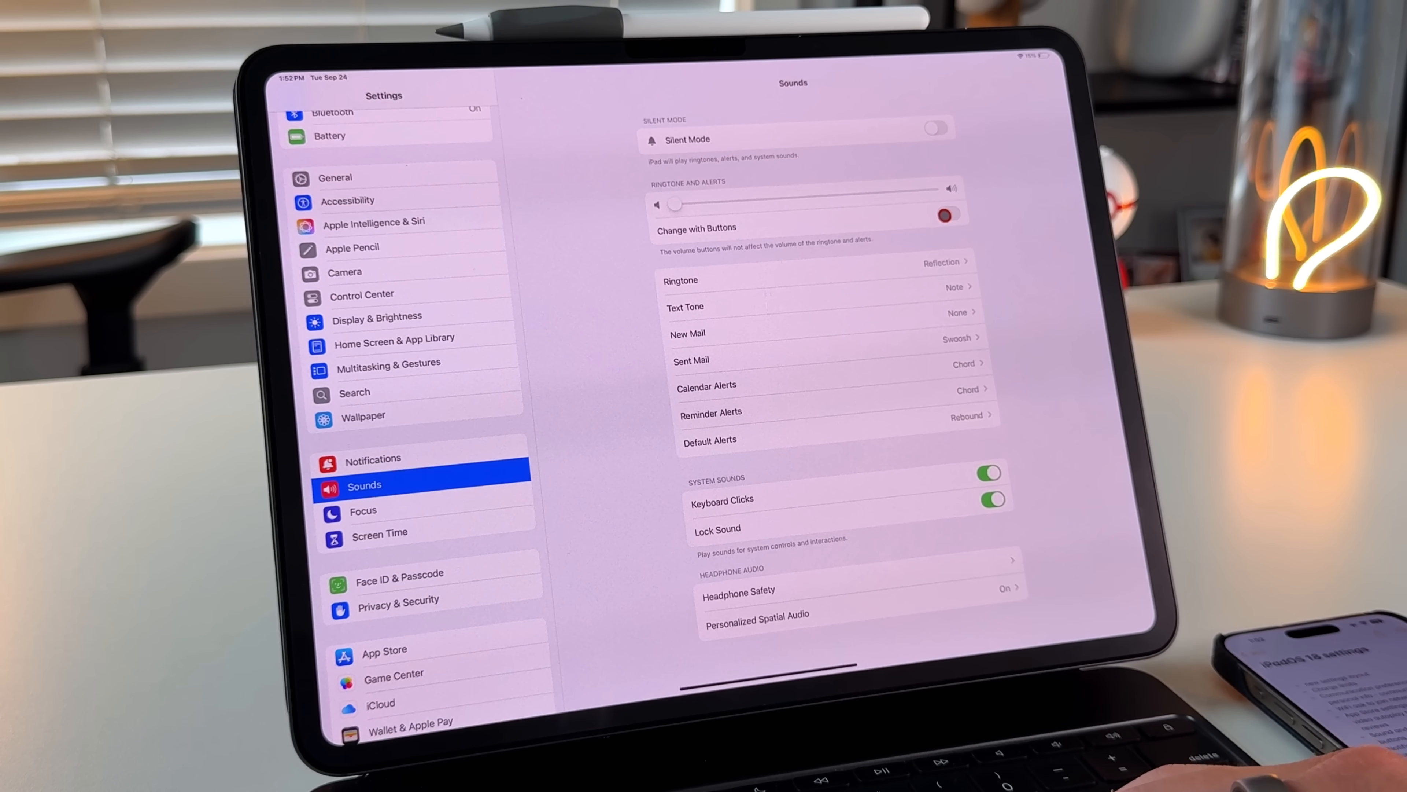
{"action": "left_click", "coordinate": [941, 212]}
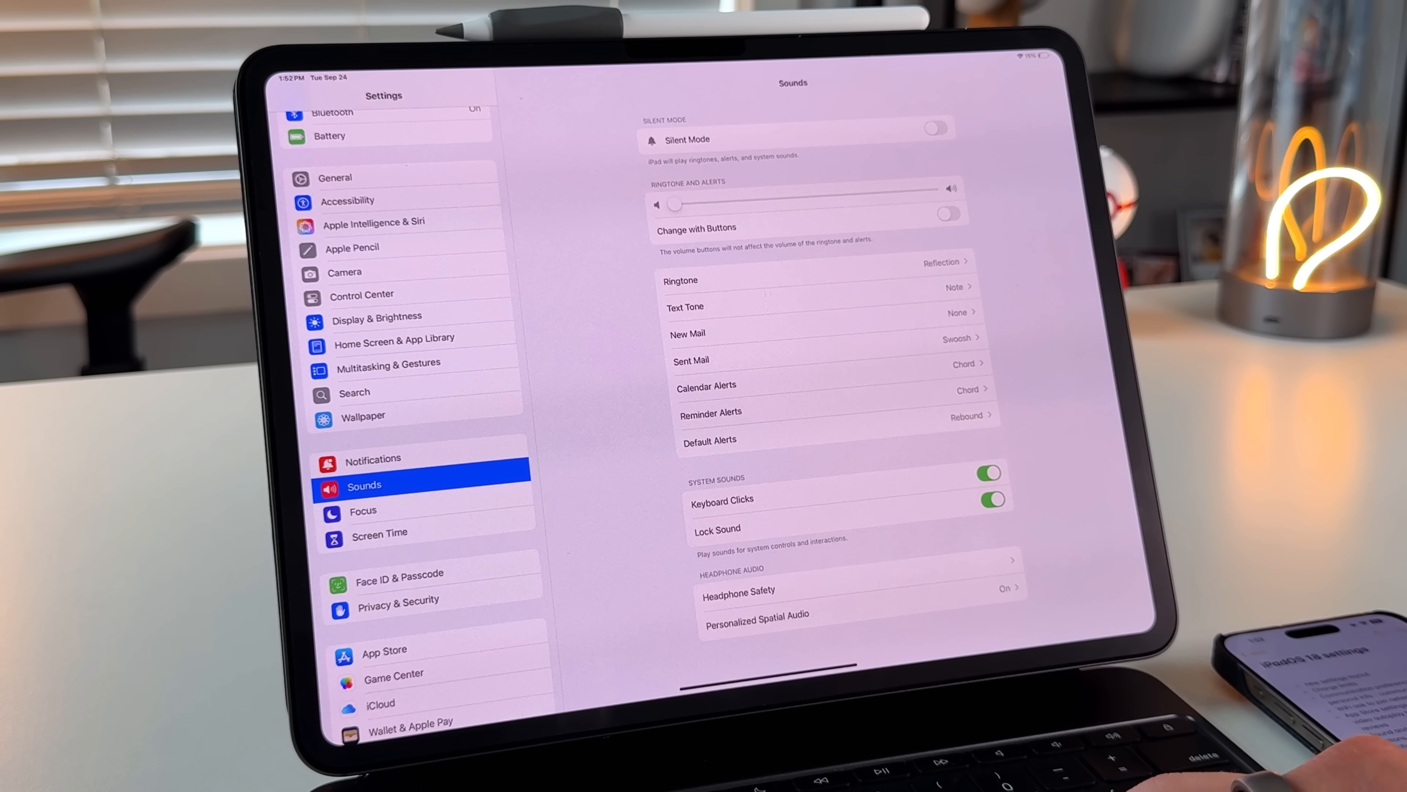
{"action": "left_click", "coordinate": [944, 228]}
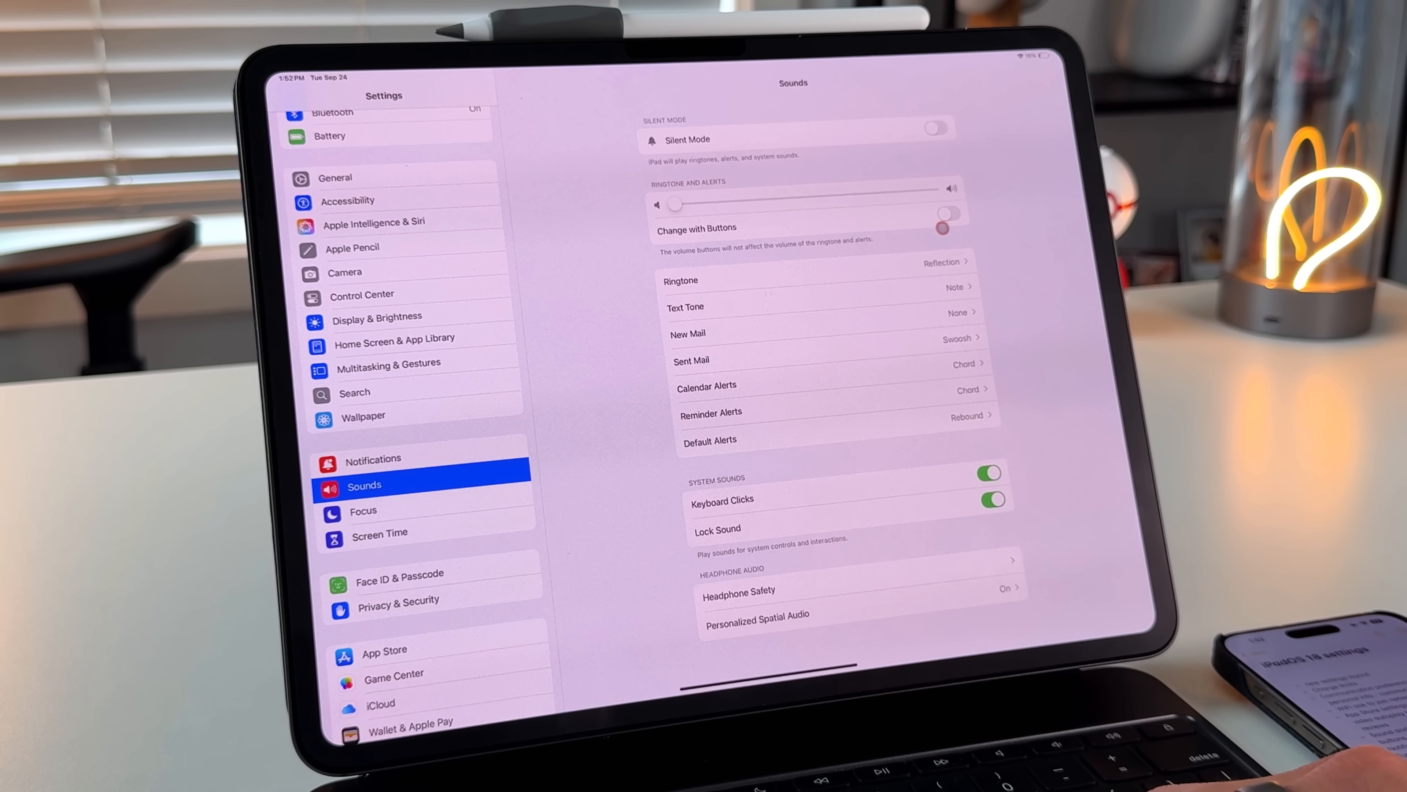
{"action": "left_click", "coordinate": [945, 213]}
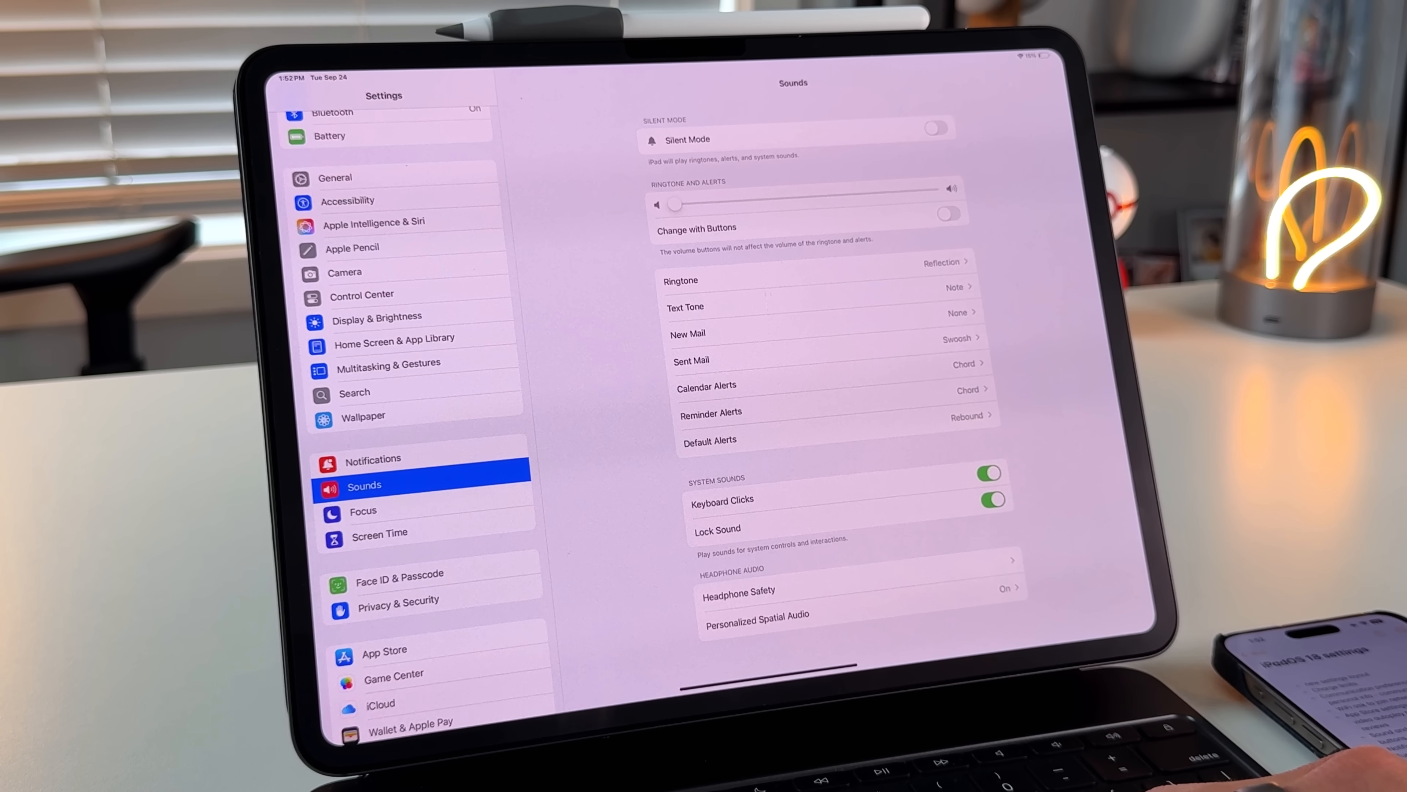
{"action": "left_click", "coordinate": [947, 212]}
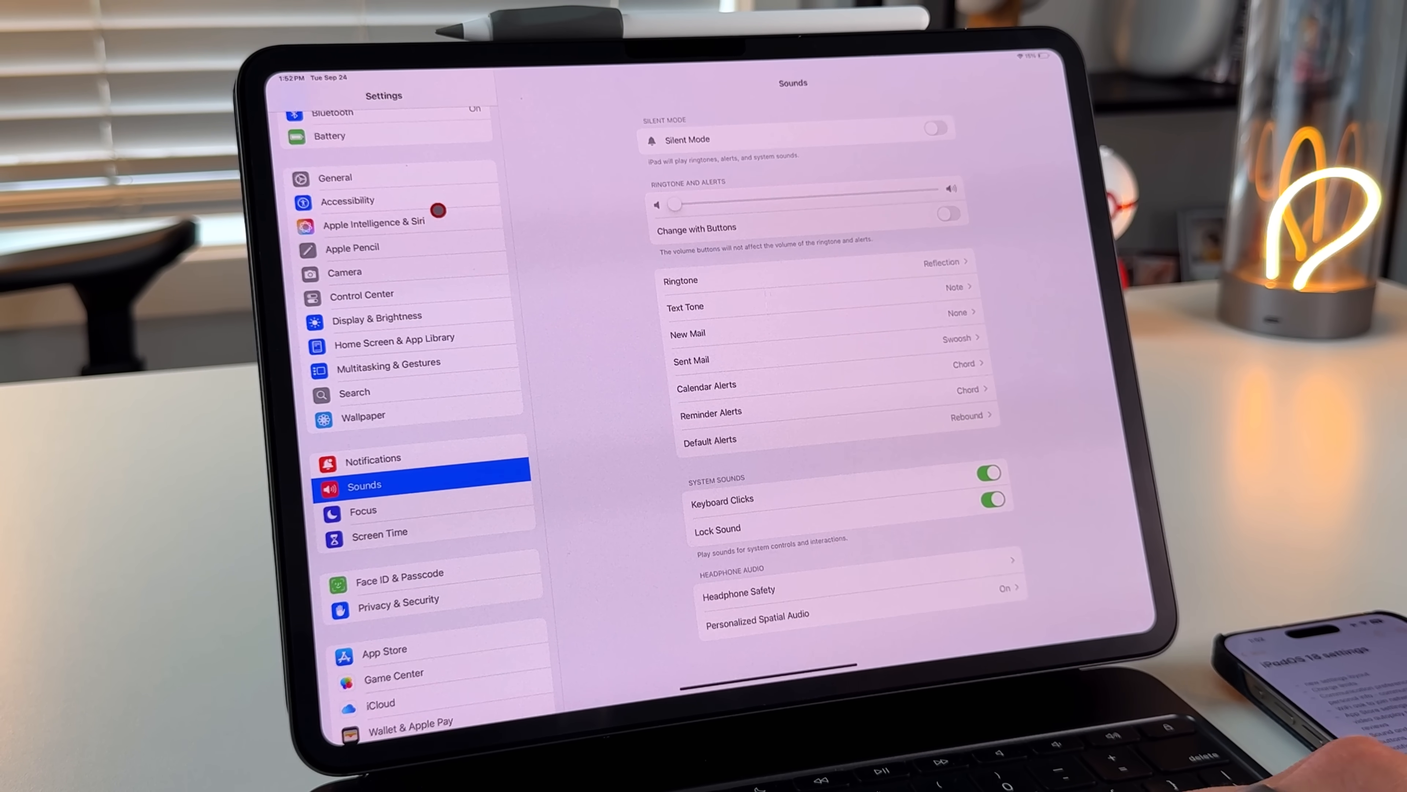
Step: In Notifications > Screen Sharing, briefly allow notifications and turn them back off
{"action": "left_click", "coordinate": [372, 459]}
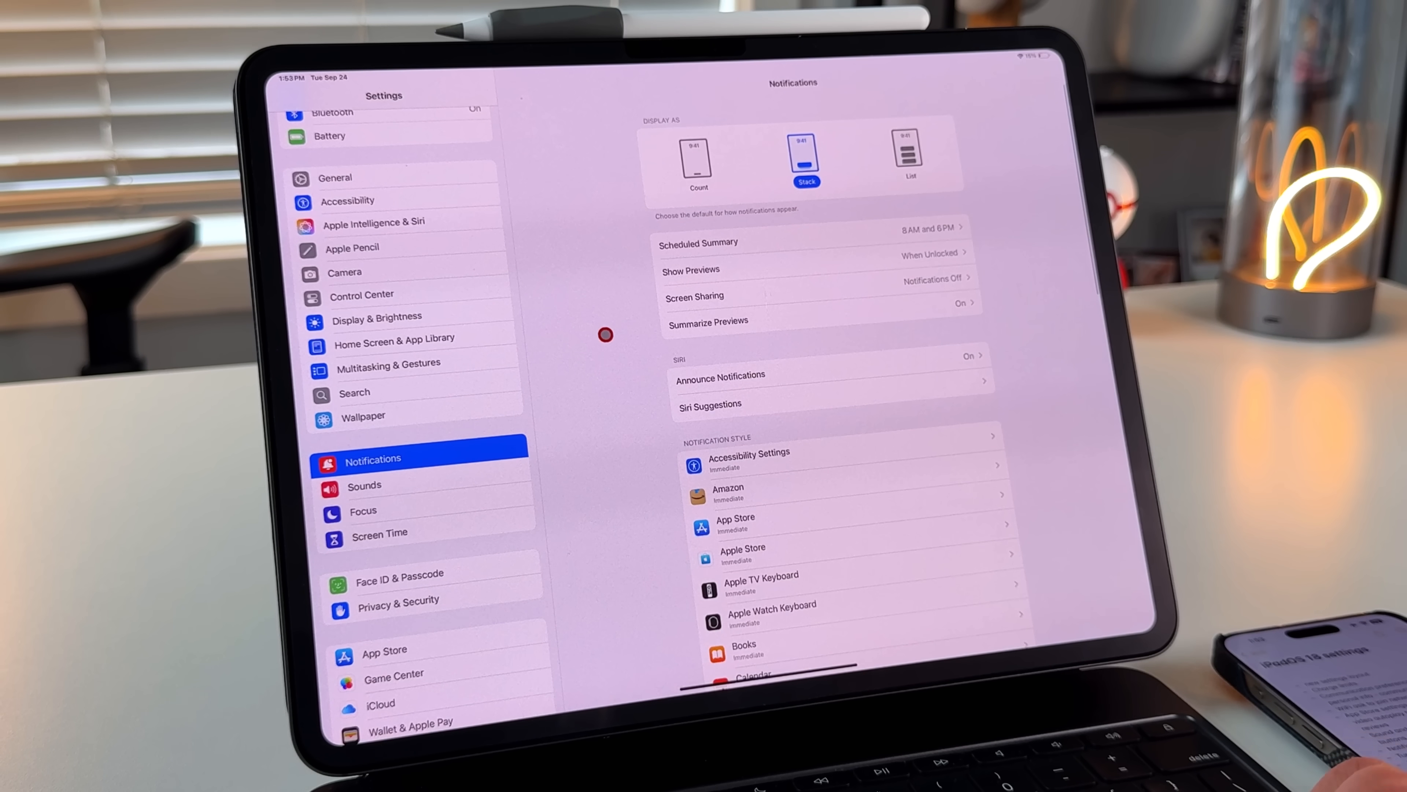
{"action": "mouse_move", "coordinate": [755, 304]}
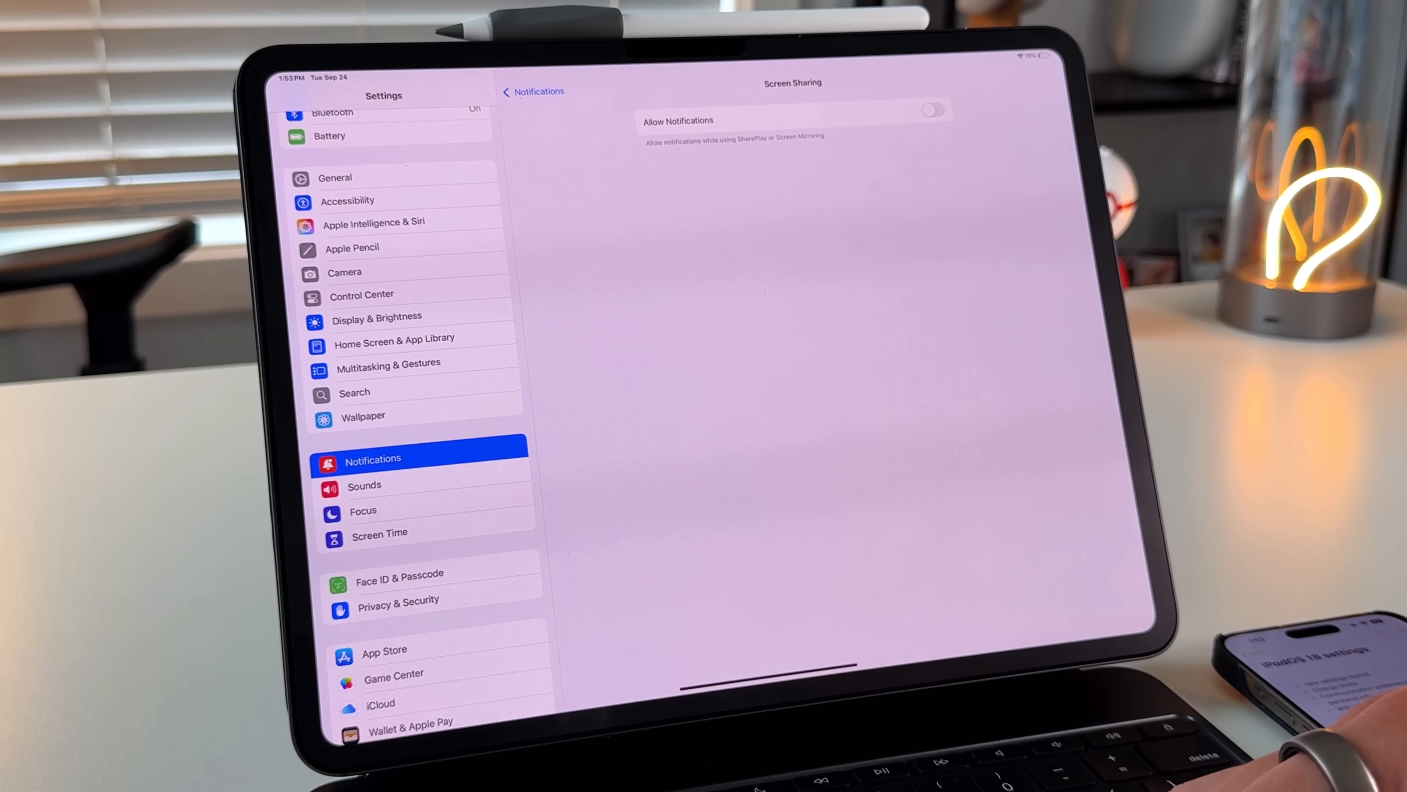
{"action": "left_click", "coordinate": [931, 109]}
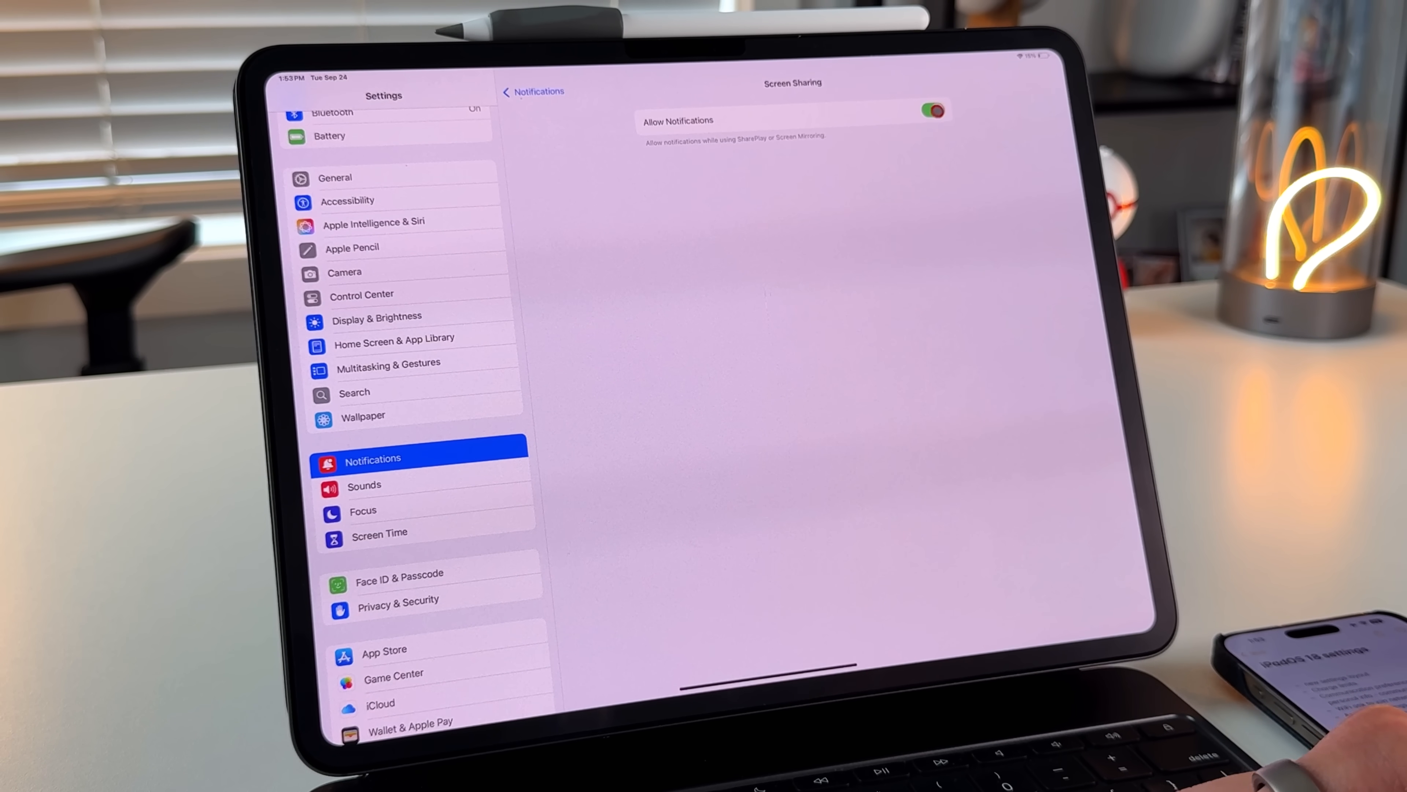
{"action": "left_click", "coordinate": [930, 110]}
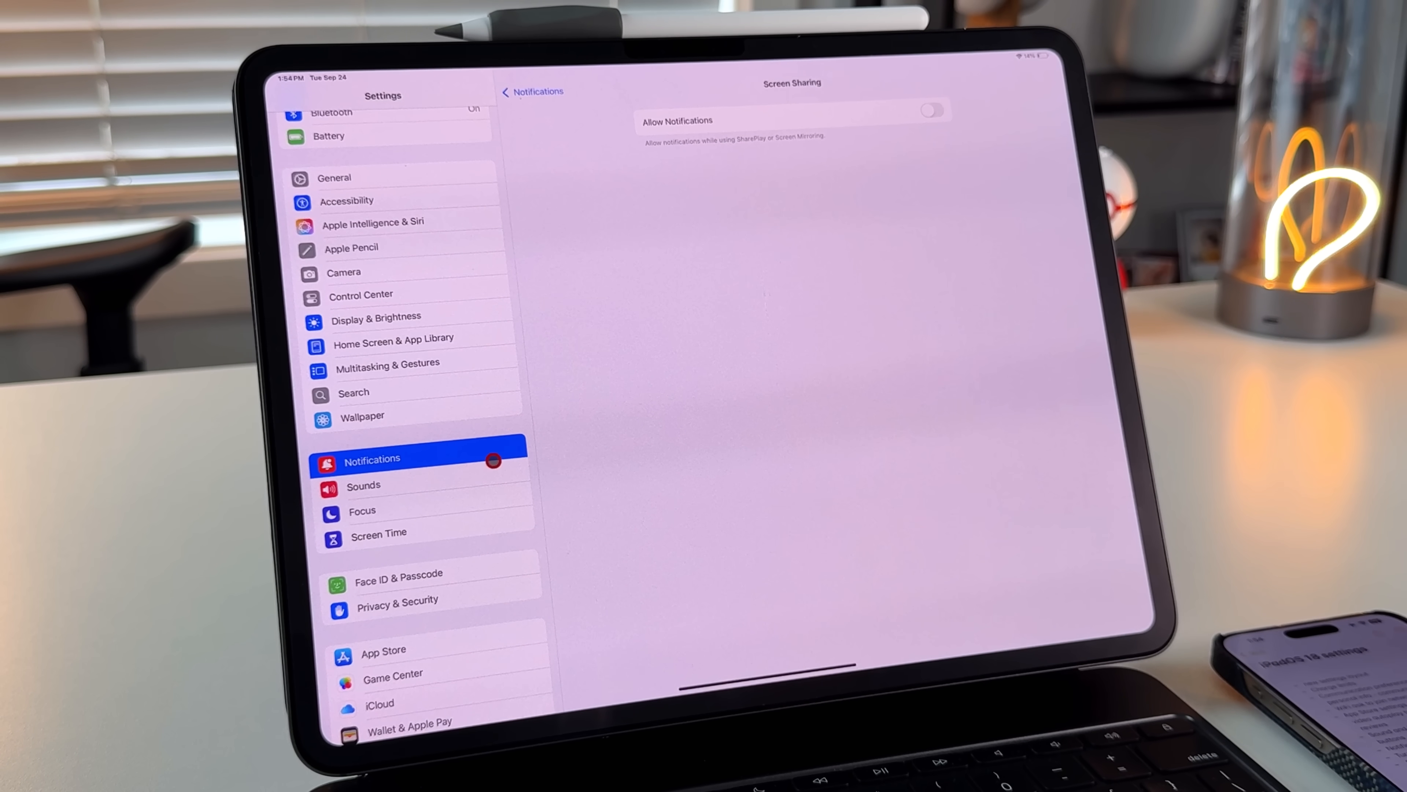
Step: In Privacy & Security Tracking, keep tracking requests allowed and deny eBay's permission
{"action": "left_click", "coordinate": [397, 599]}
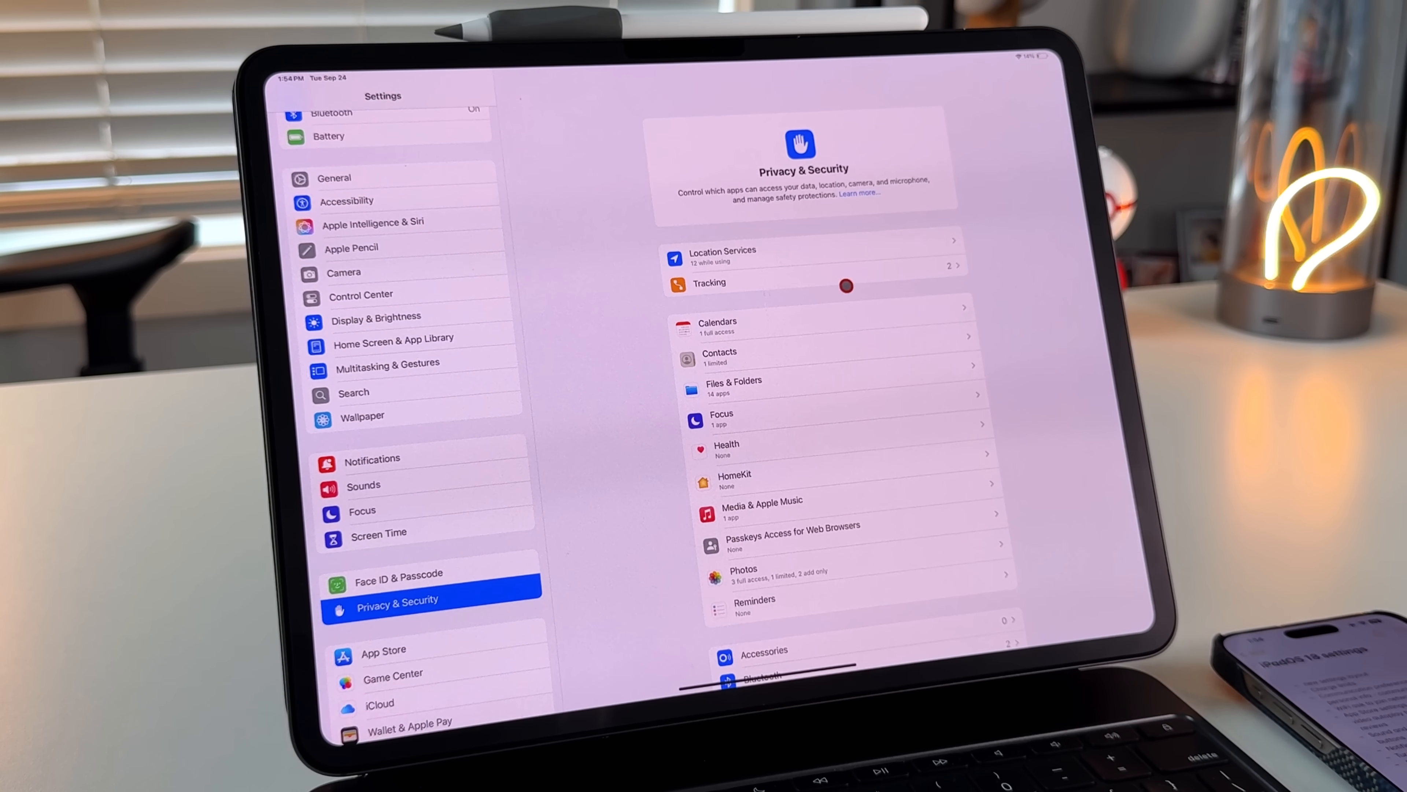
{"action": "left_click", "coordinate": [708, 283]}
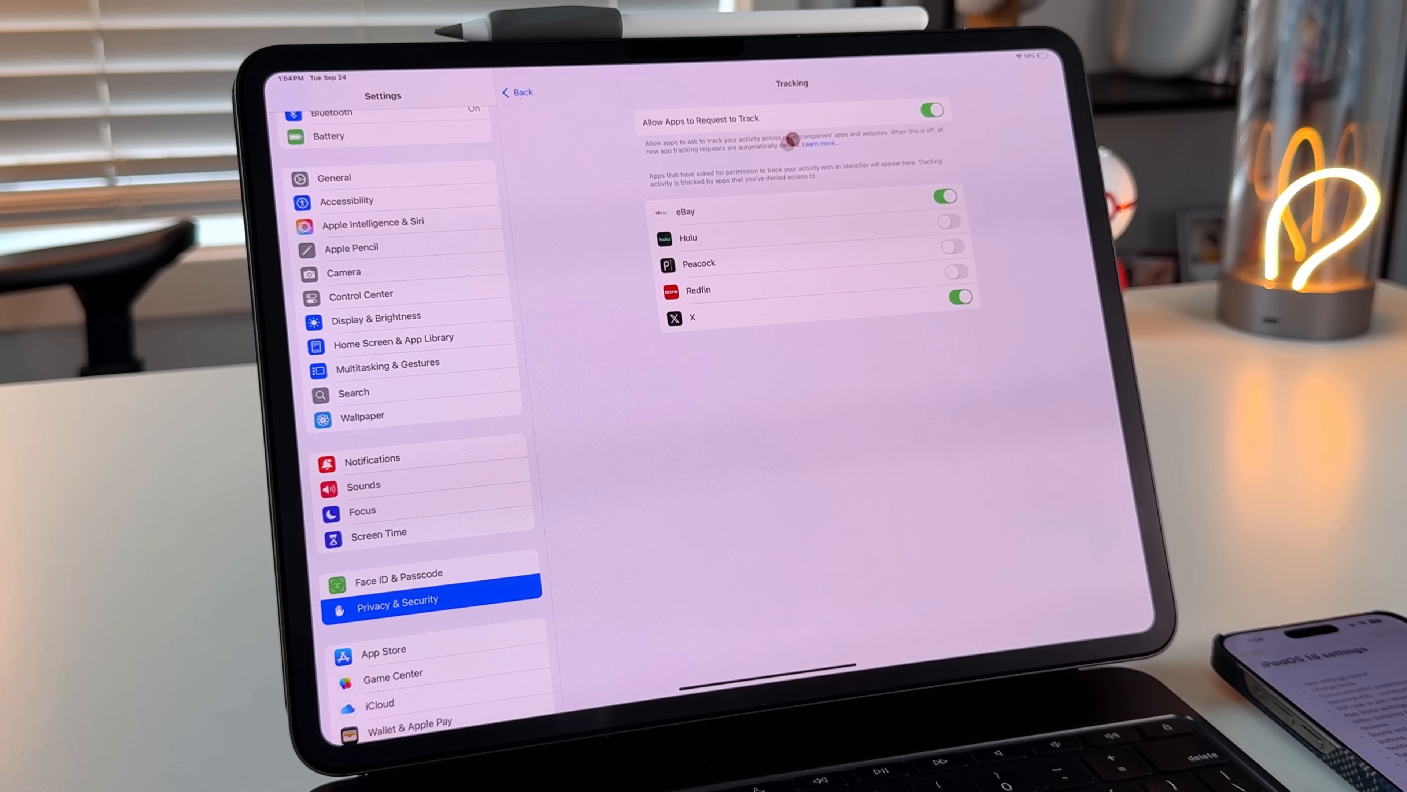
{"action": "left_click", "coordinate": [929, 109]}
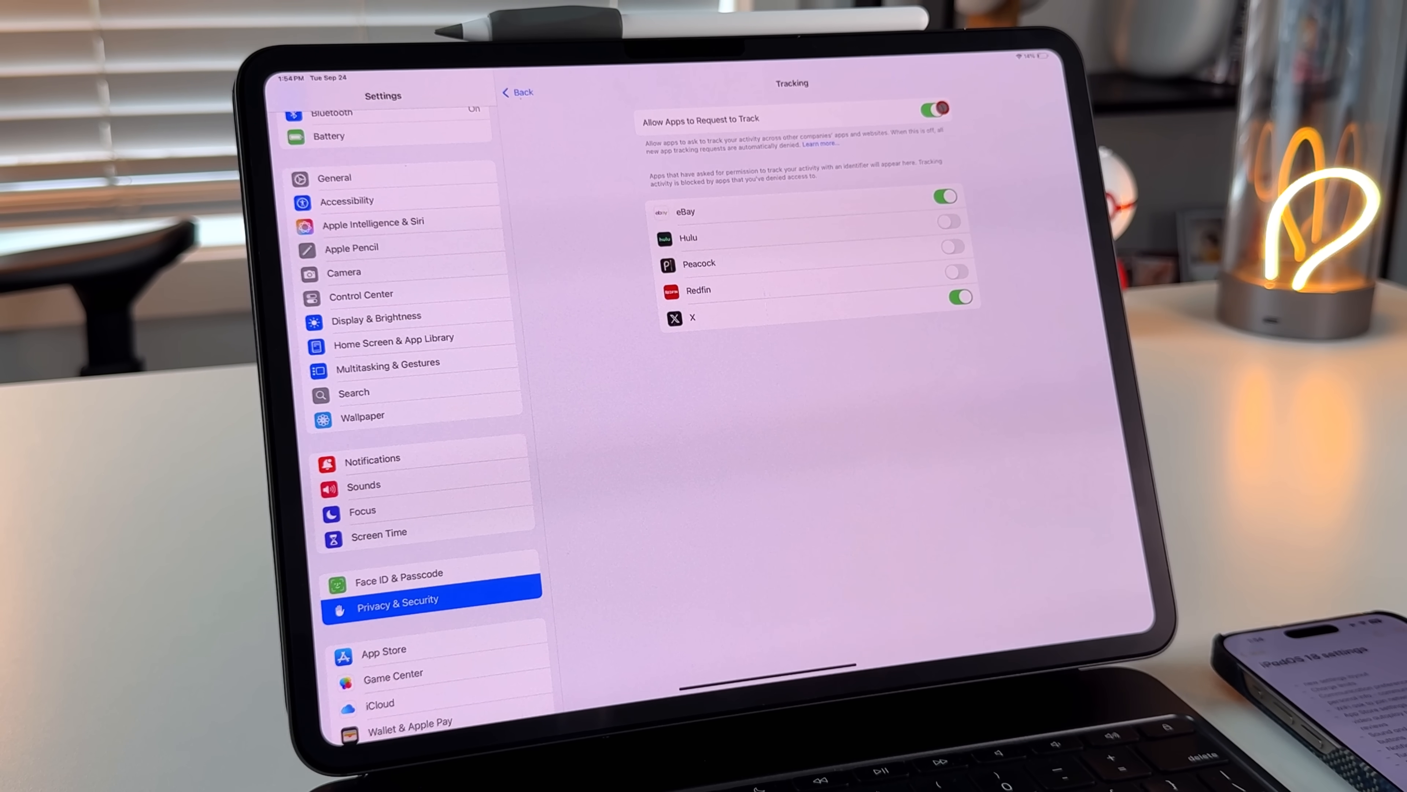
{"action": "left_click", "coordinate": [931, 109]}
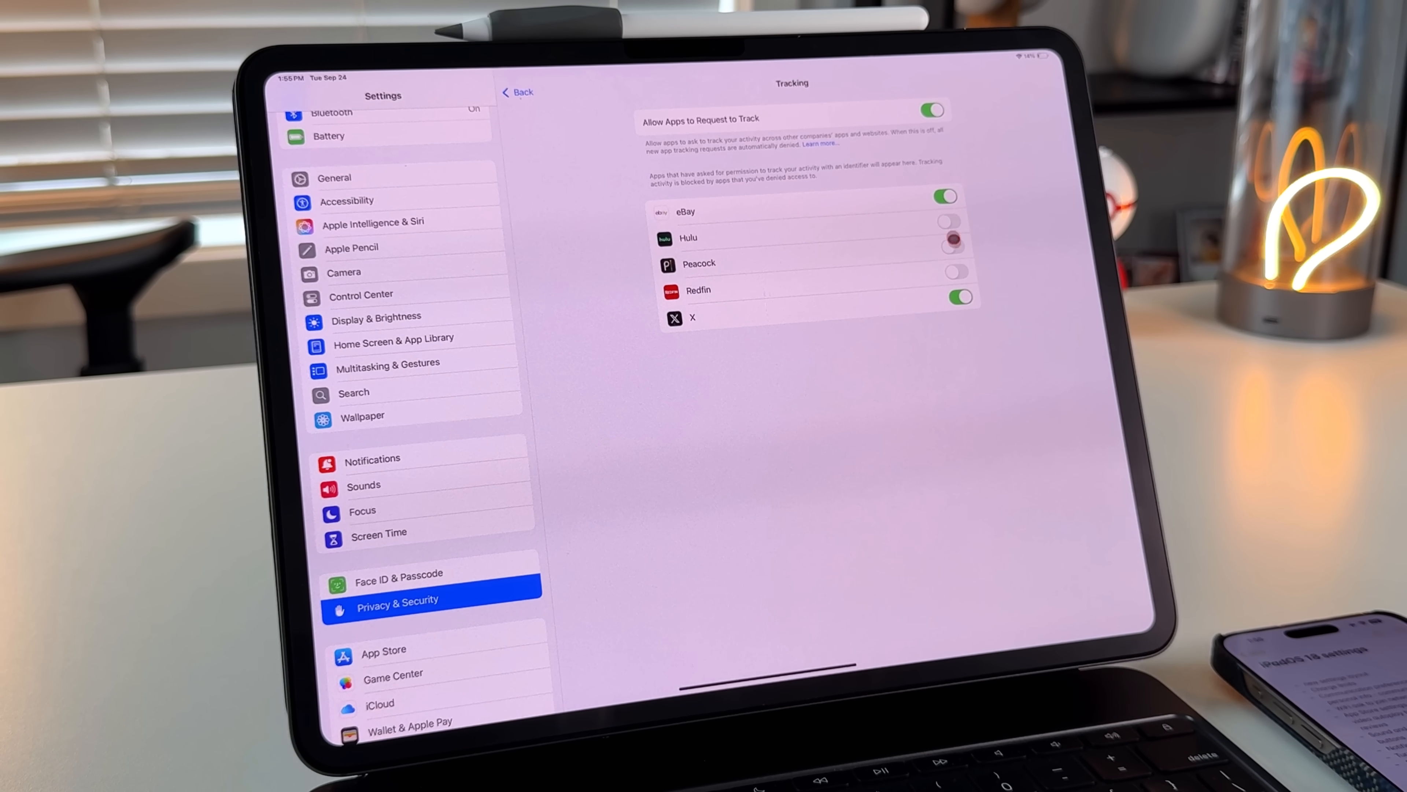
{"action": "left_click", "coordinate": [943, 196]}
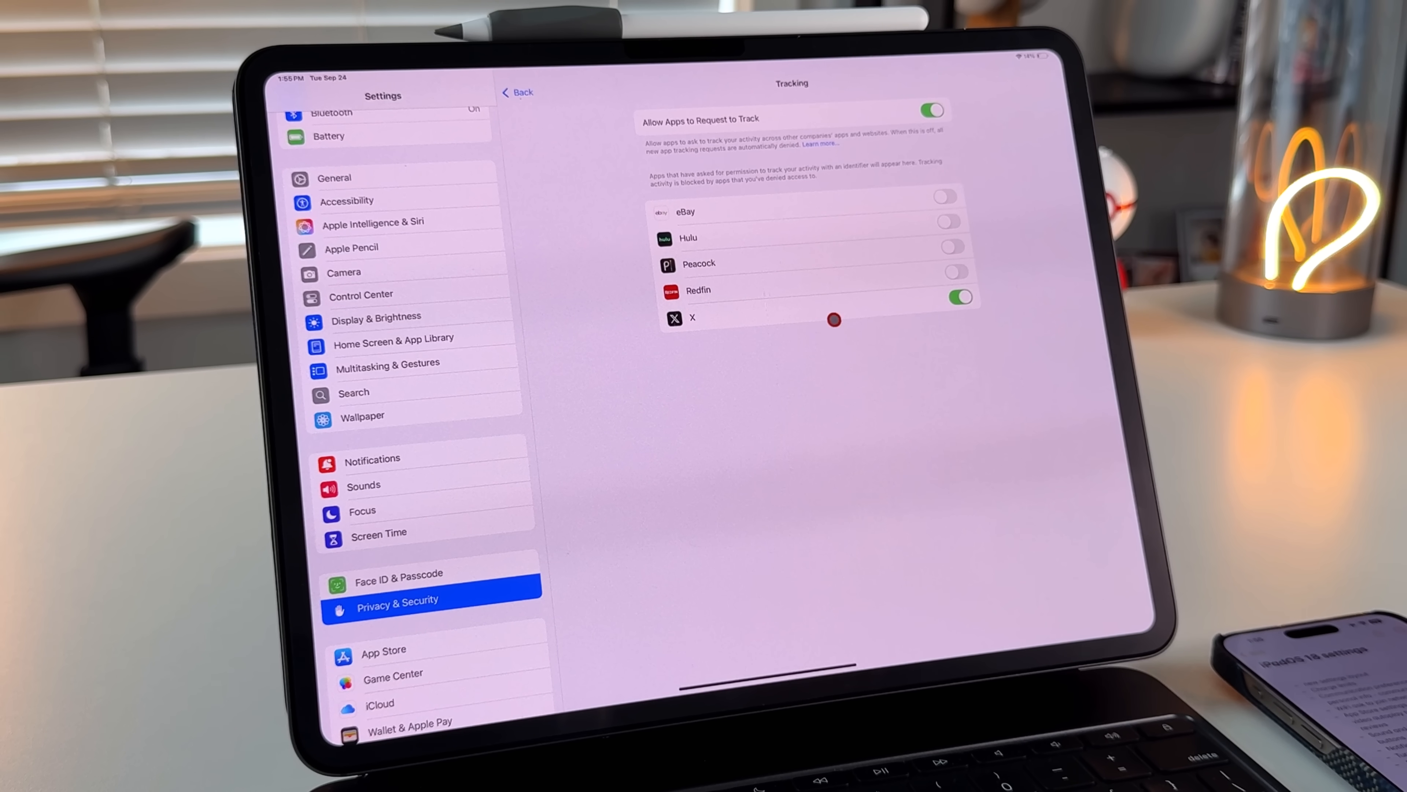
{"action": "mouse_move", "coordinate": [883, 243]}
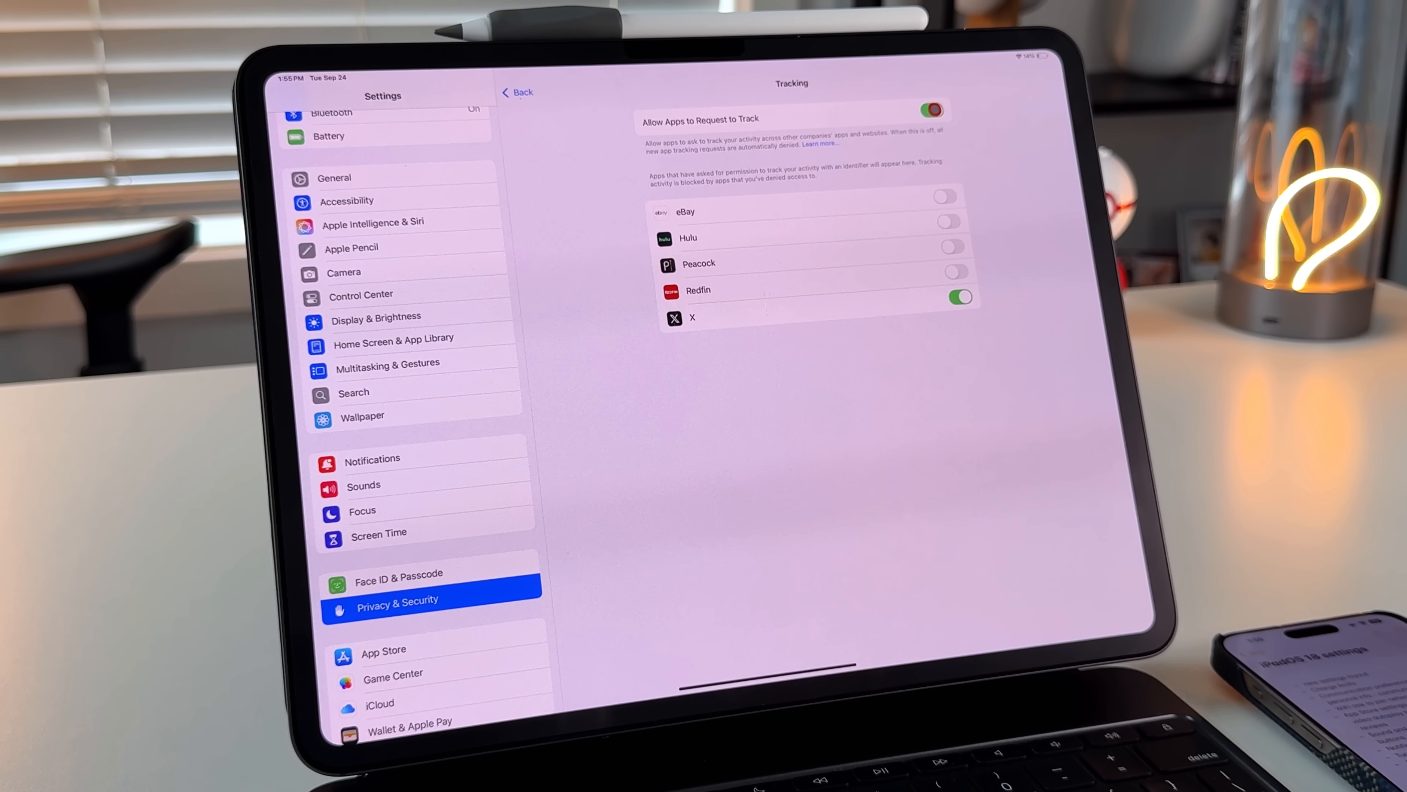
Step: Turn on Enhanced Beta Feedback under Analytics & Improvements and return to Privacy & Security
{"action": "left_click", "coordinate": [516, 92]}
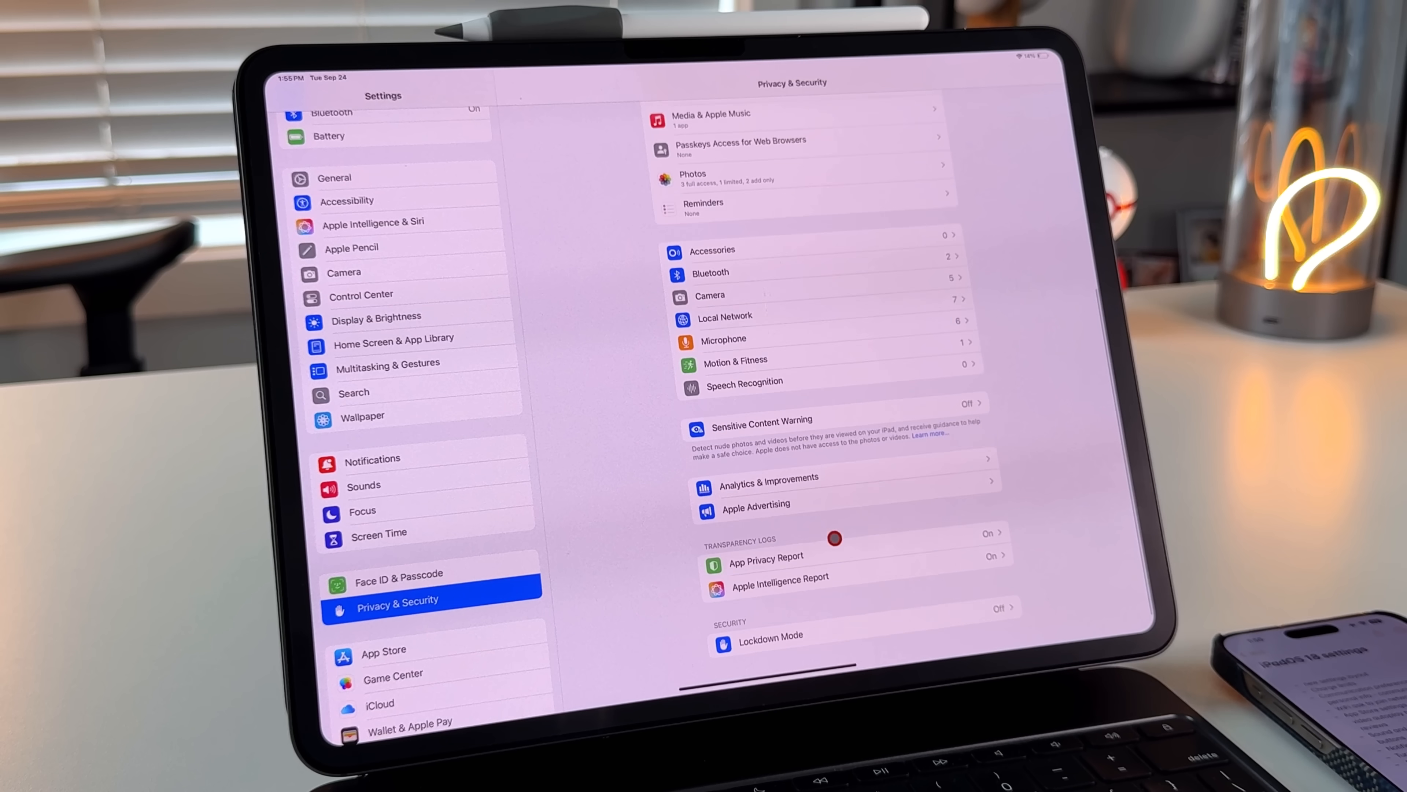
{"action": "left_click", "coordinate": [767, 476]}
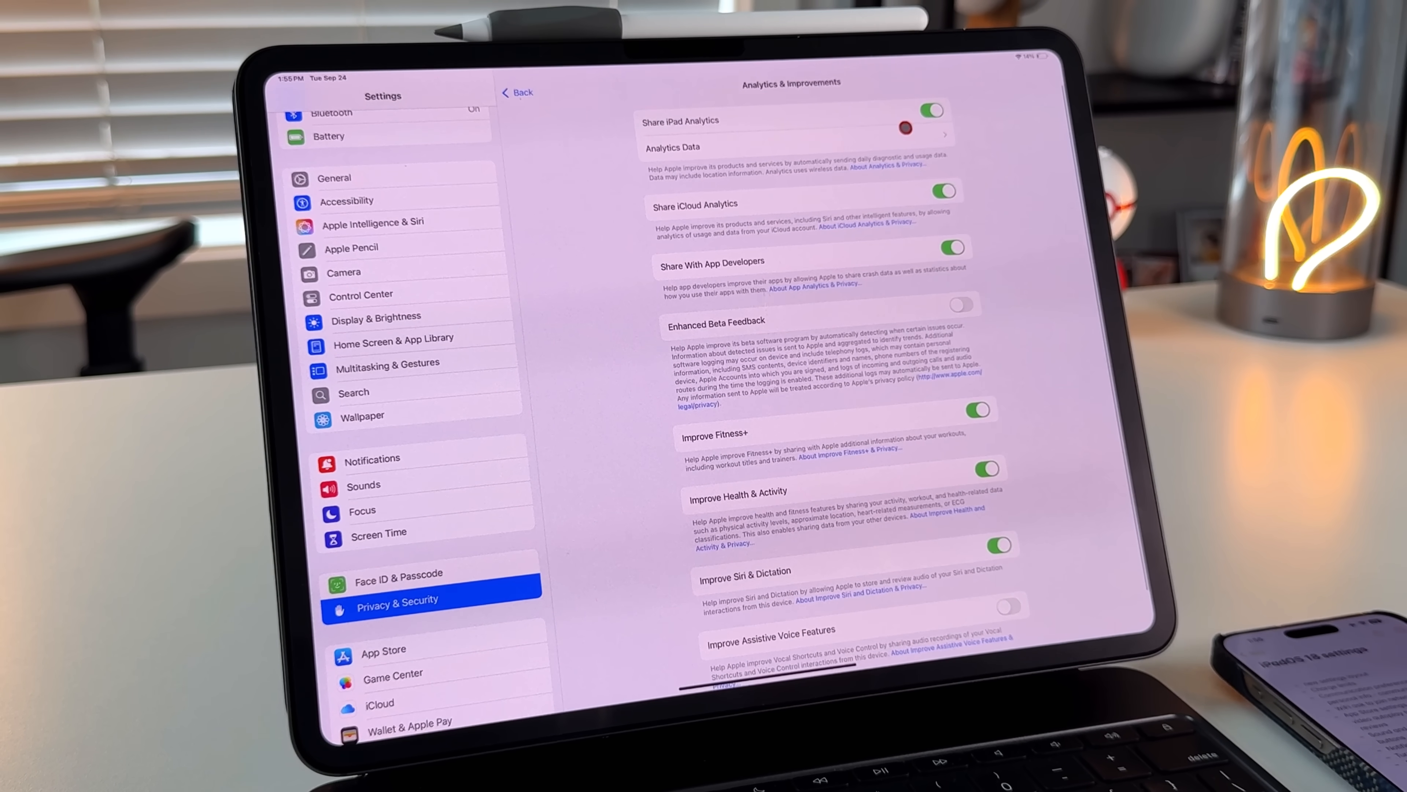
{"action": "left_click", "coordinate": [963, 304]}
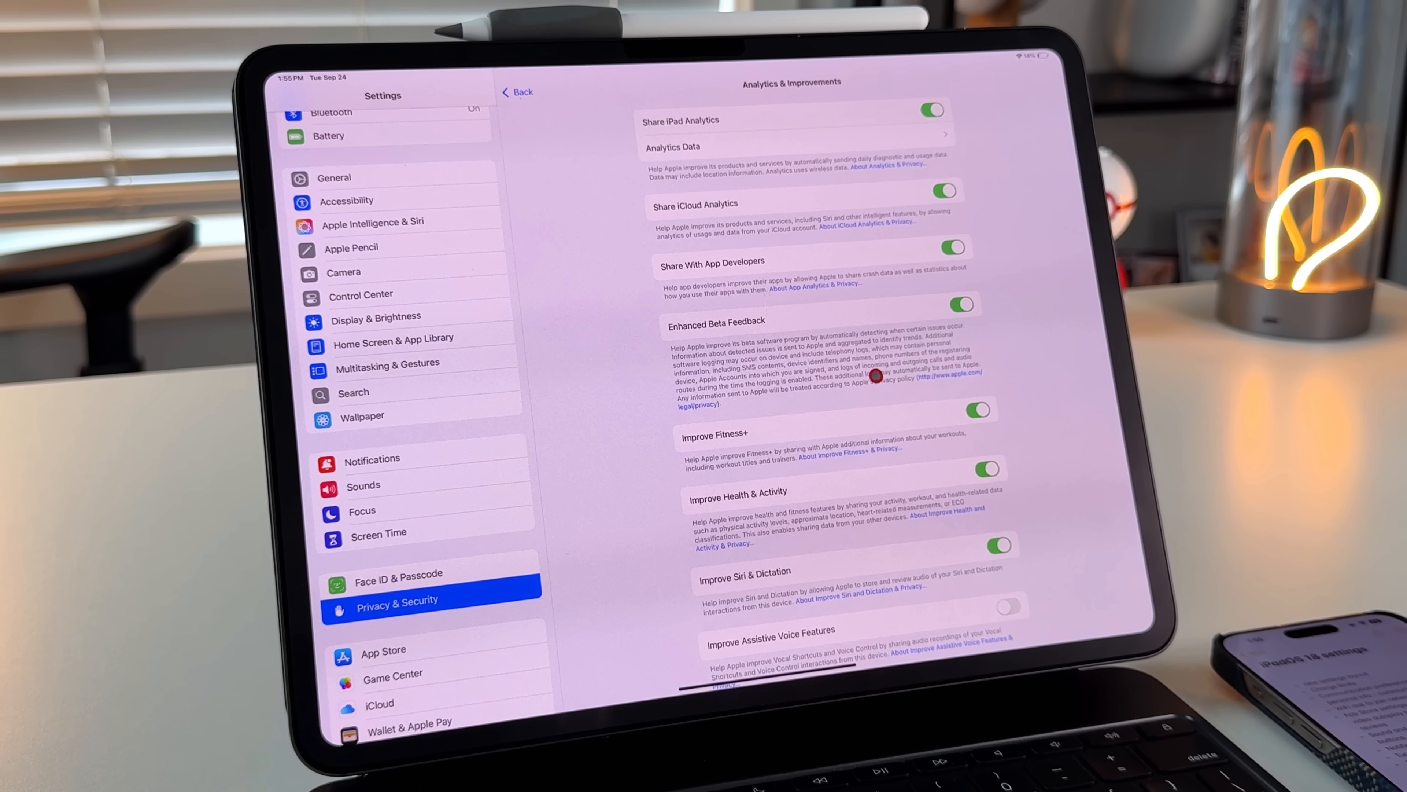
{"action": "mouse_move", "coordinate": [911, 287]}
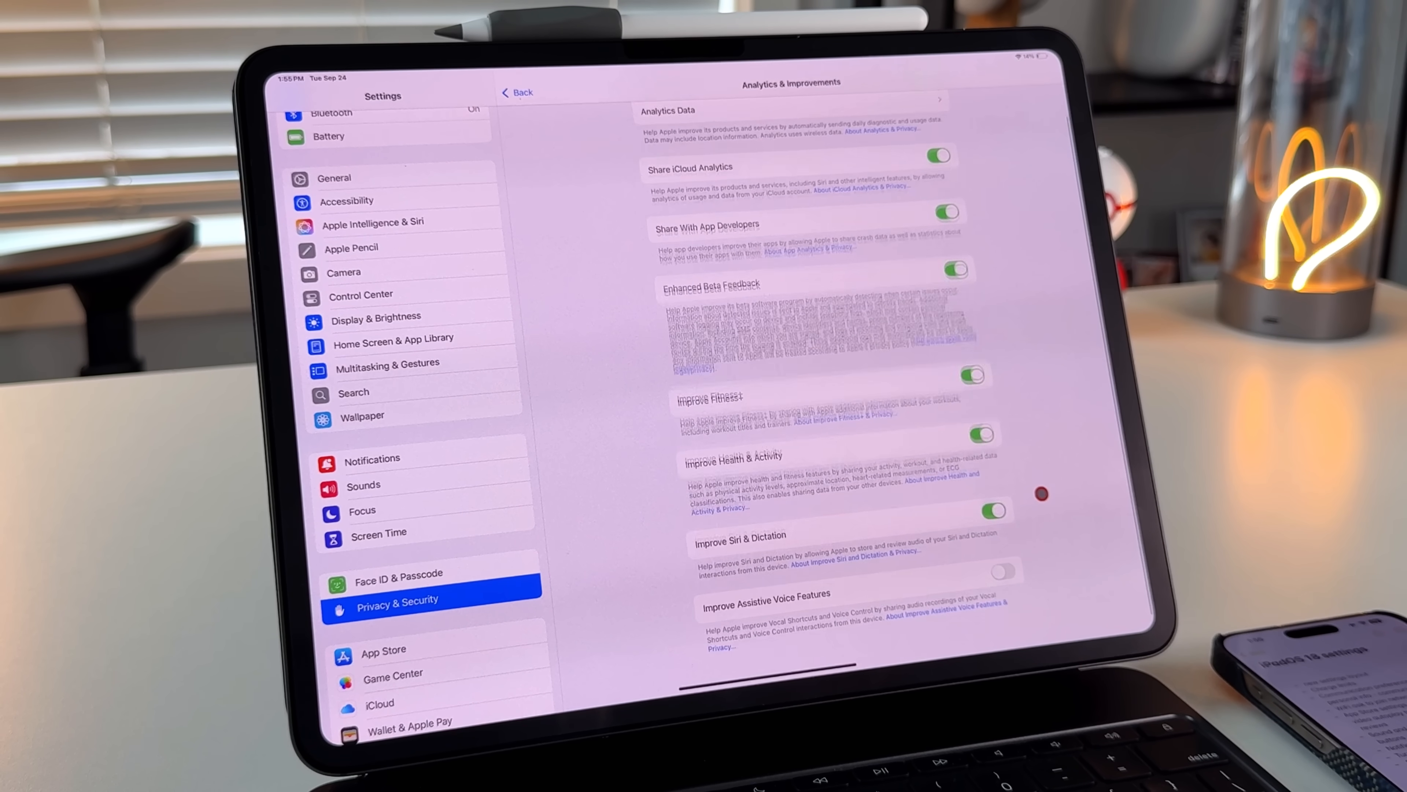
{"action": "left_click", "coordinate": [516, 92]}
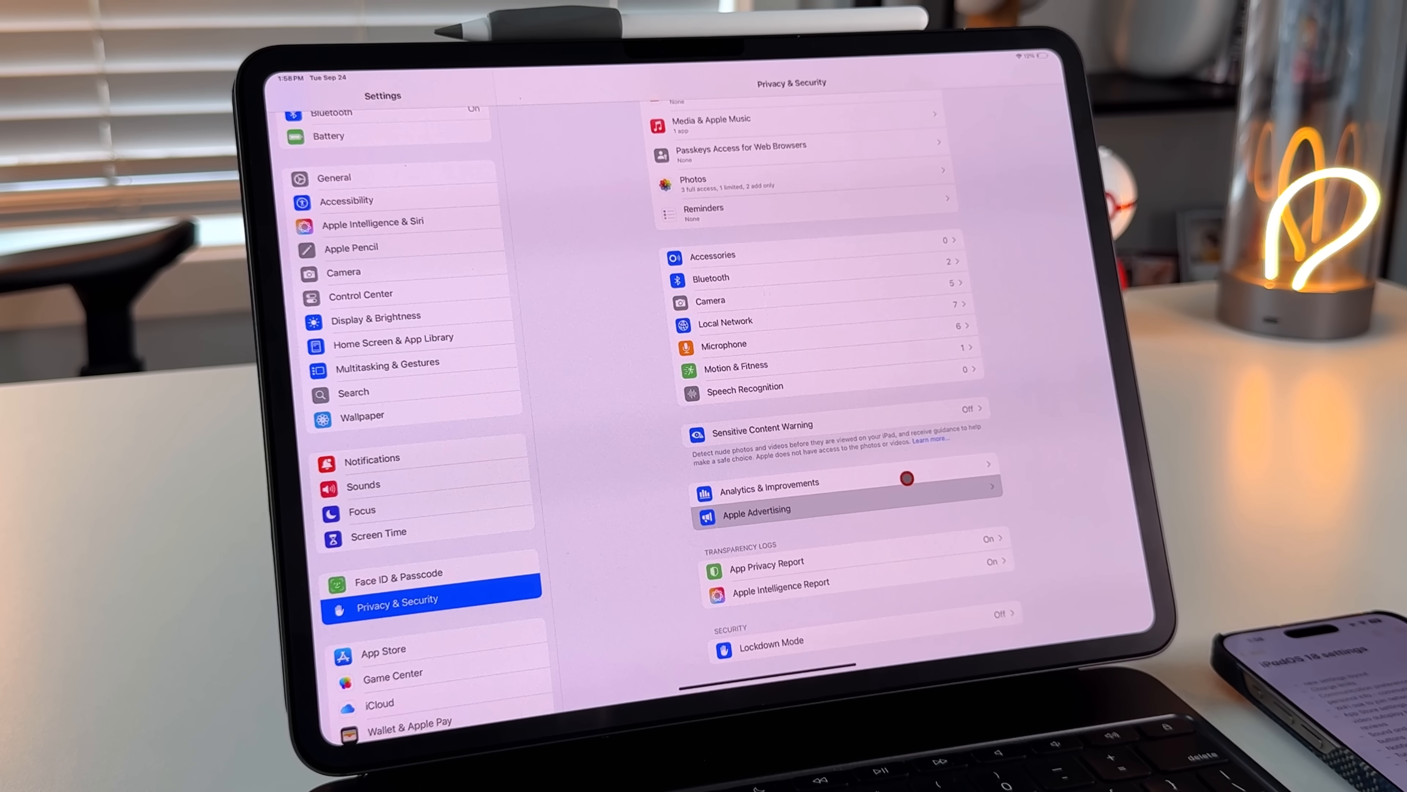
Step: Check Personalized Ads is off in Apple Advertising, then go to Wallpaper settings
{"action": "left_click", "coordinate": [756, 511]}
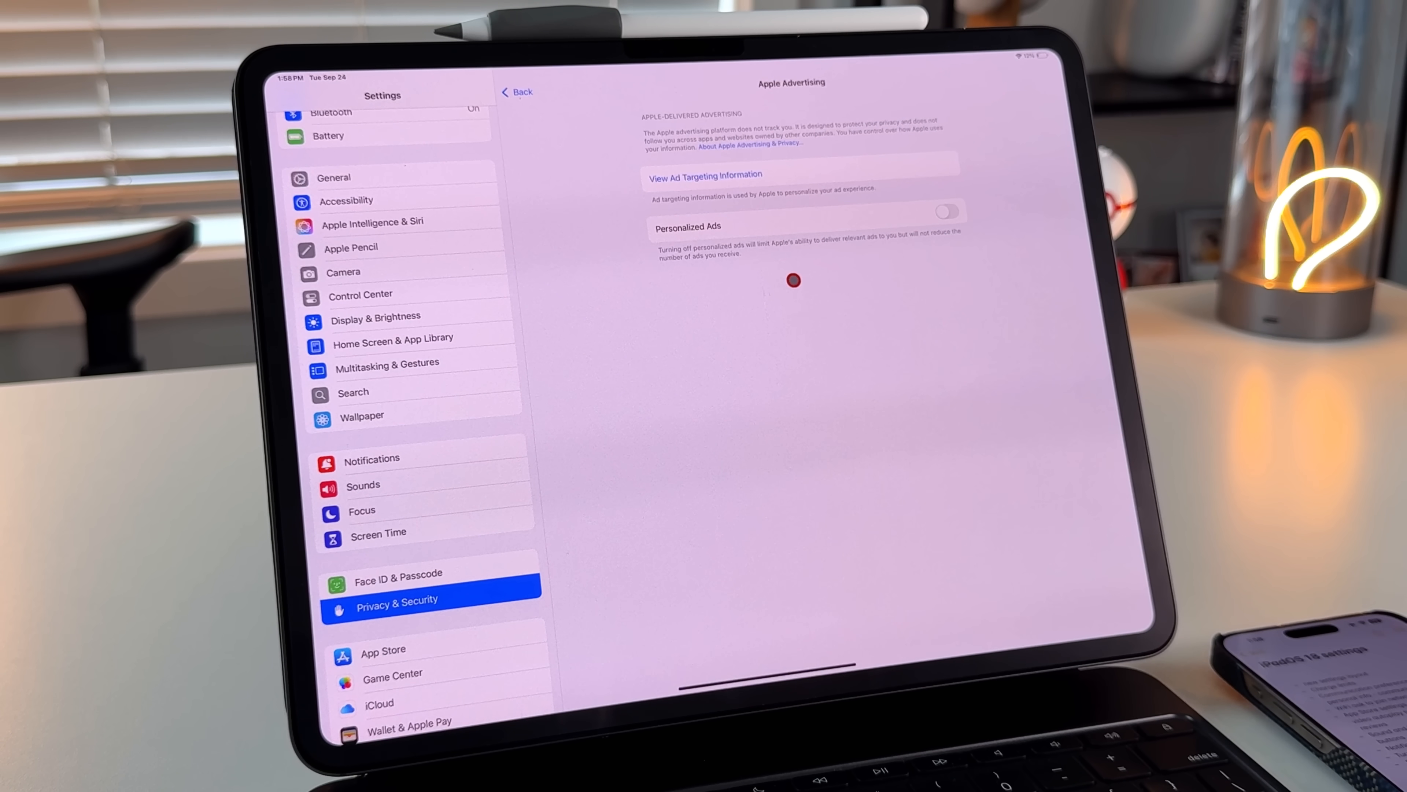
{"action": "mouse_move", "coordinate": [891, 251]}
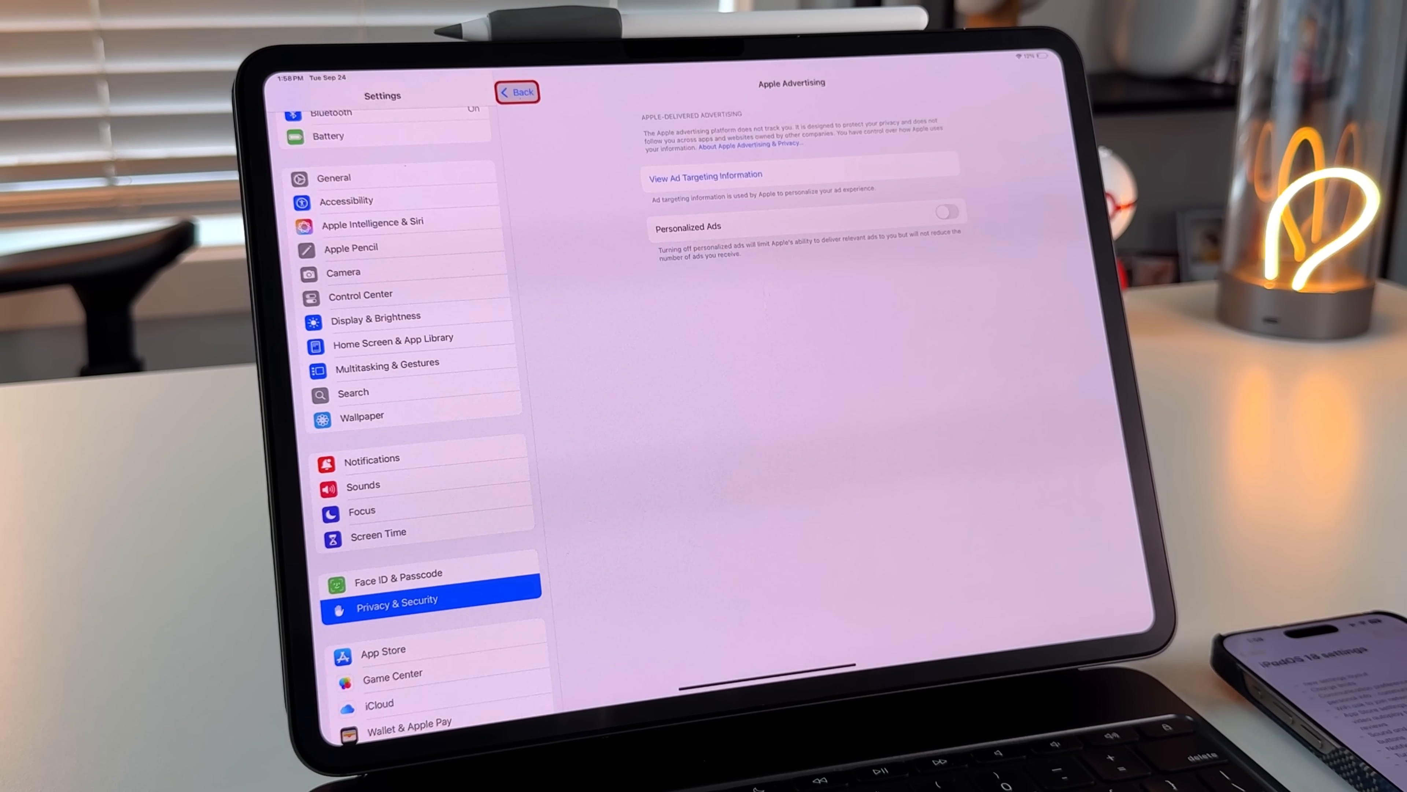
{"action": "left_click", "coordinate": [362, 416]}
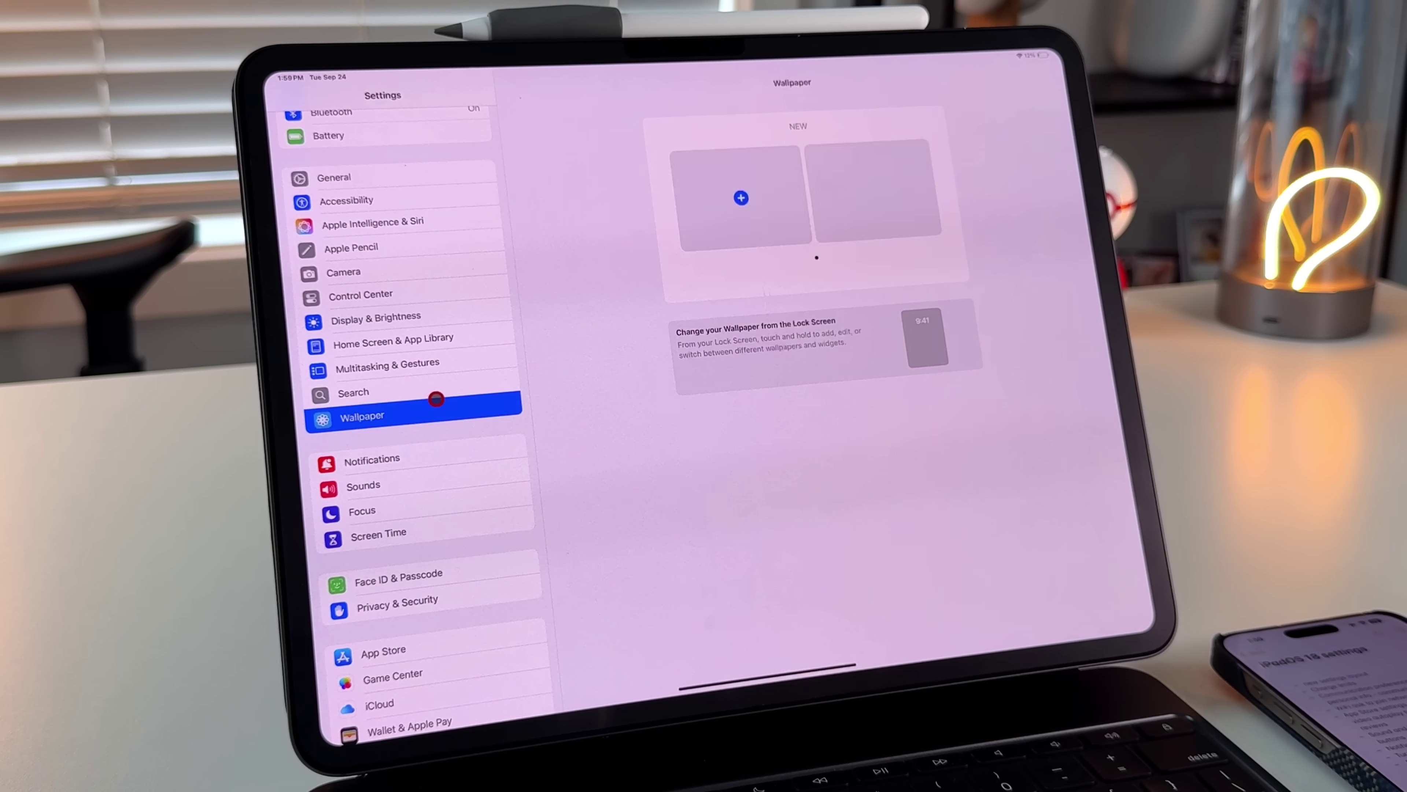
Step: Review Search settings, flipping Improve Search off and back on, then go to General
{"action": "left_click", "coordinate": [353, 392]}
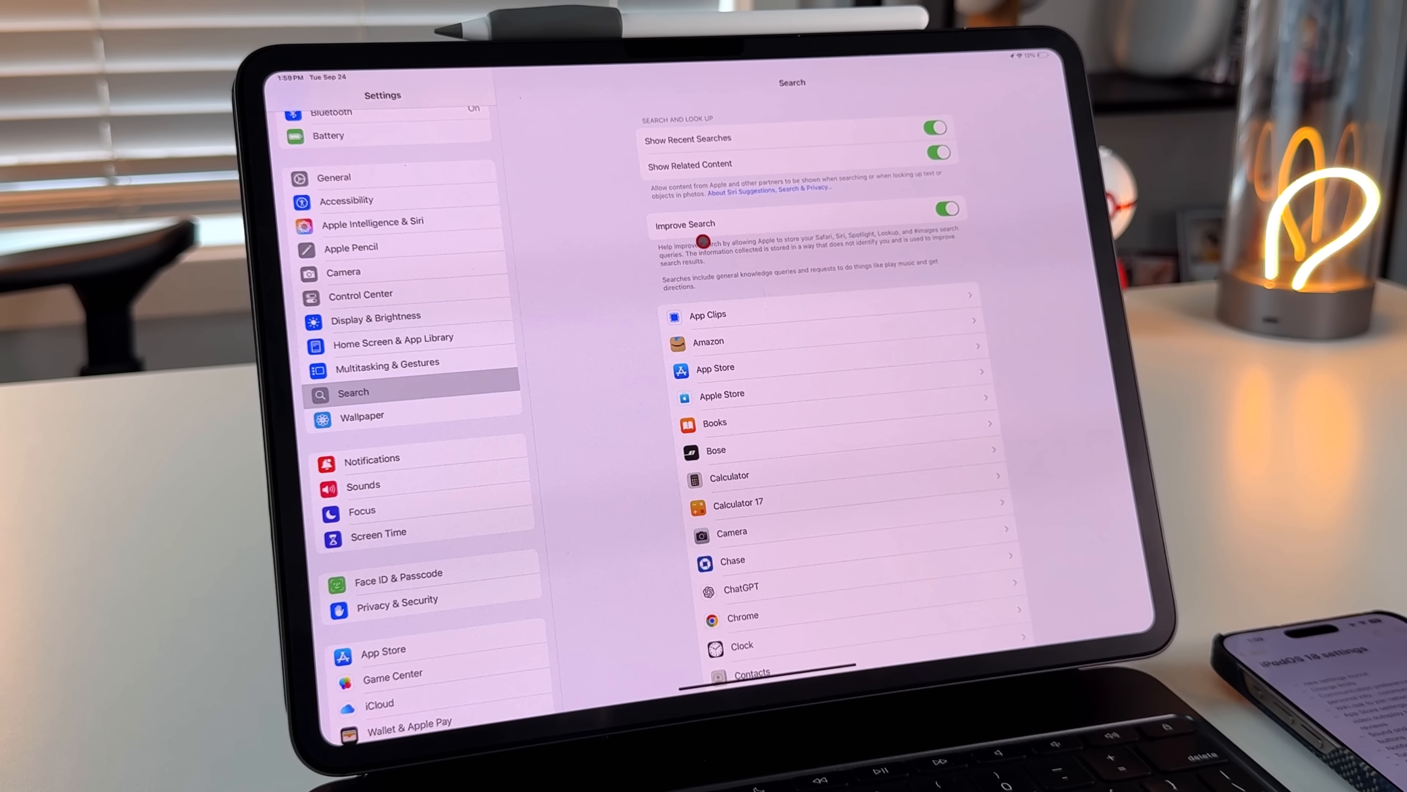
{"action": "left_click", "coordinate": [353, 392]}
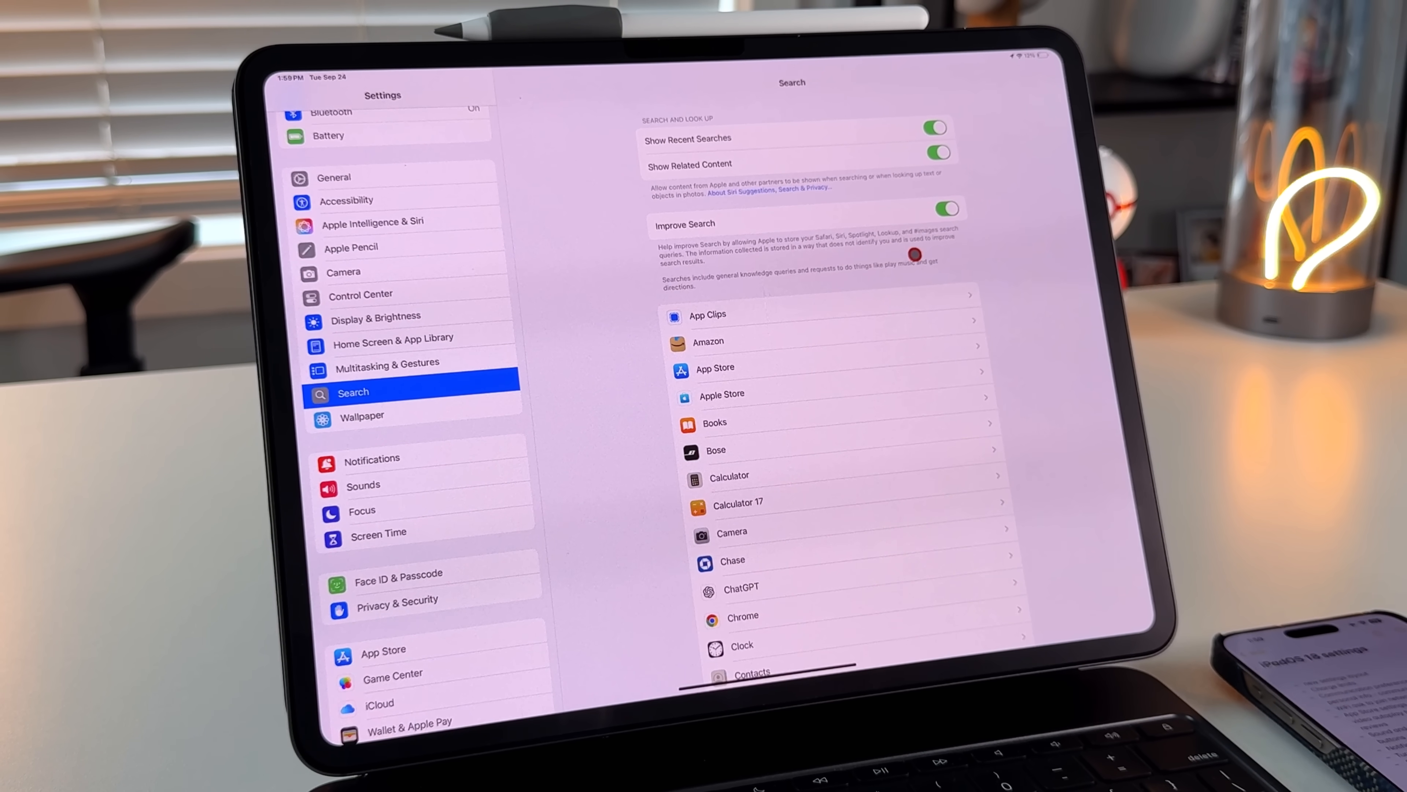
{"action": "mouse_move", "coordinate": [788, 263]}
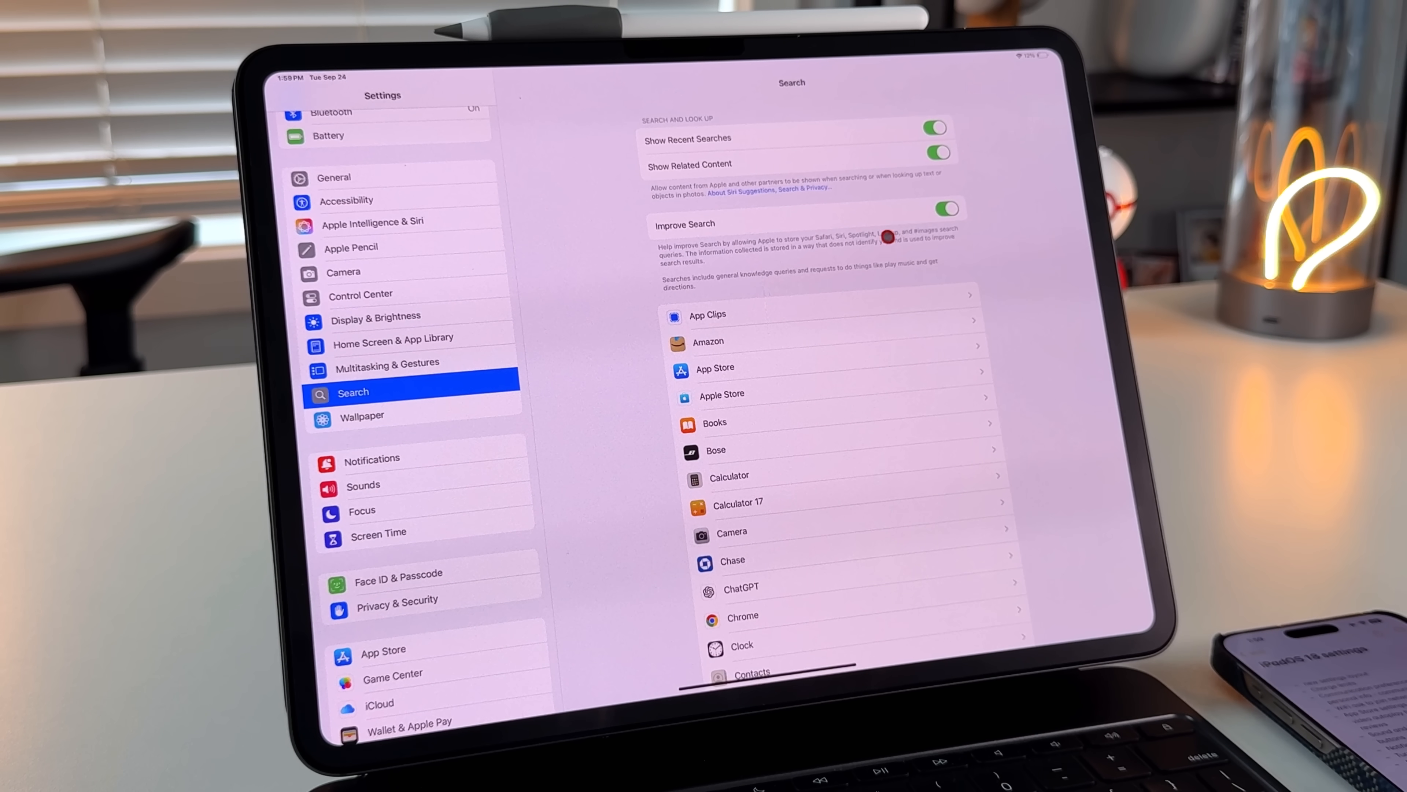
{"action": "left_click", "coordinate": [944, 209]}
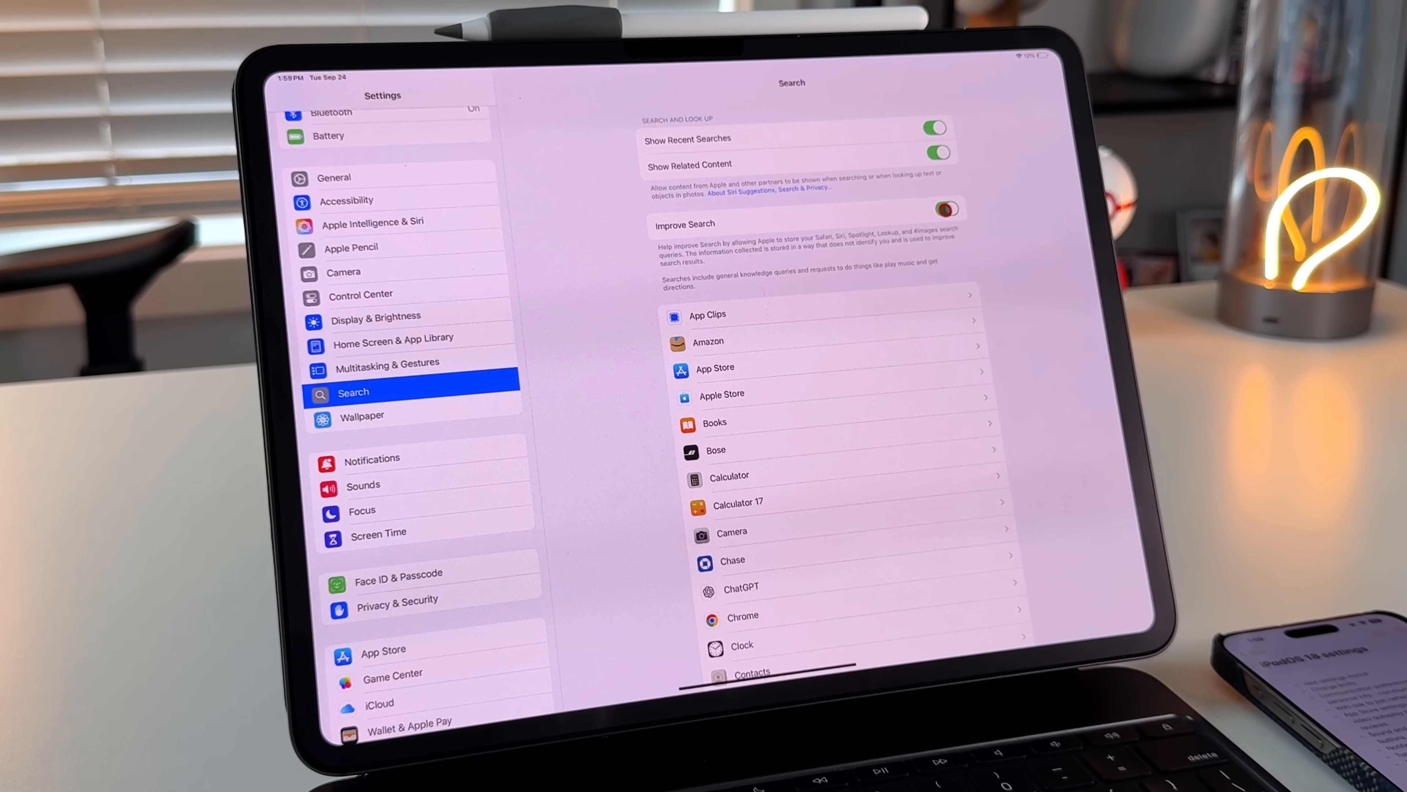
{"action": "left_click", "coordinate": [944, 208]}
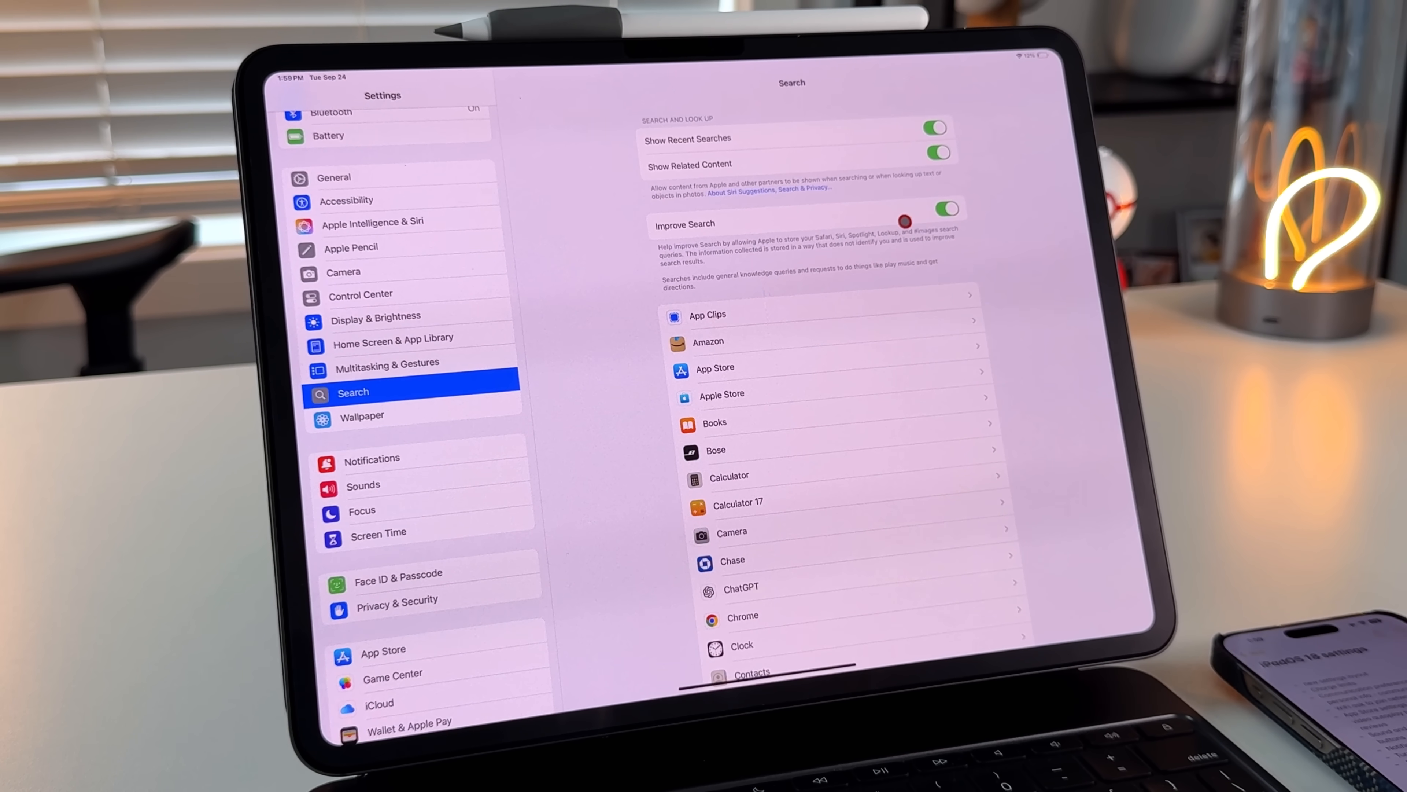
{"action": "left_click", "coordinate": [334, 177]}
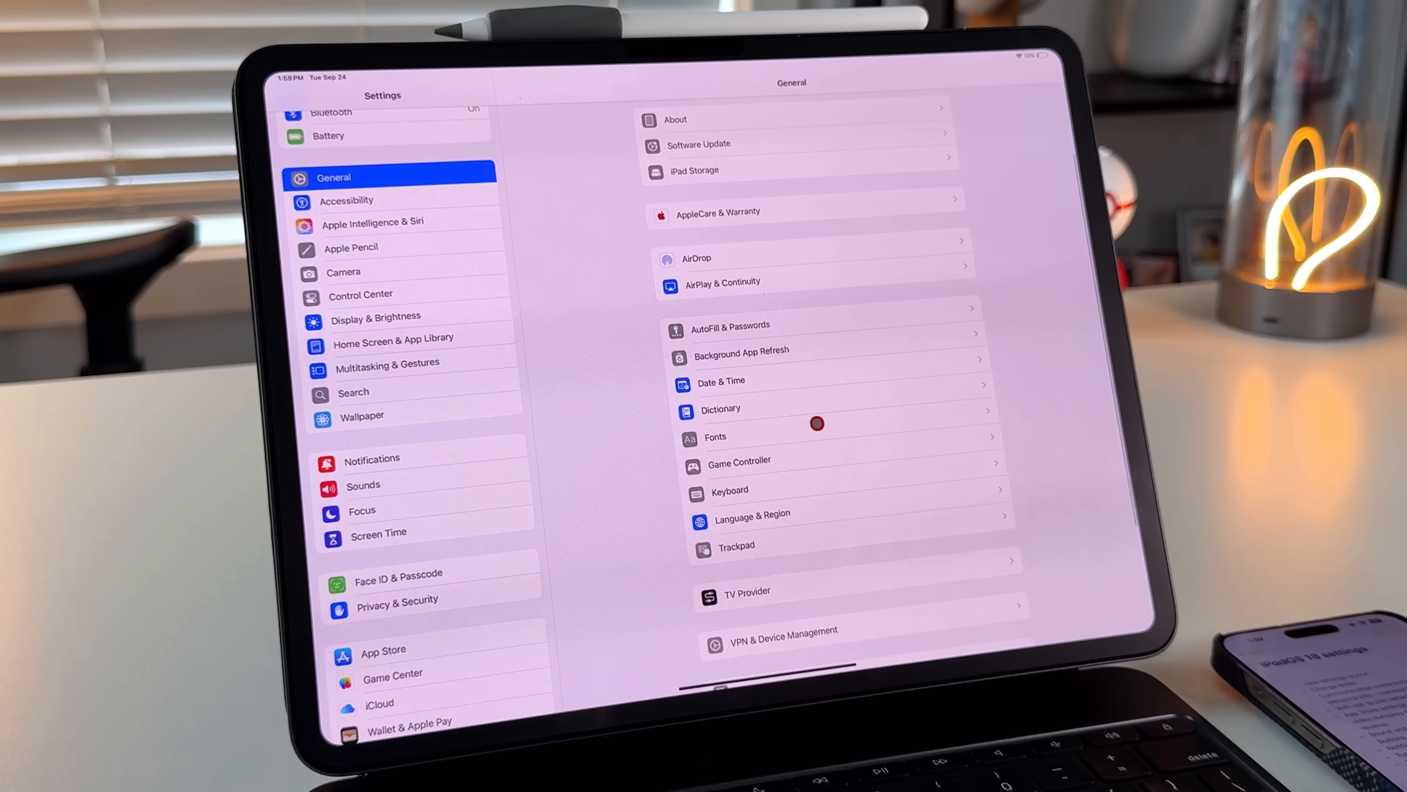
Step: Search 's' in Add New Keyboard and view Spanish (Latin America) options without adding it
{"action": "left_click", "coordinate": [730, 490]}
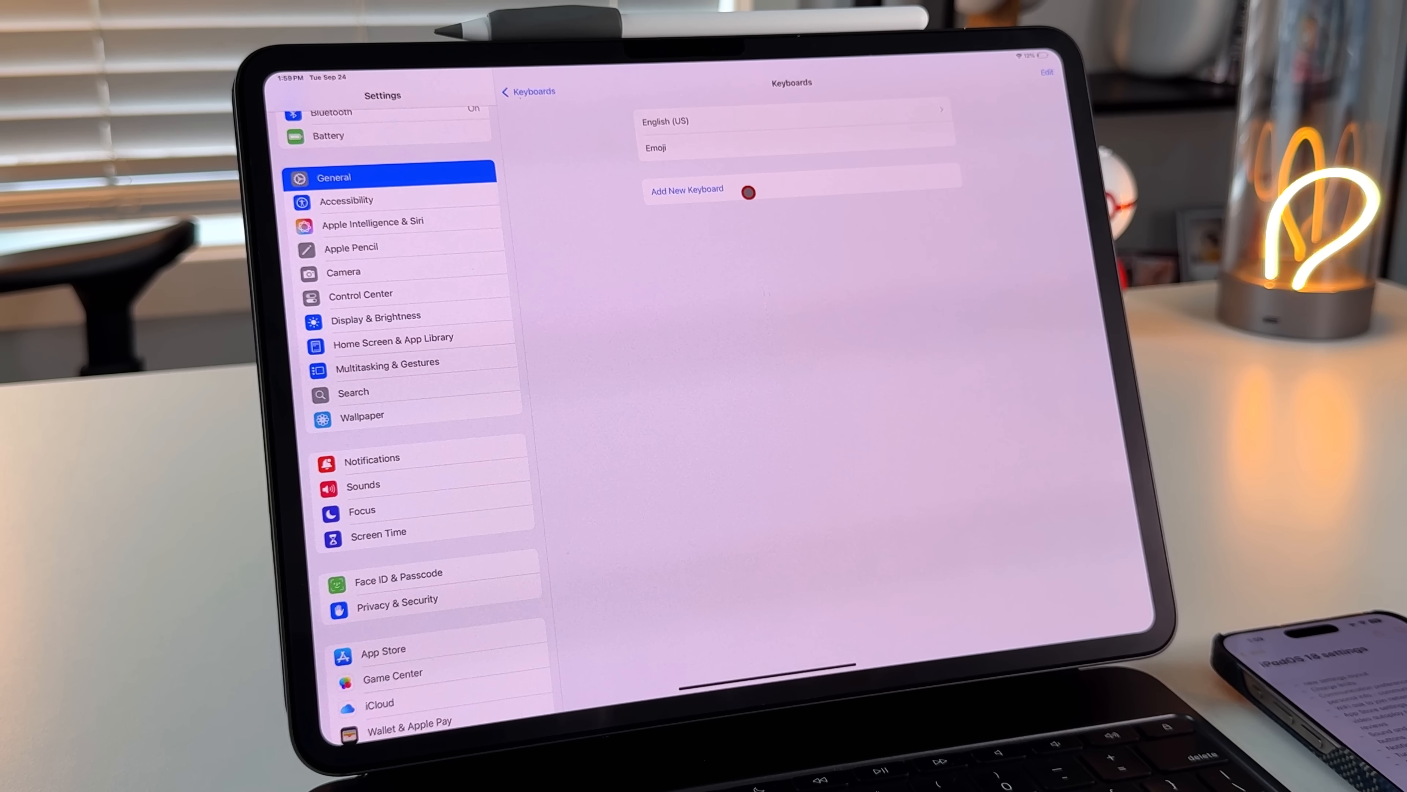
{"action": "left_click", "coordinate": [687, 189]}
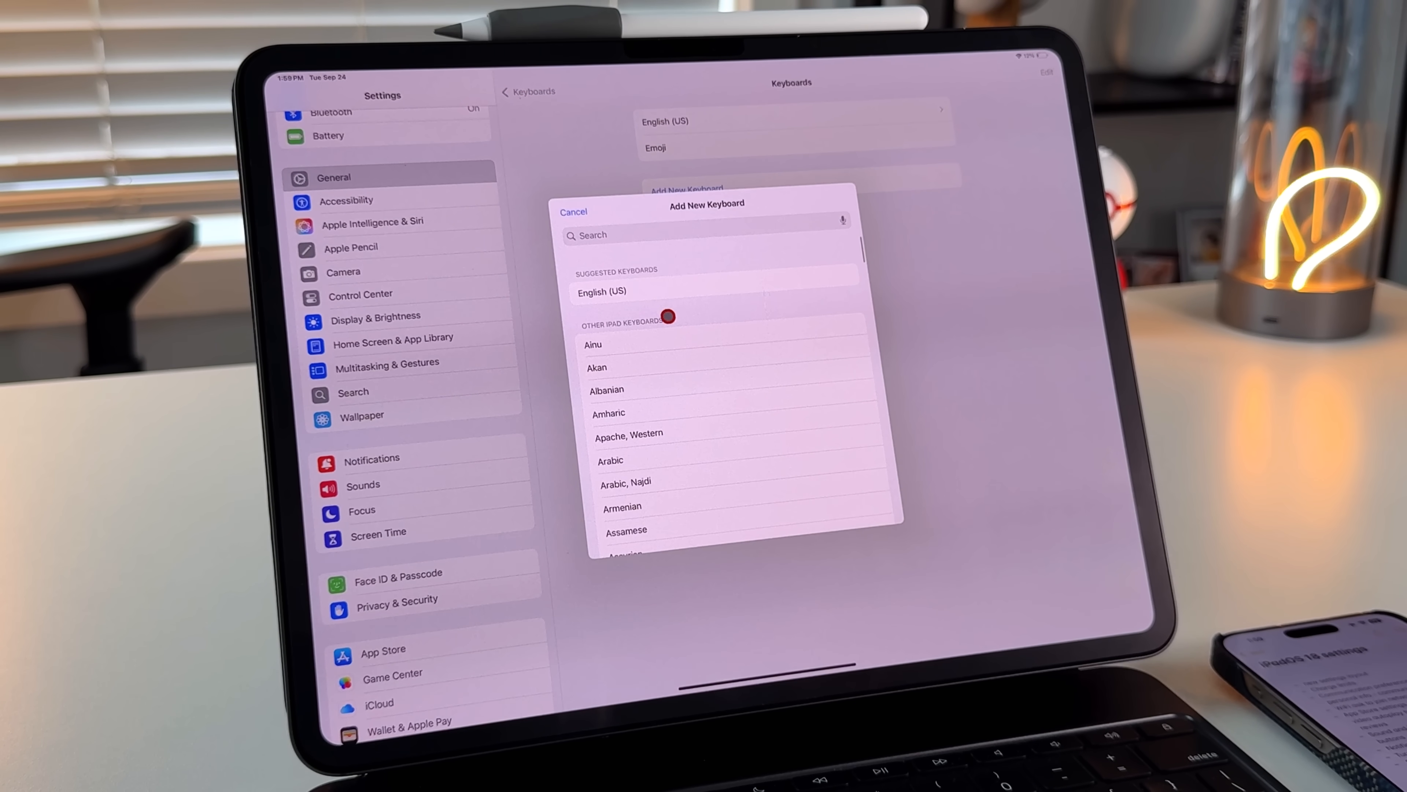
{"action": "type", "text": "s"}
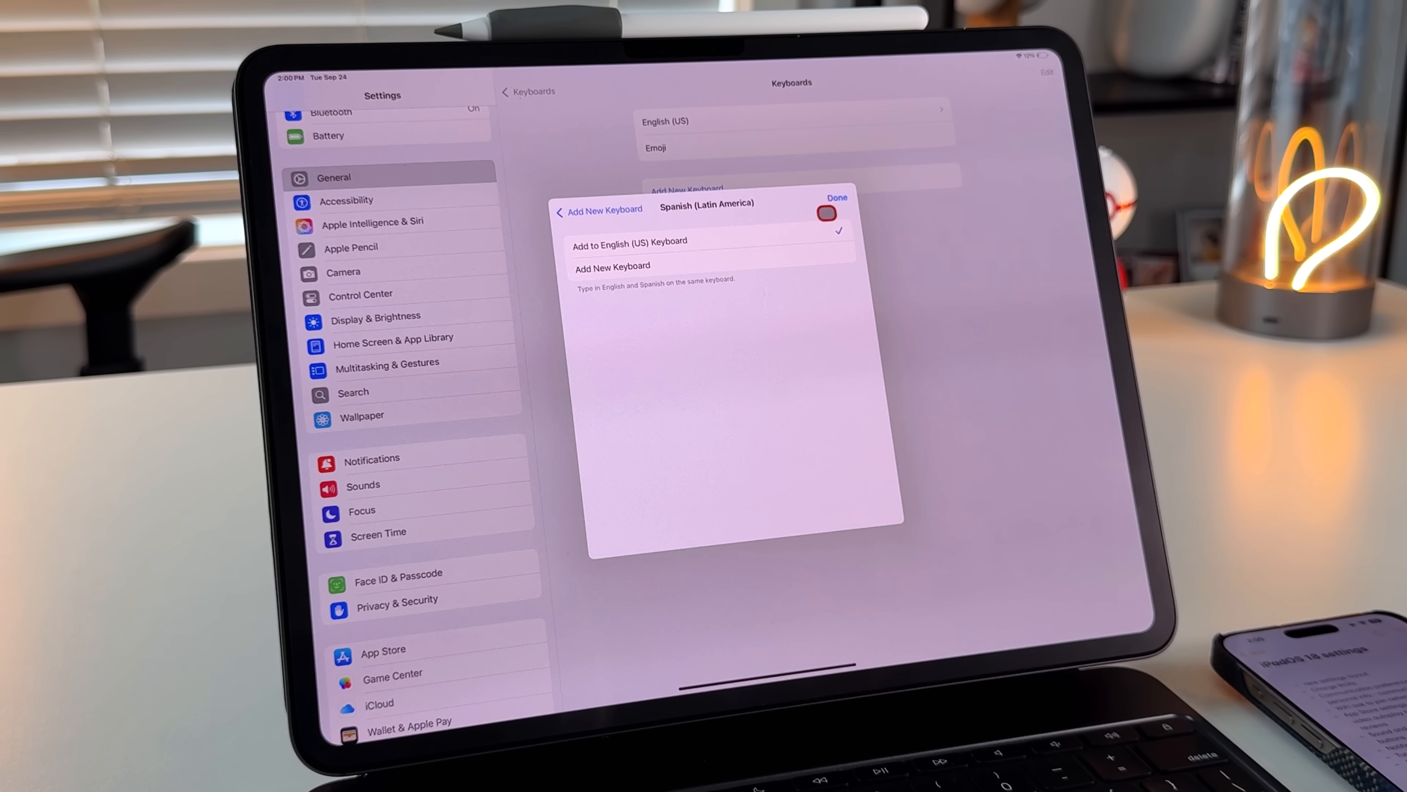
{"action": "left_click", "coordinate": [837, 197]}
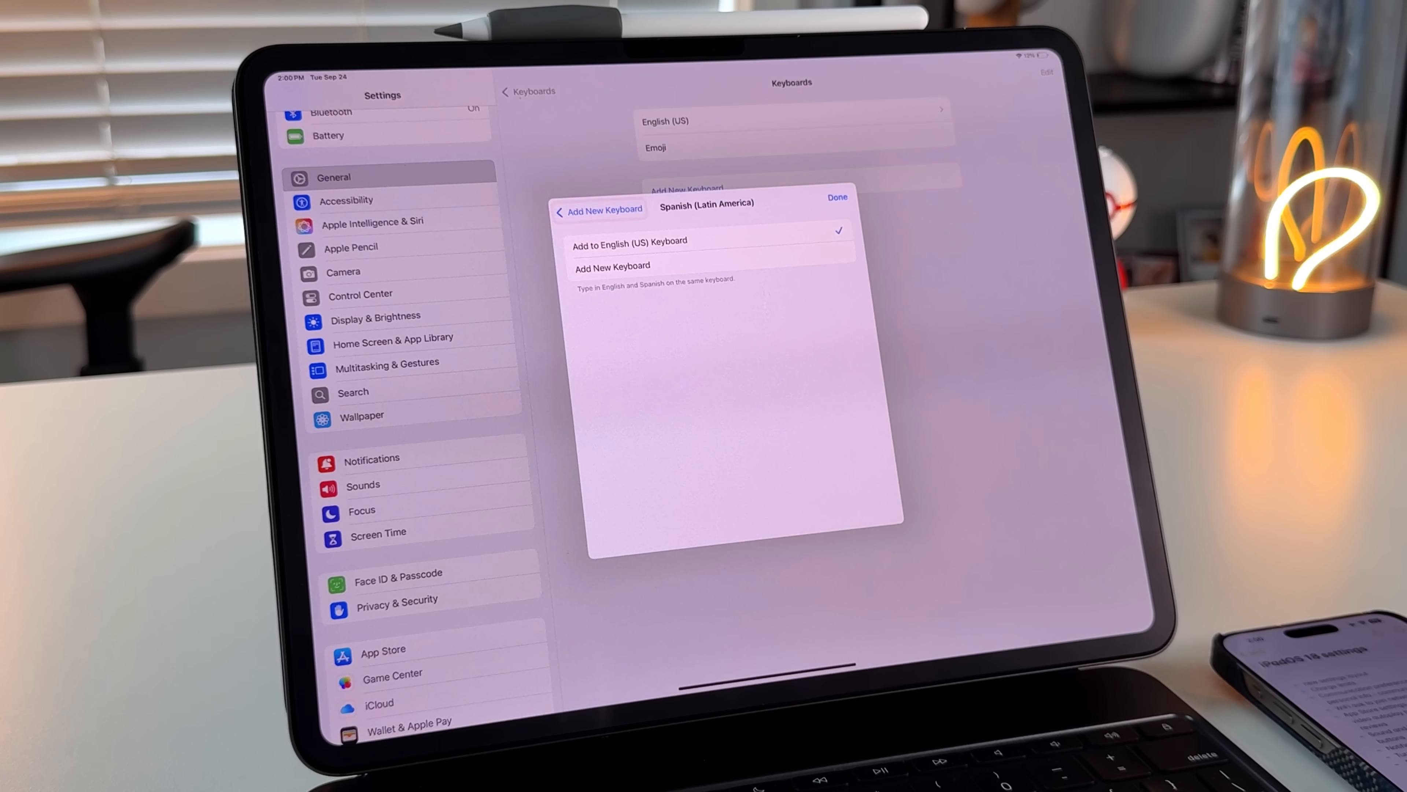
{"action": "mouse_move", "coordinate": [599, 208]}
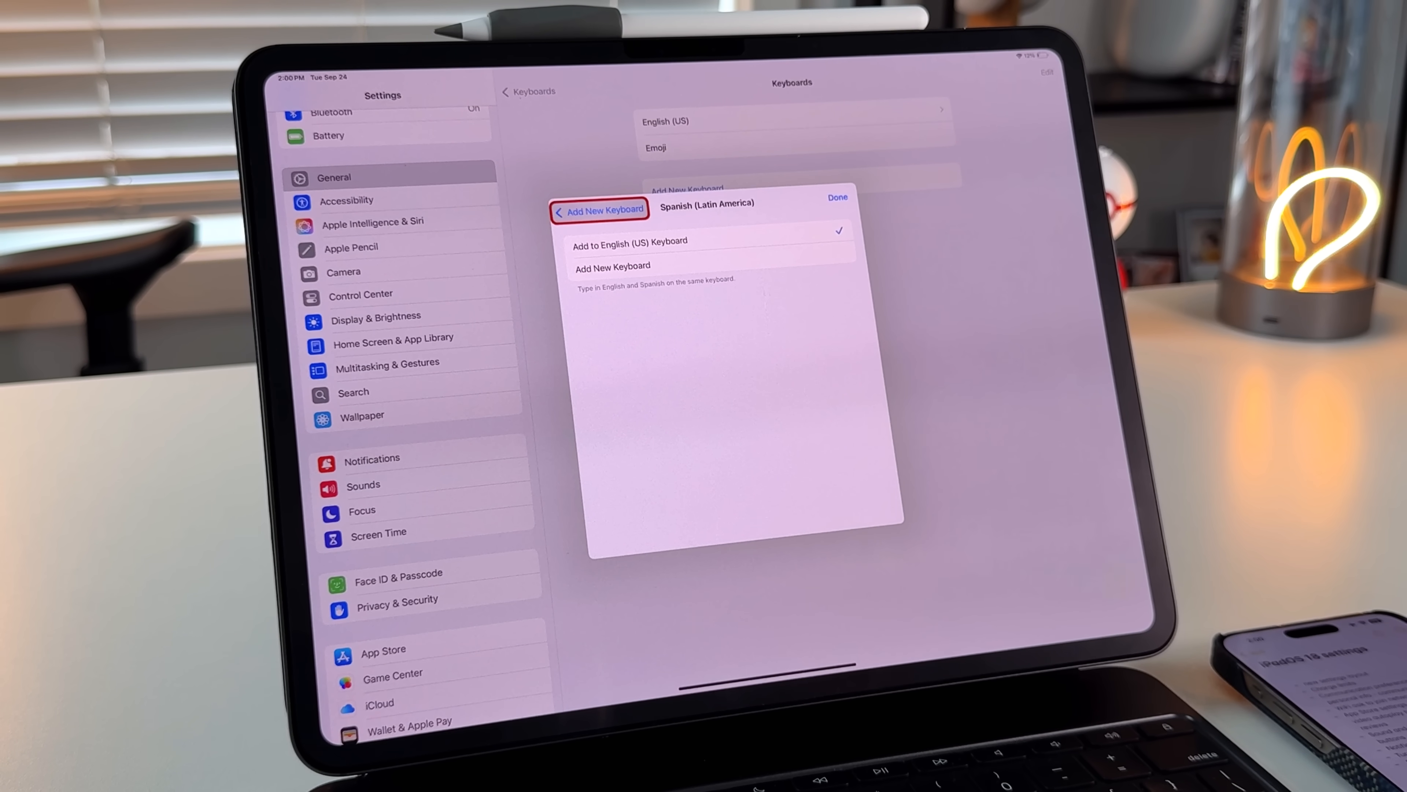
{"action": "left_click", "coordinate": [599, 209]}
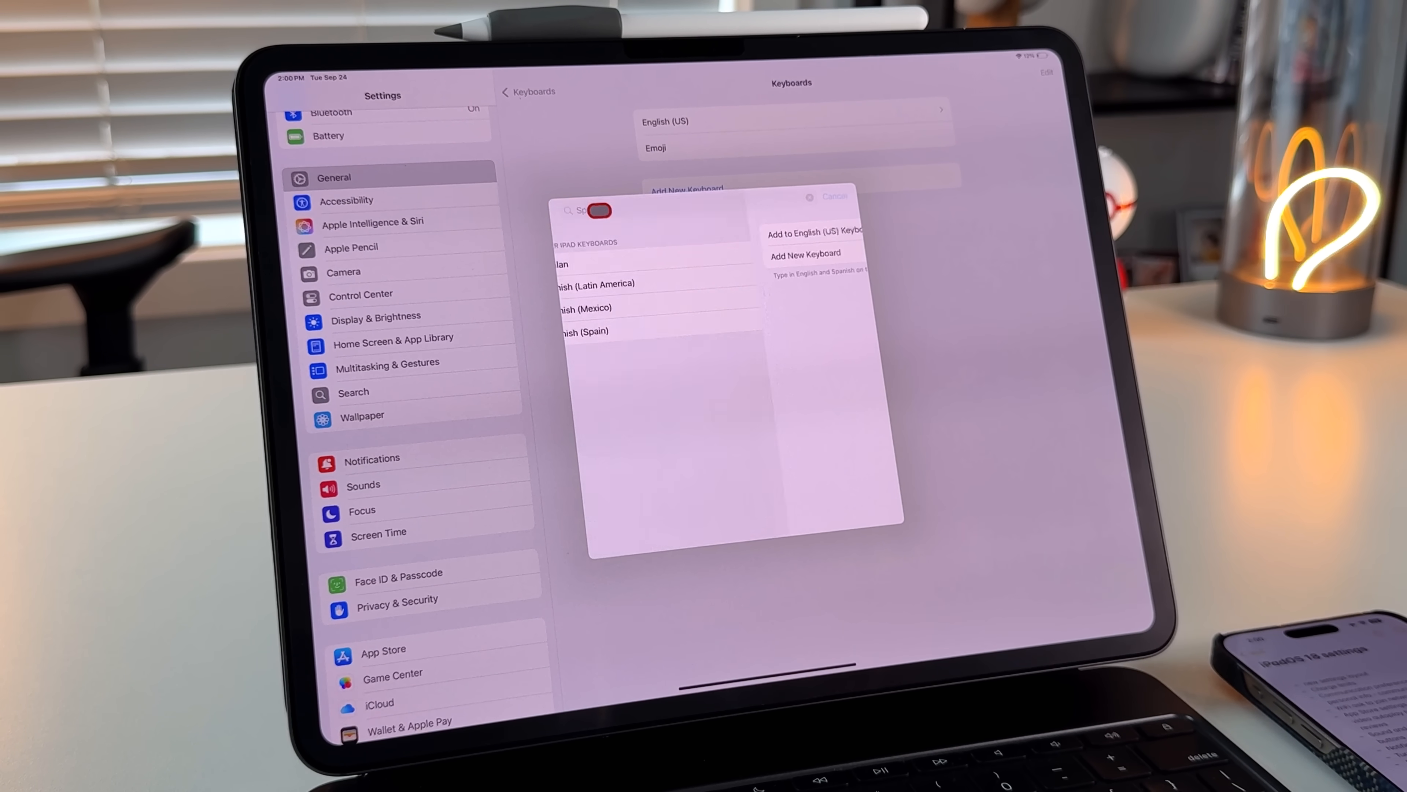
Step: Leave the keyboard picker and review Background App Refresh with every app's refresh on
{"action": "left_click", "coordinate": [834, 195]}
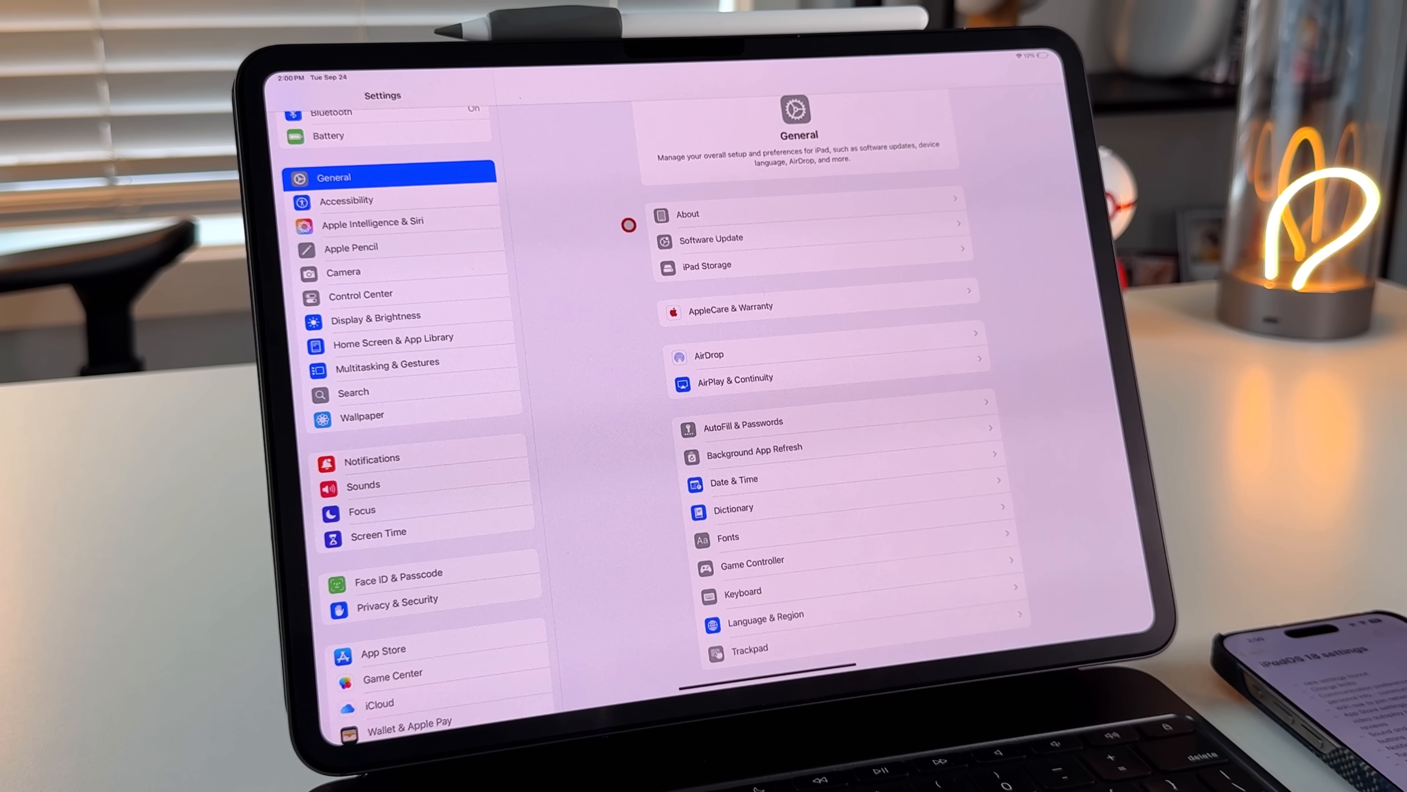
{"action": "left_click", "coordinate": [754, 448]}
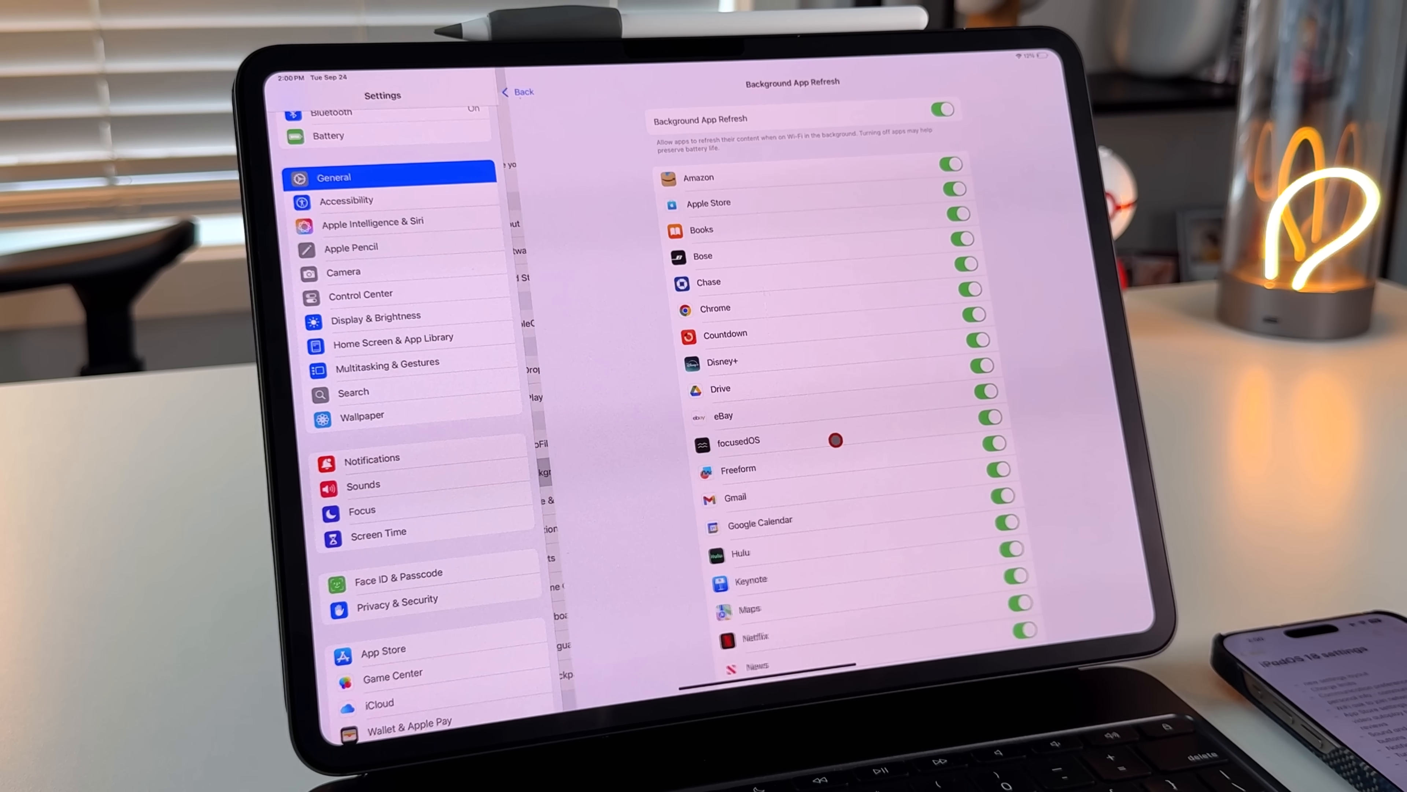
{"action": "scroll", "scroll_direction": "up", "scroll_amount": 3}
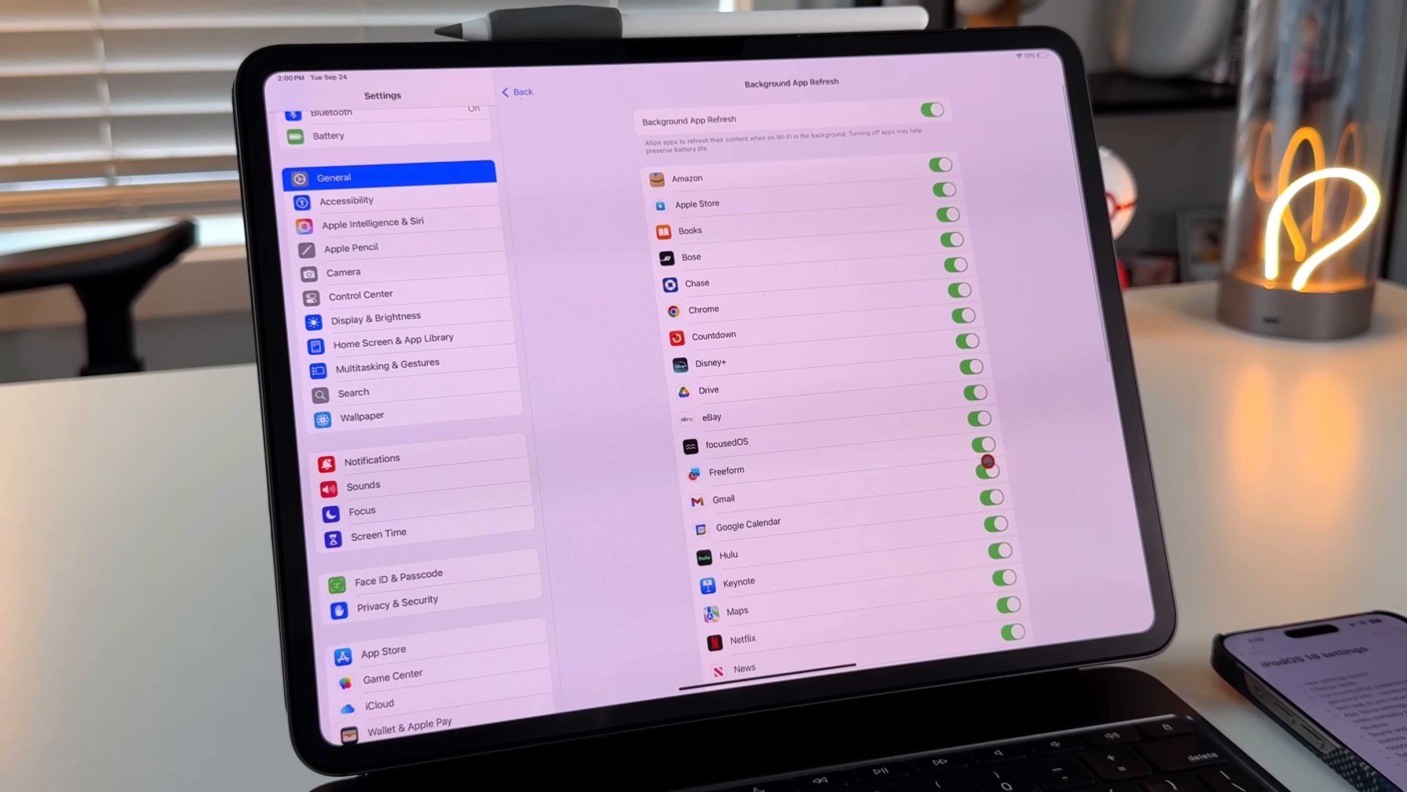
{"action": "scroll", "scroll_direction": "down", "scroll_amount": 3}
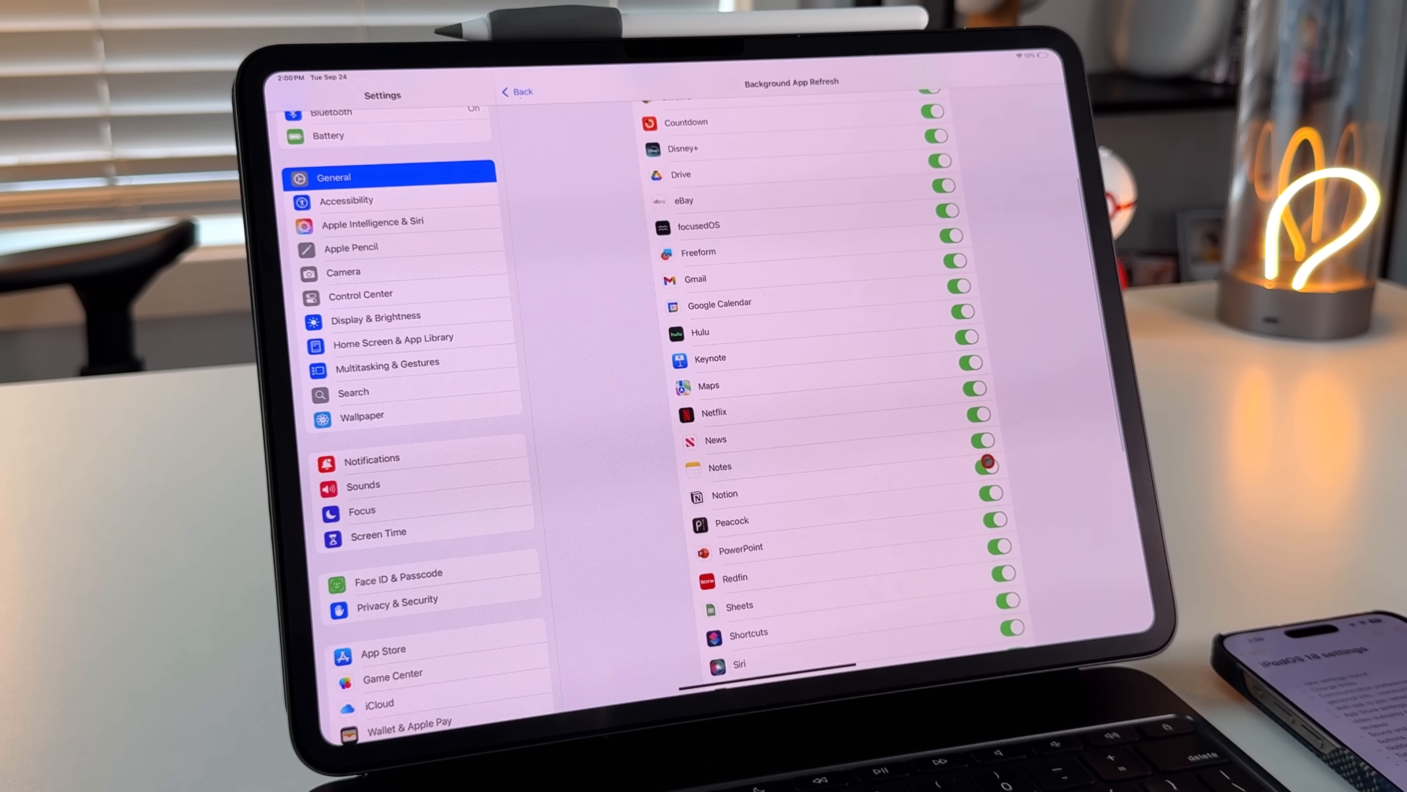
{"action": "scroll", "scroll_direction": "down", "scroll_amount": 3}
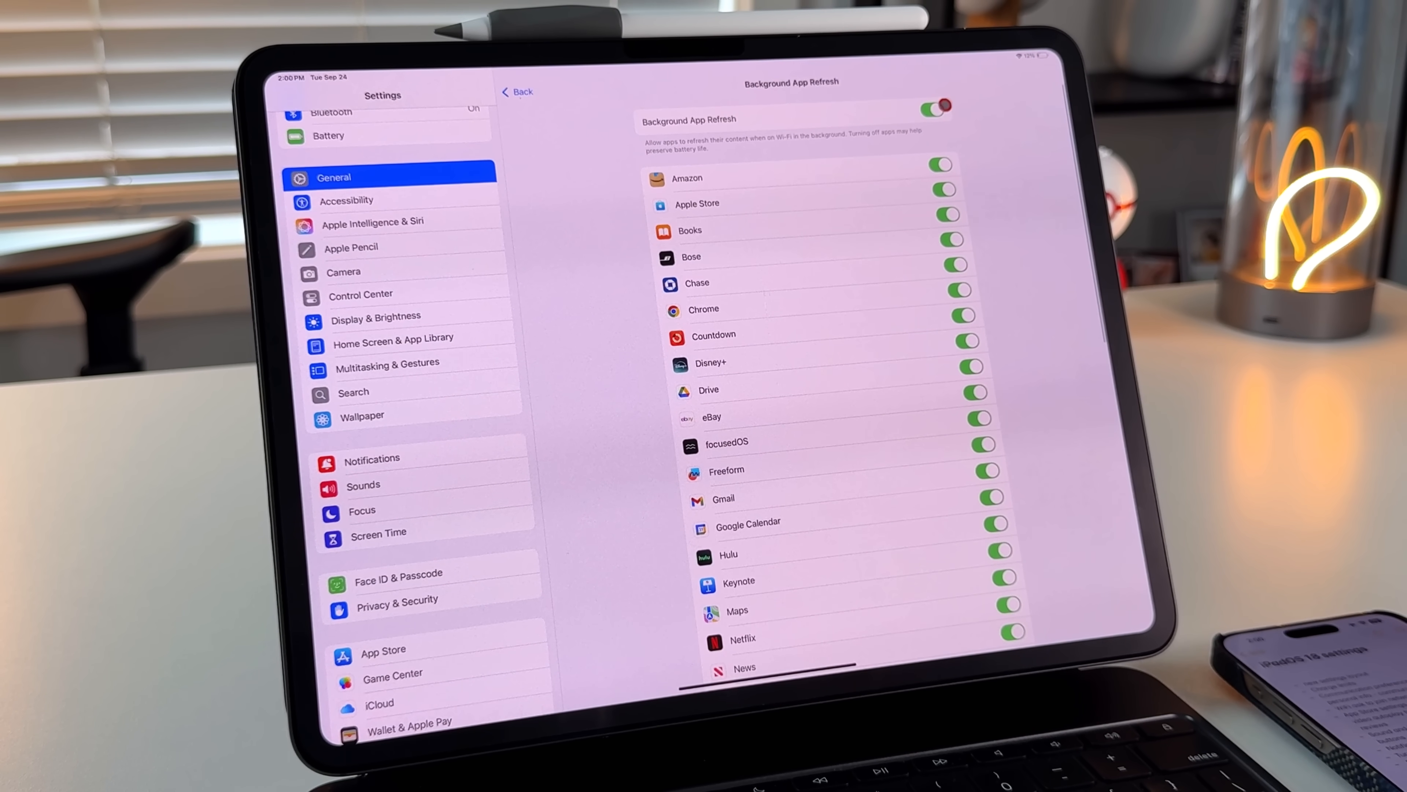
{"action": "left_click", "coordinate": [935, 109]}
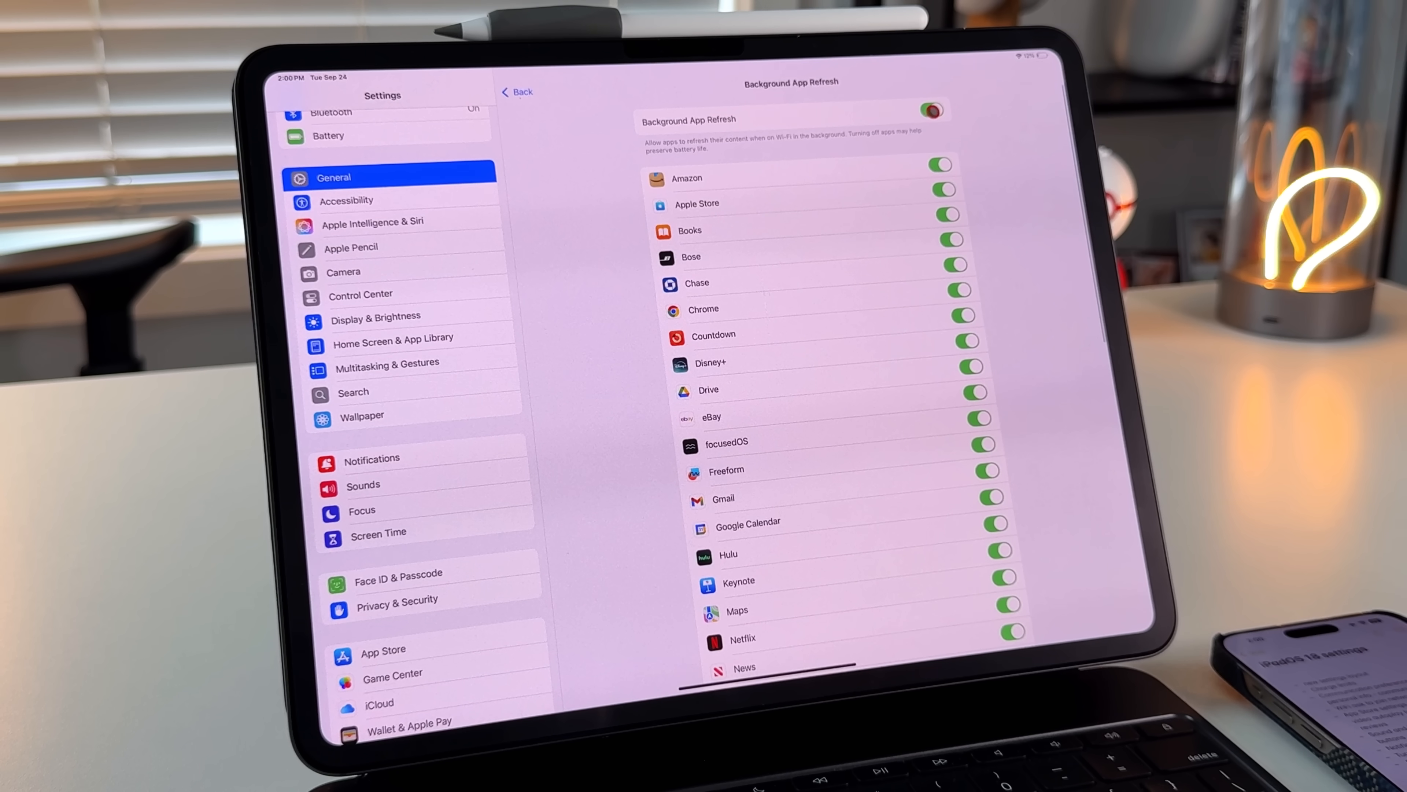
{"action": "left_click", "coordinate": [931, 109]}
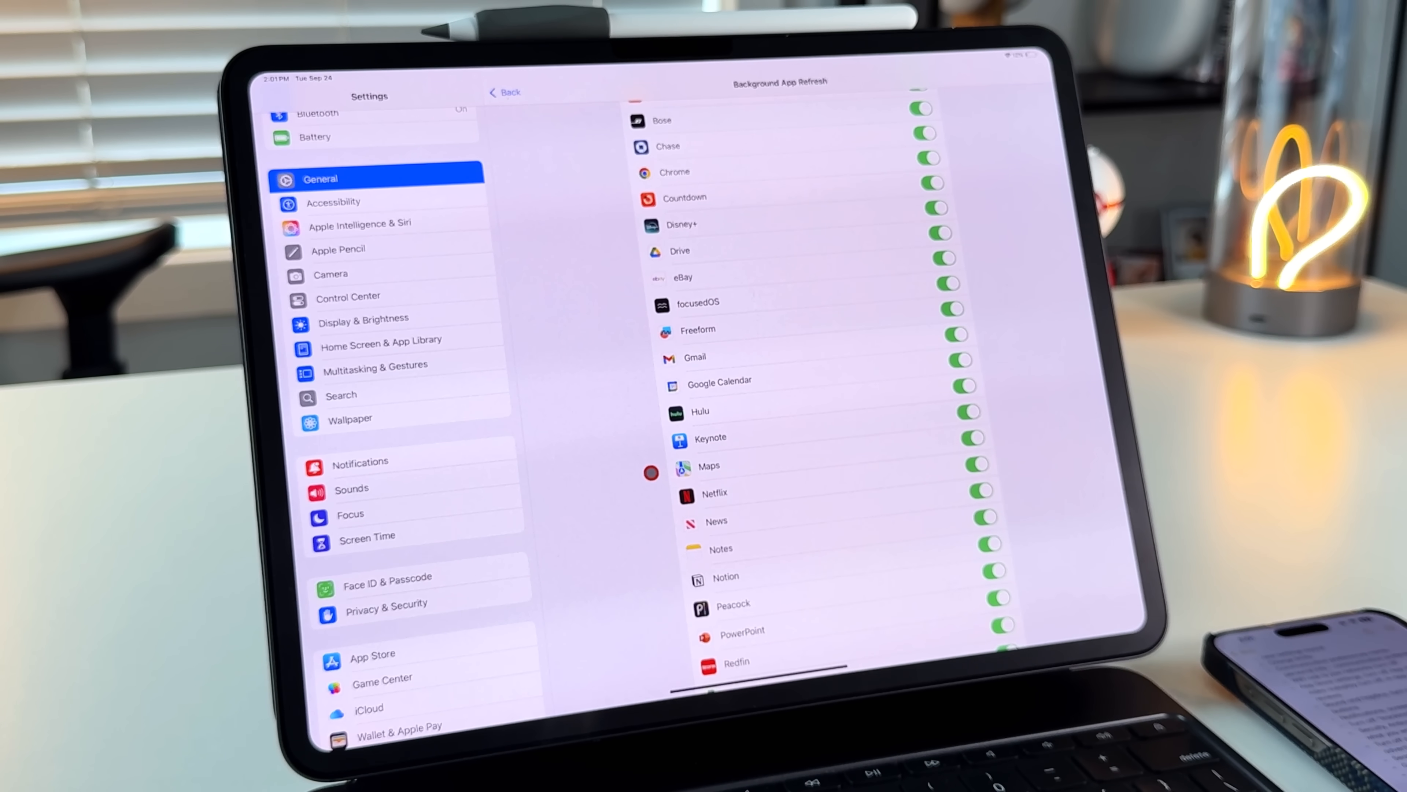
{"action": "mouse_move", "coordinate": [564, 599]}
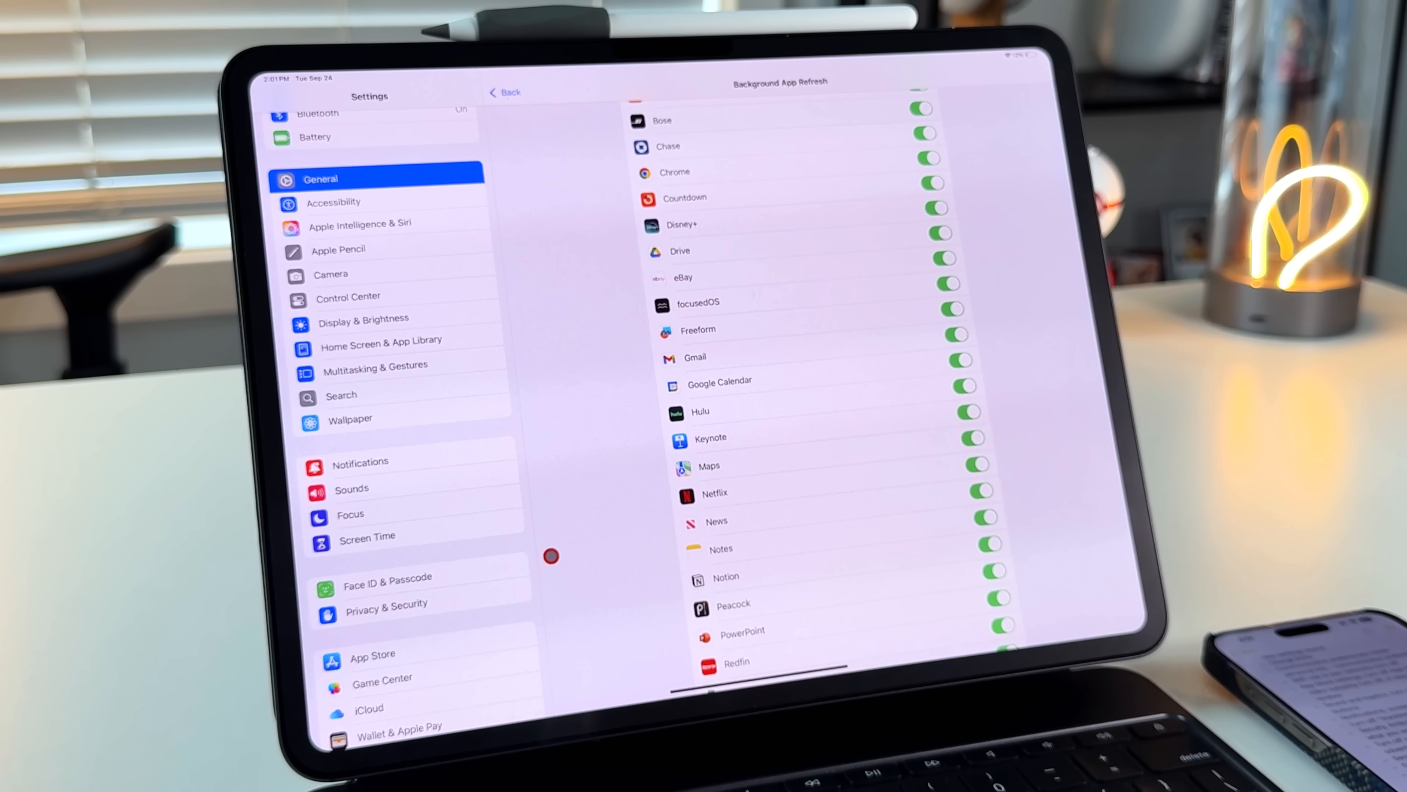
{"action": "left_click", "coordinate": [386, 604]}
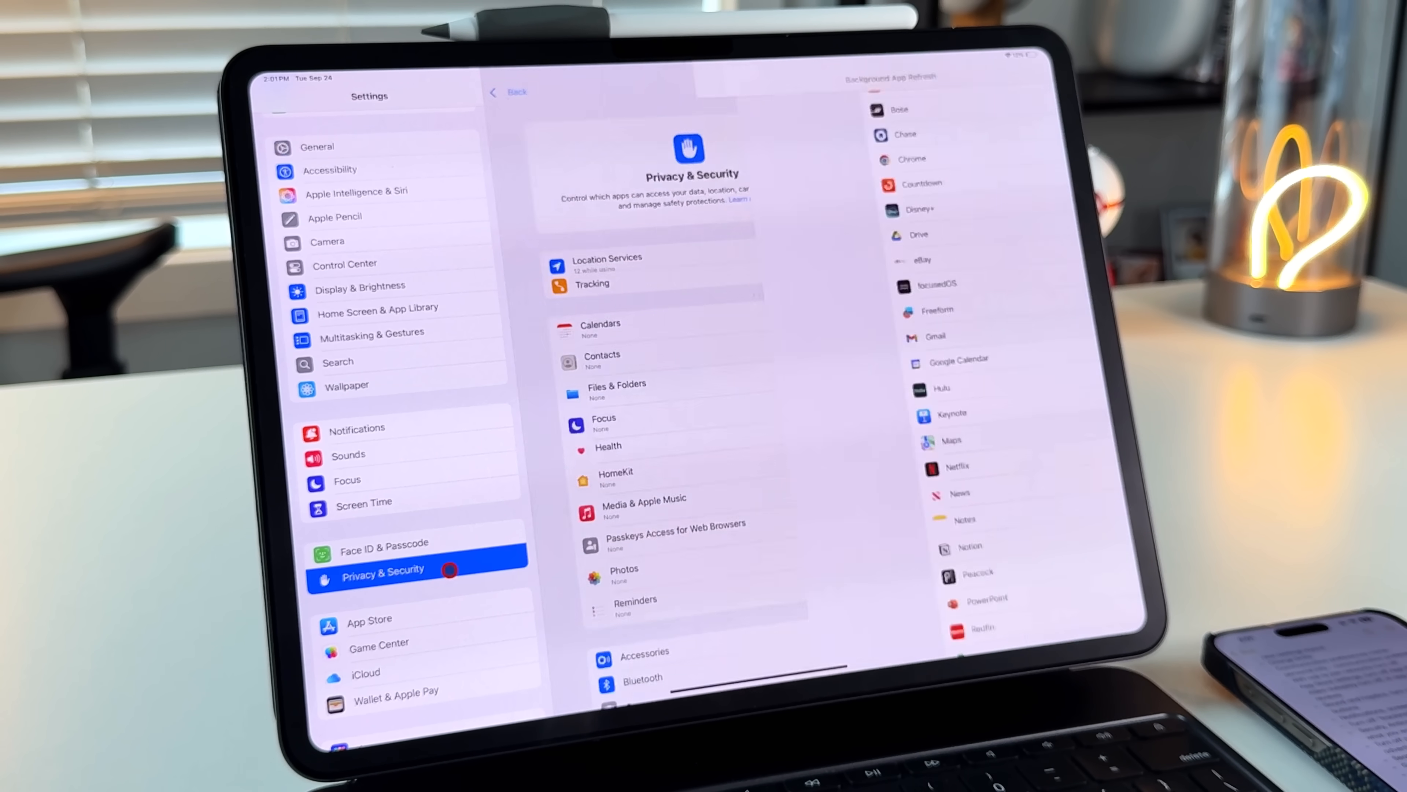
Step: Go into Location Services and view the System Services location list
{"action": "left_click", "coordinate": [607, 264]}
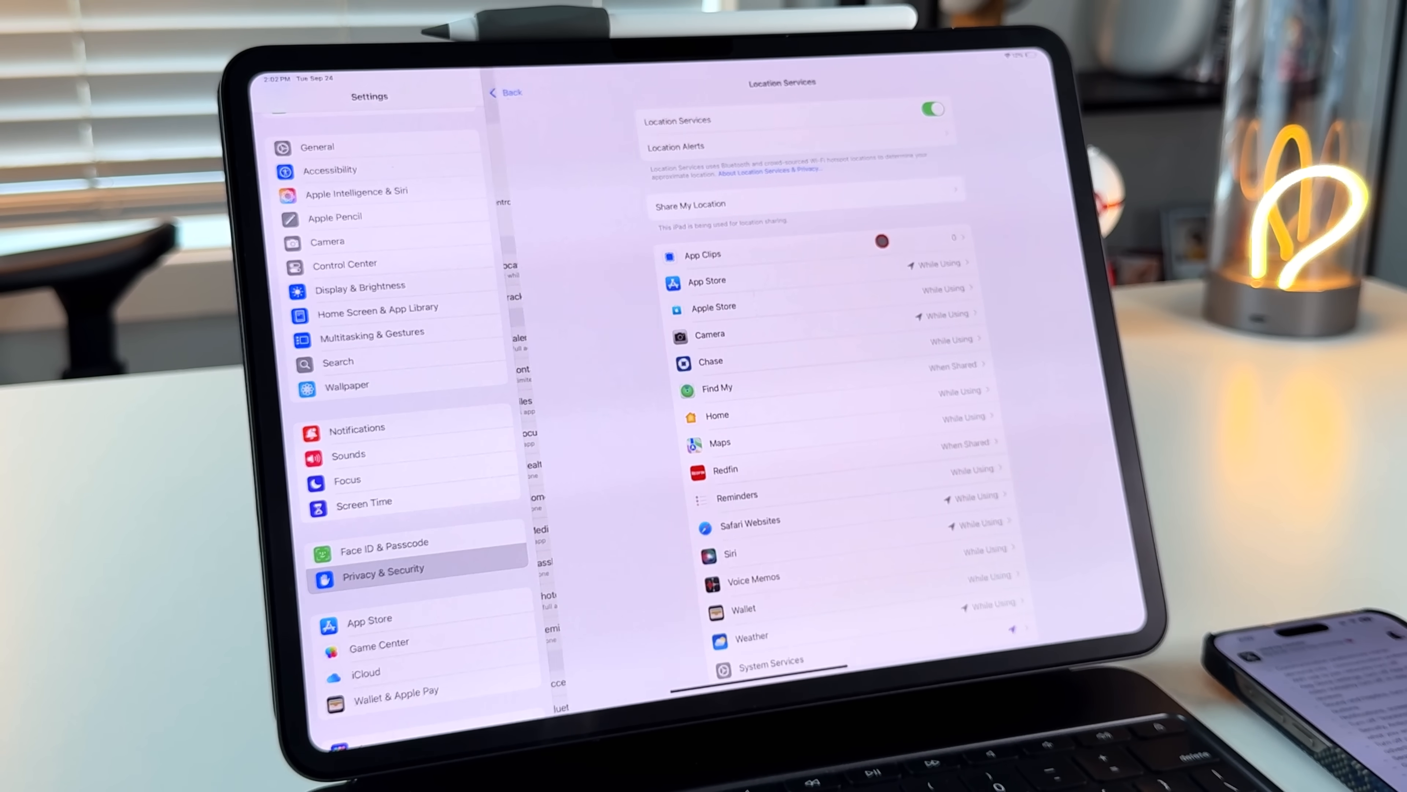
{"action": "left_click", "coordinate": [769, 664]}
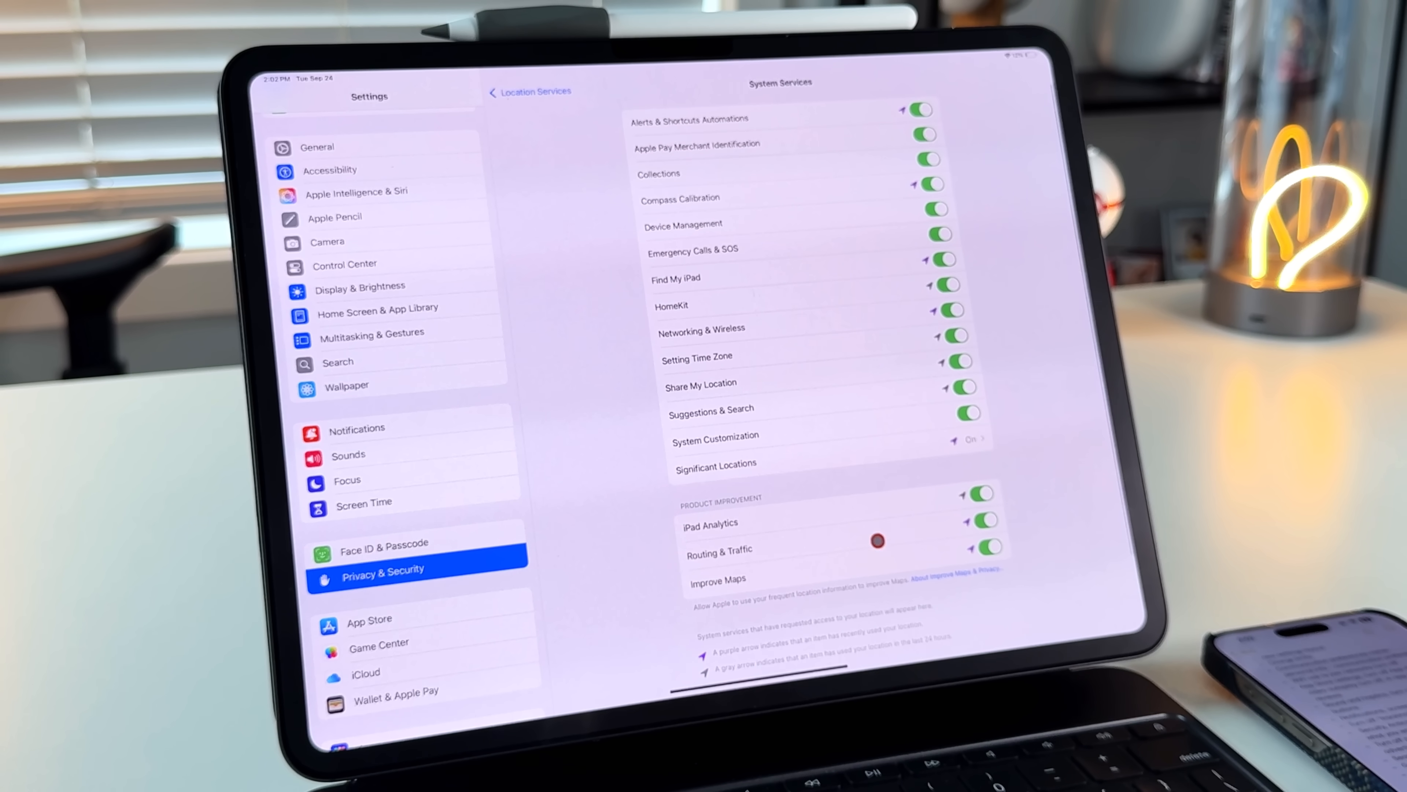
{"action": "left_click", "coordinate": [716, 465]}
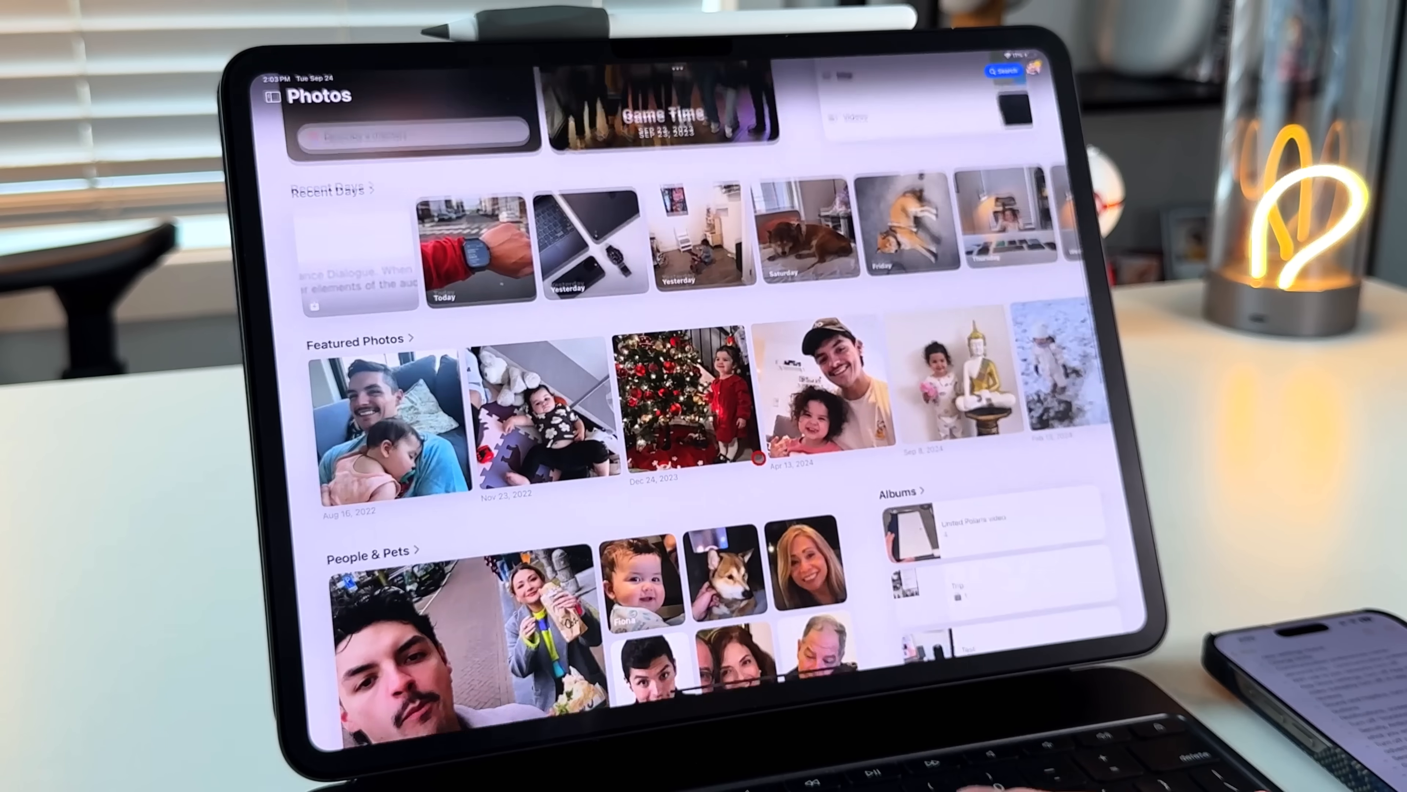
Step: Reorder Photos collections: Featured Photos above Recent Days, Utilities above Albums
{"action": "scroll", "scroll_direction": "down", "scroll_amount": 3}
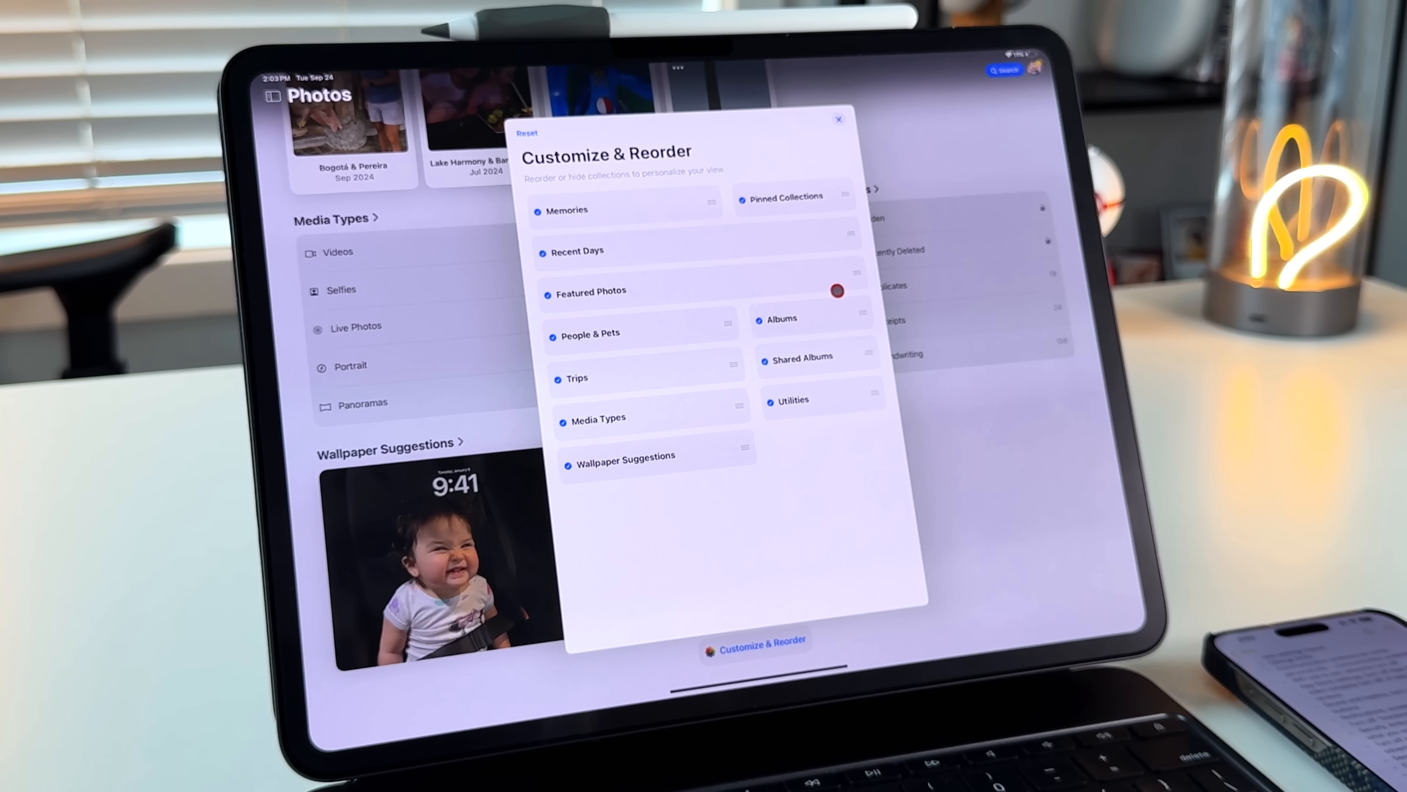
{"action": "mouse_move", "coordinate": [728, 523]}
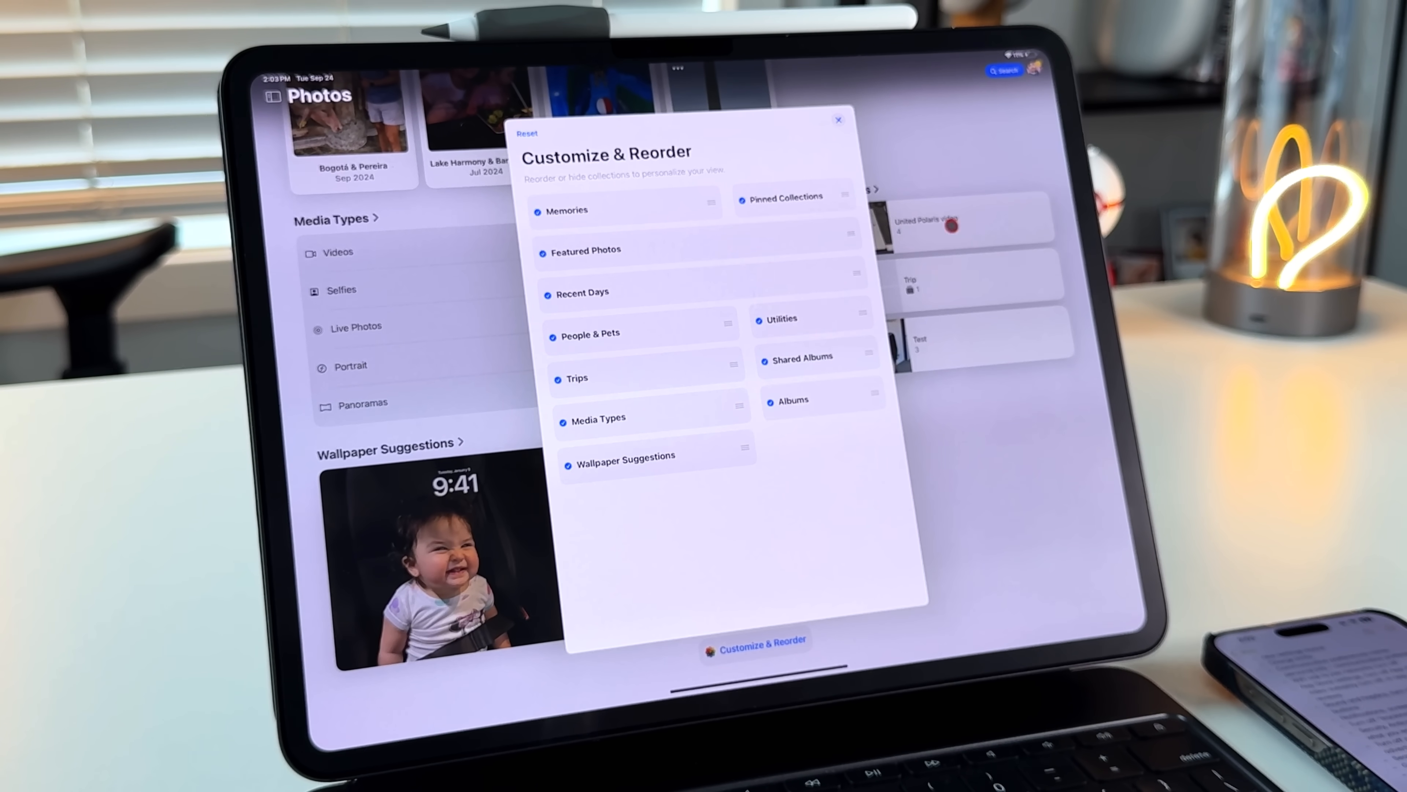
{"action": "left_click", "coordinate": [838, 119]}
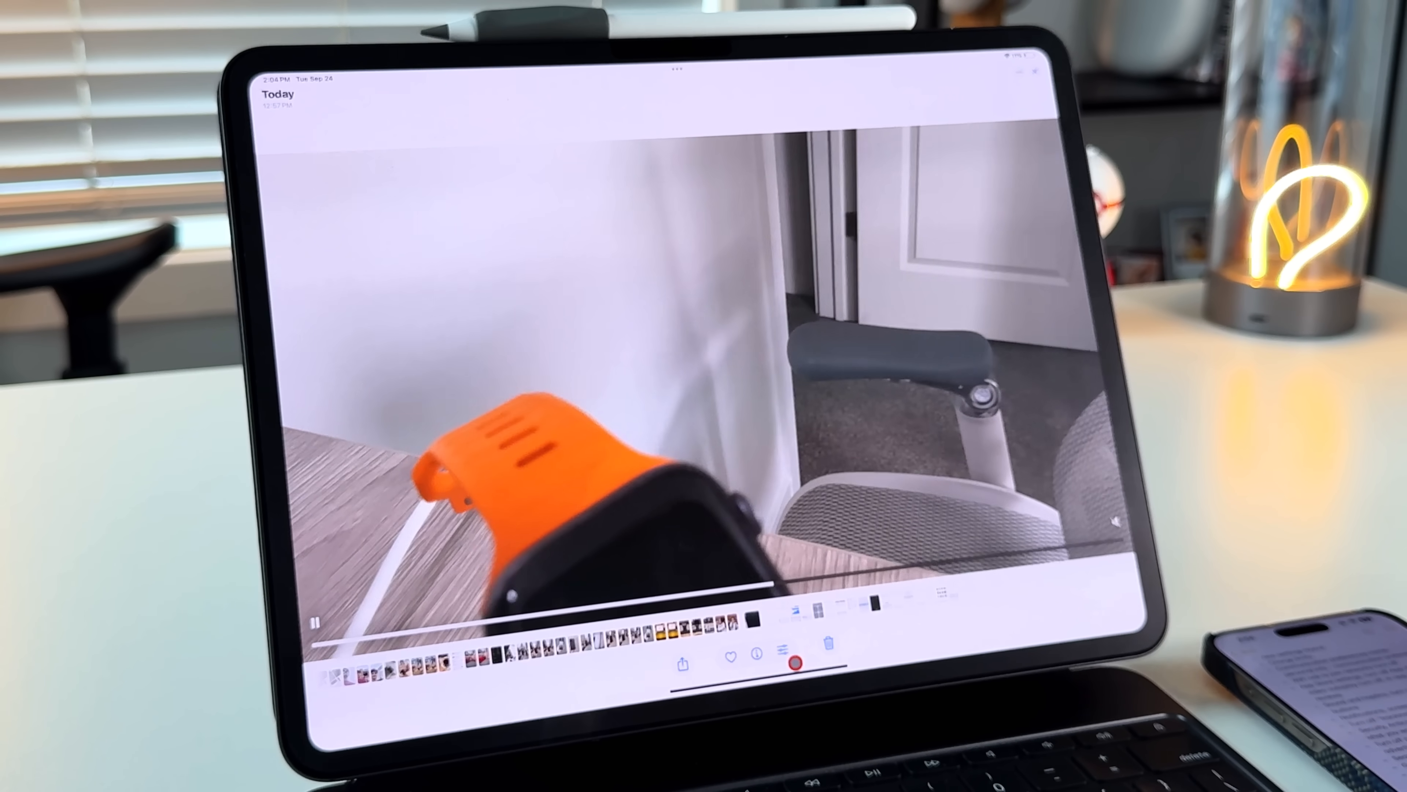
Step: Edit the Today video and choose from its 100% and 50% playback speed options
{"action": "left_click", "coordinate": [757, 656]}
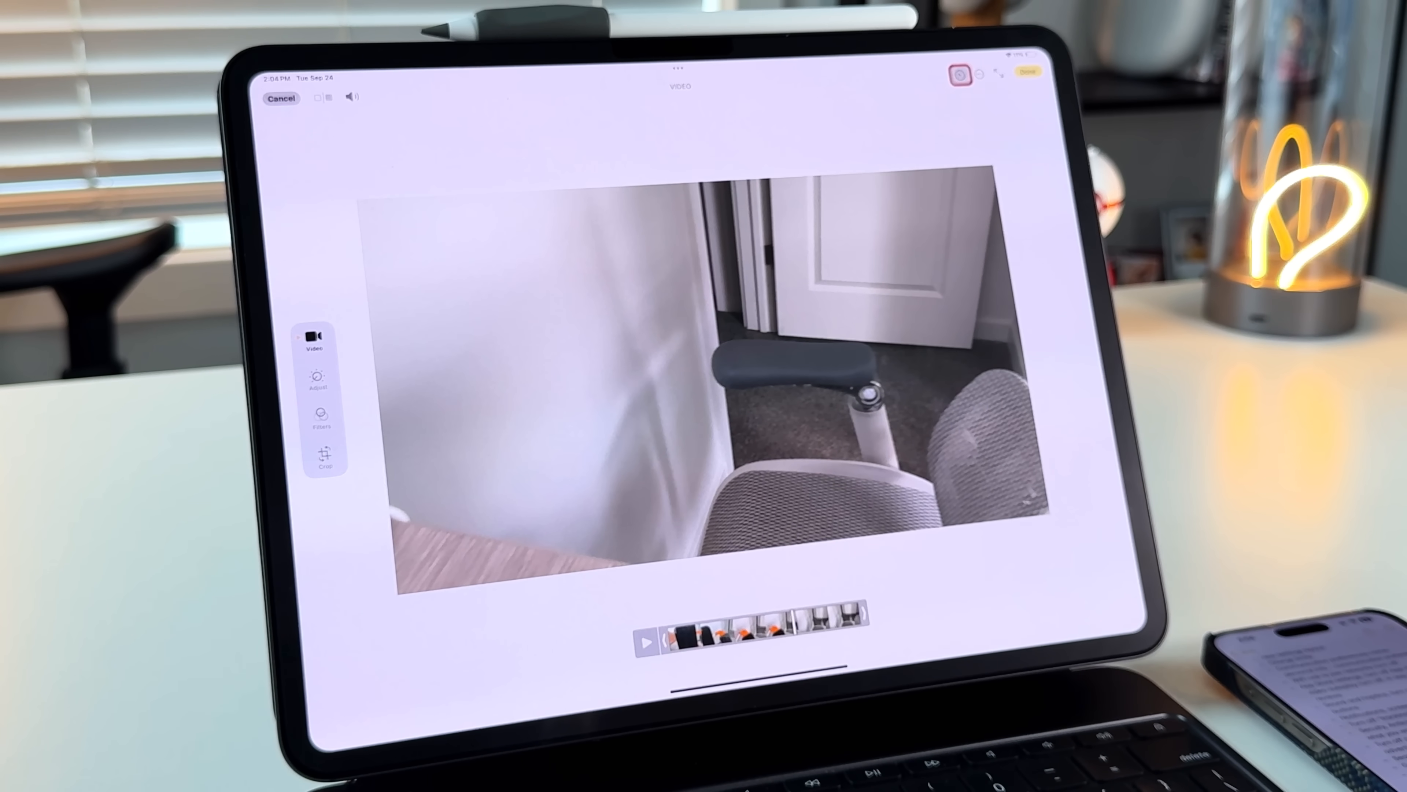
{"action": "left_click", "coordinate": [960, 75]}
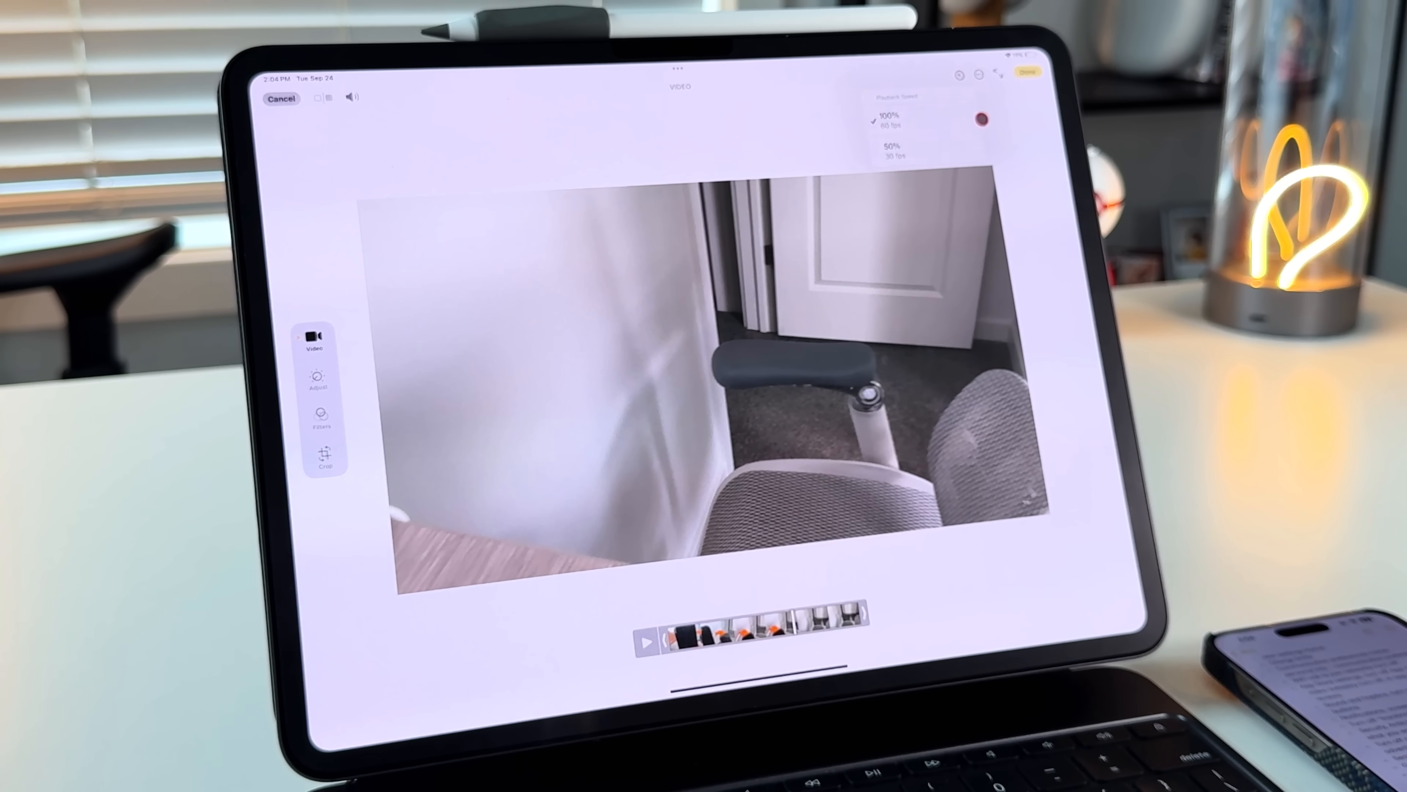
{"action": "left_click", "coordinate": [892, 153]}
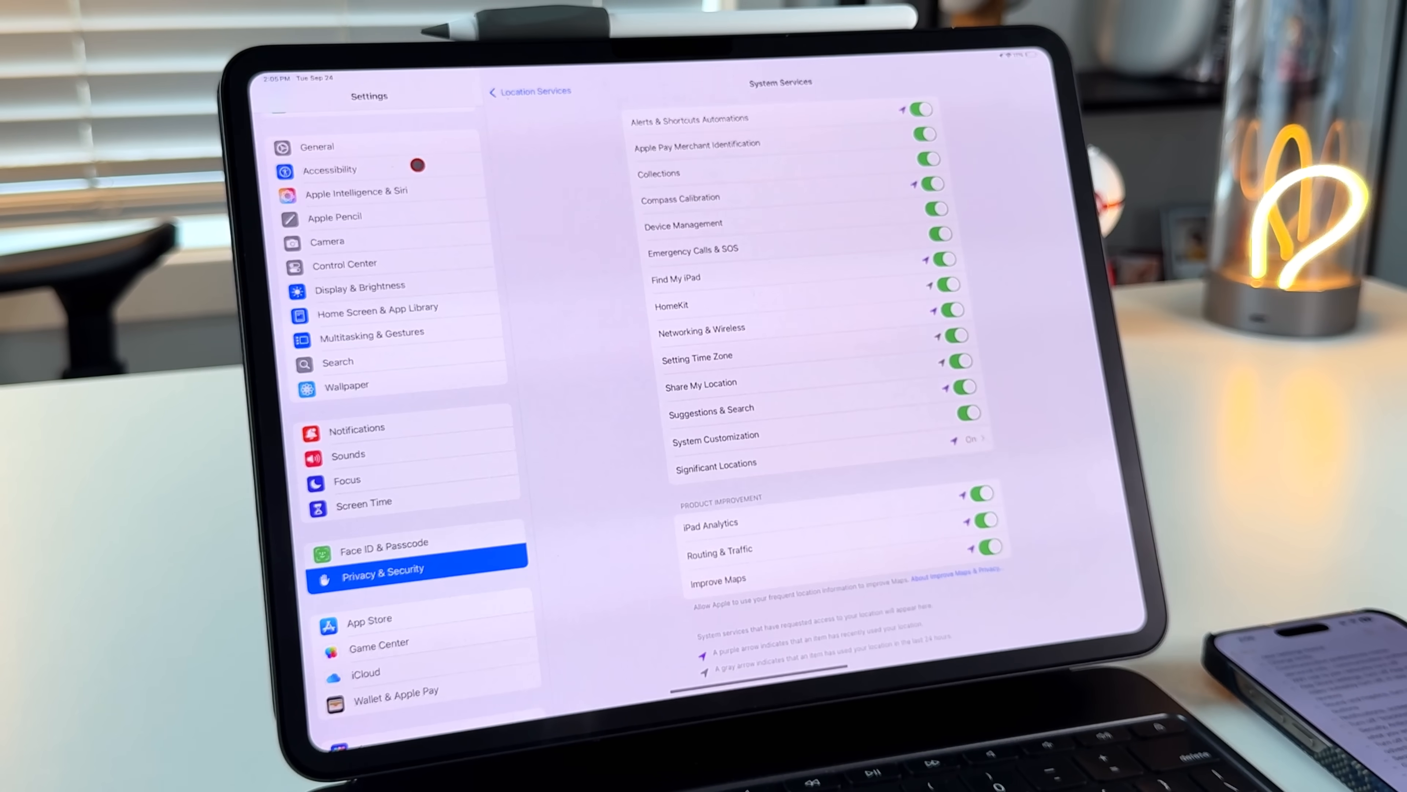
Step: Go to Accessibility Motion to set Prefer Non-Blinking Cursor
{"action": "left_click", "coordinate": [329, 170]}
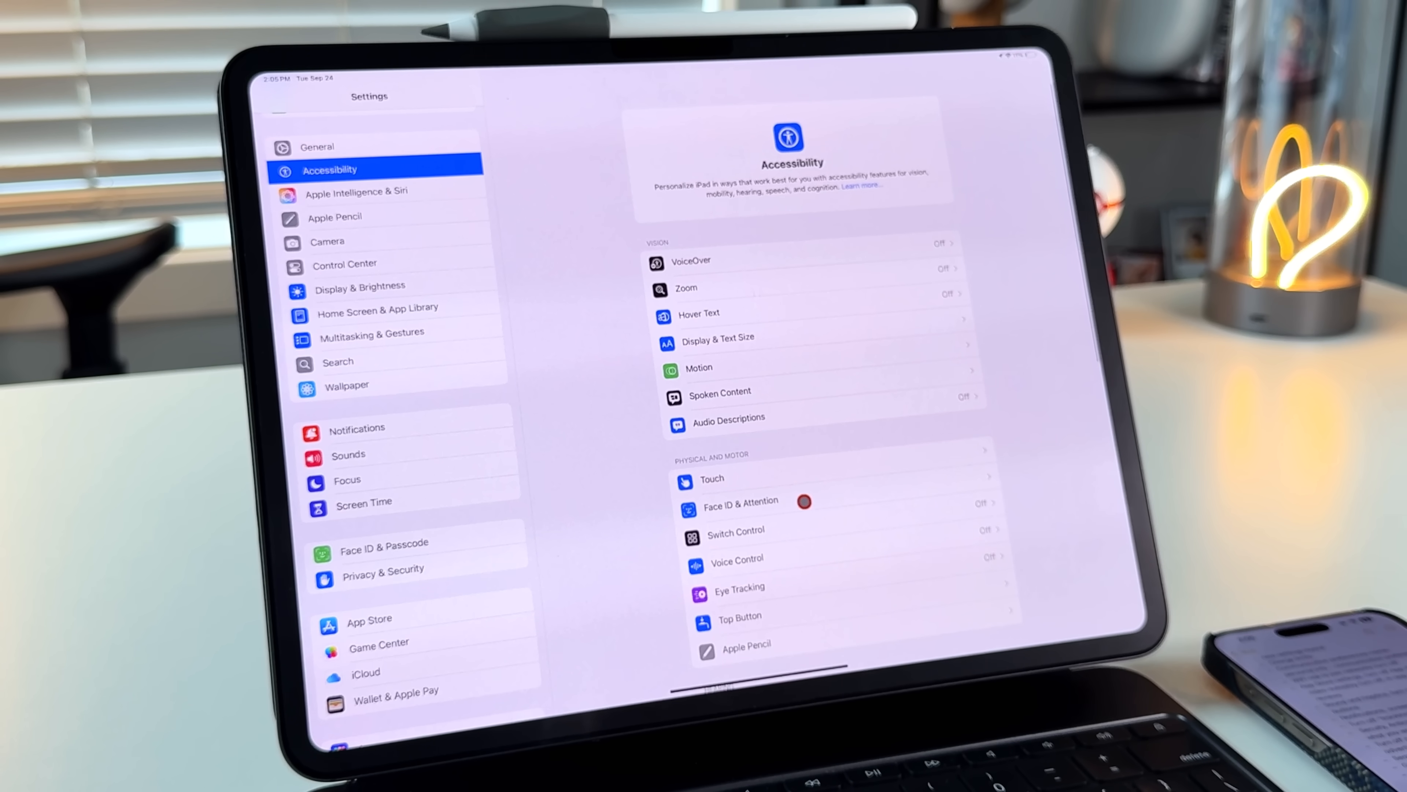
{"action": "left_click", "coordinate": [699, 367]}
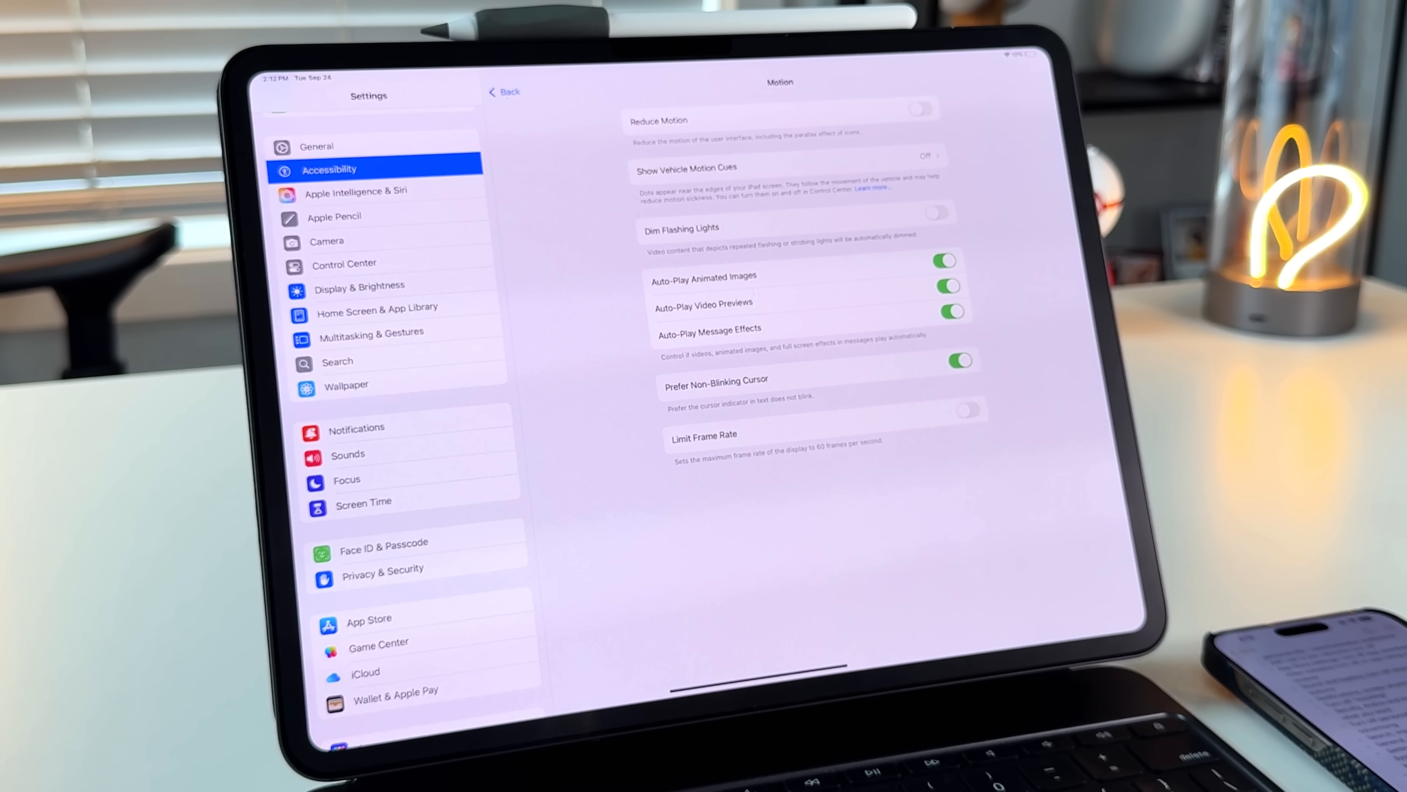
Step: Go to the Apps section and locate Safari's settings
{"action": "scroll", "scroll_direction": "down", "scroll_amount": 3}
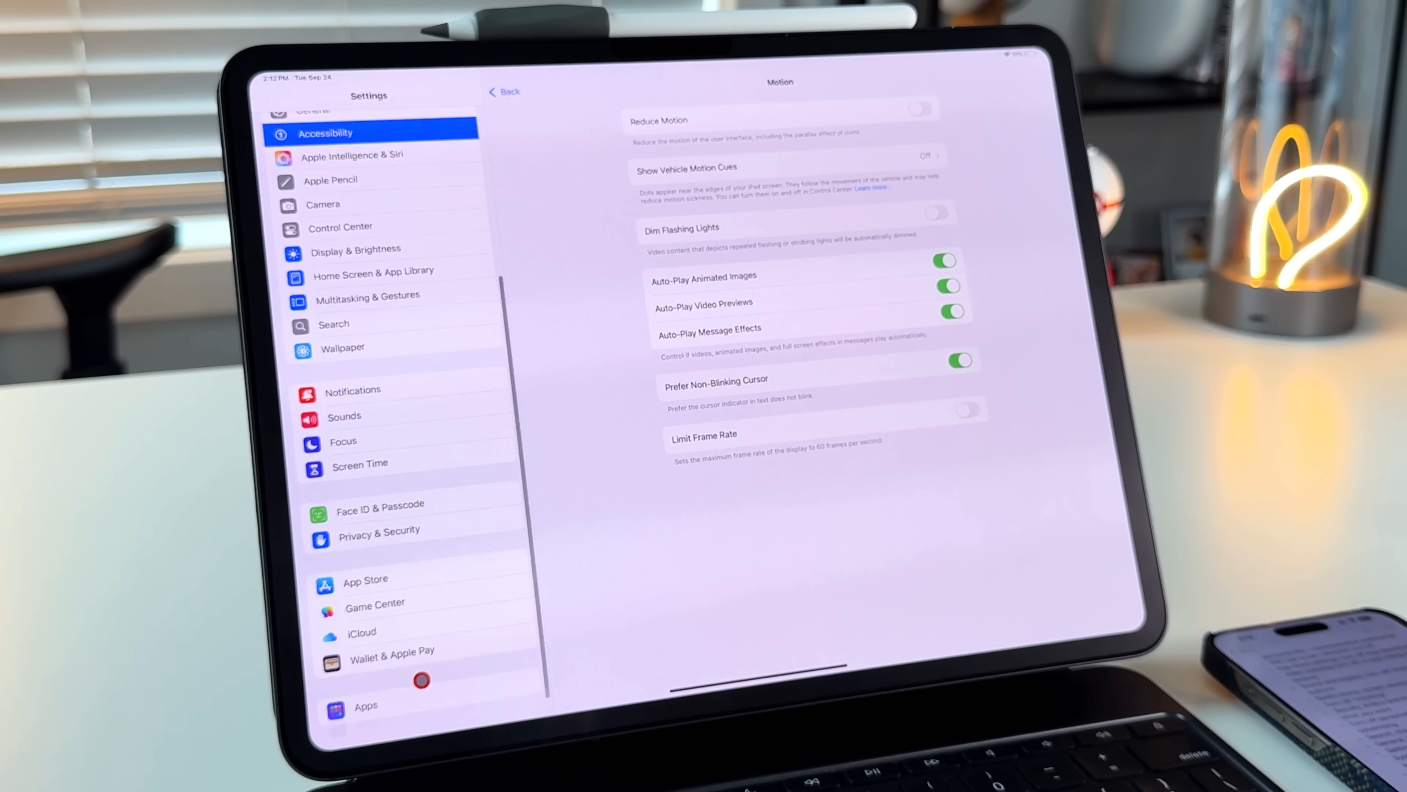
{"action": "left_click", "coordinate": [365, 703]}
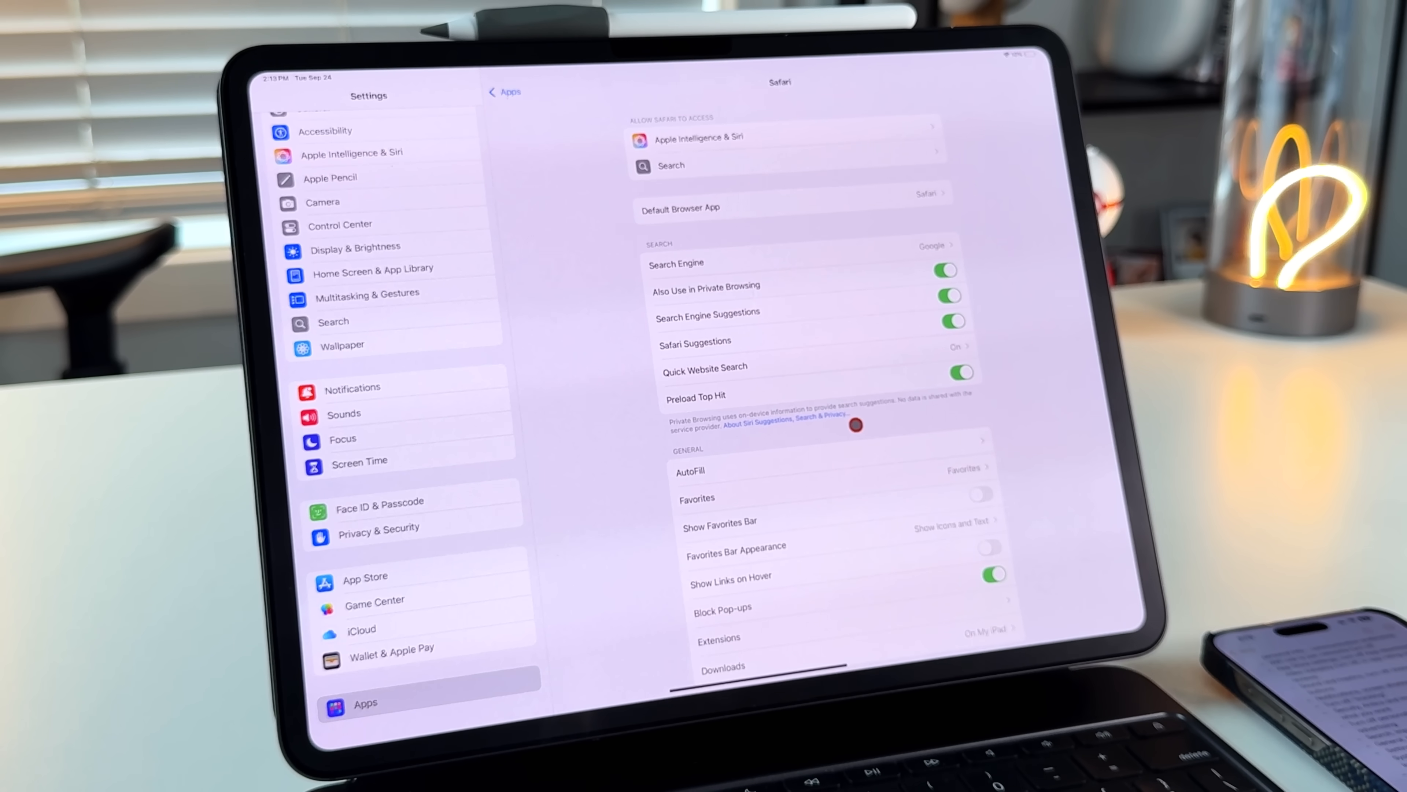
{"action": "scroll", "scroll_direction": "down", "scroll_amount": 3}
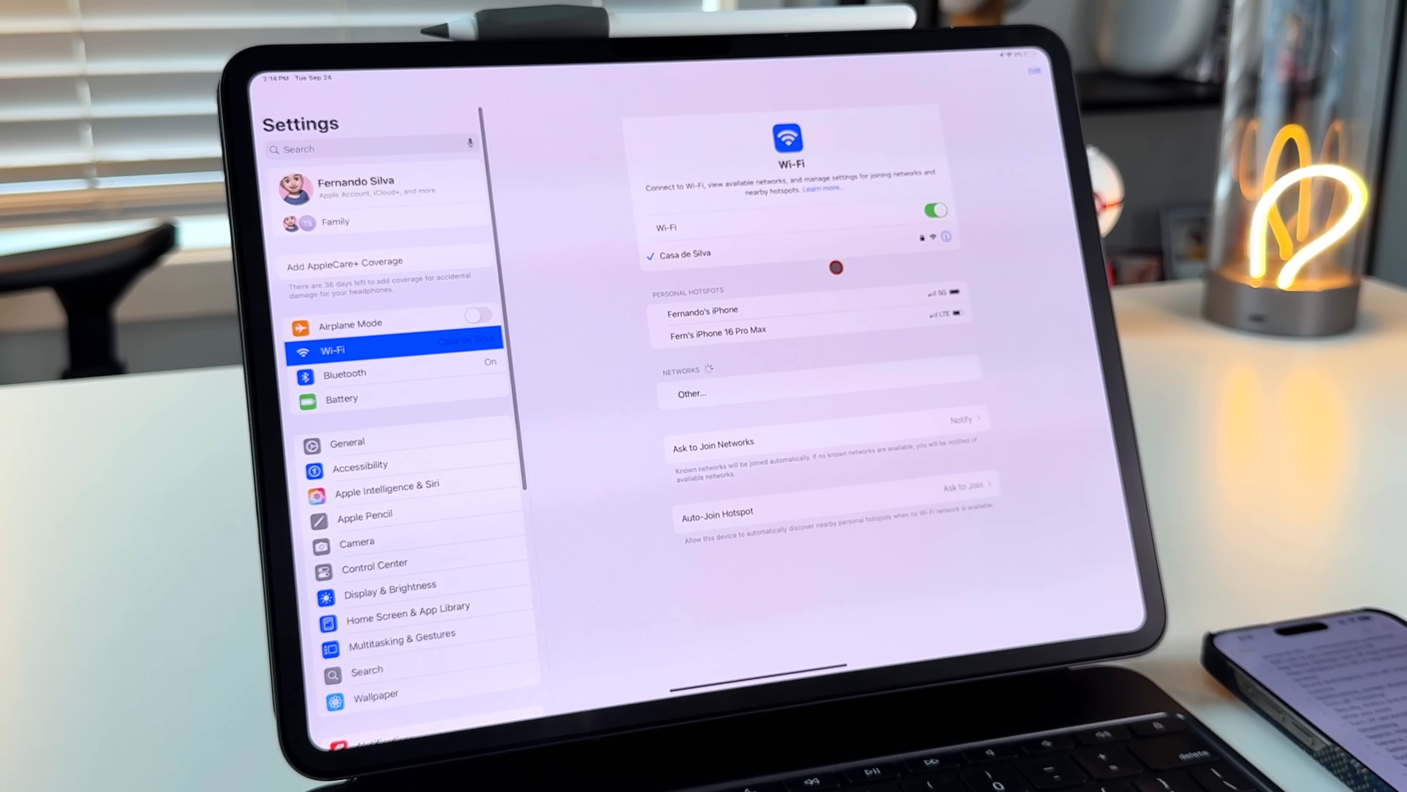
Step: Set the connected home Wi-Fi network's private address to Rotating
{"action": "left_click", "coordinate": [944, 236]}
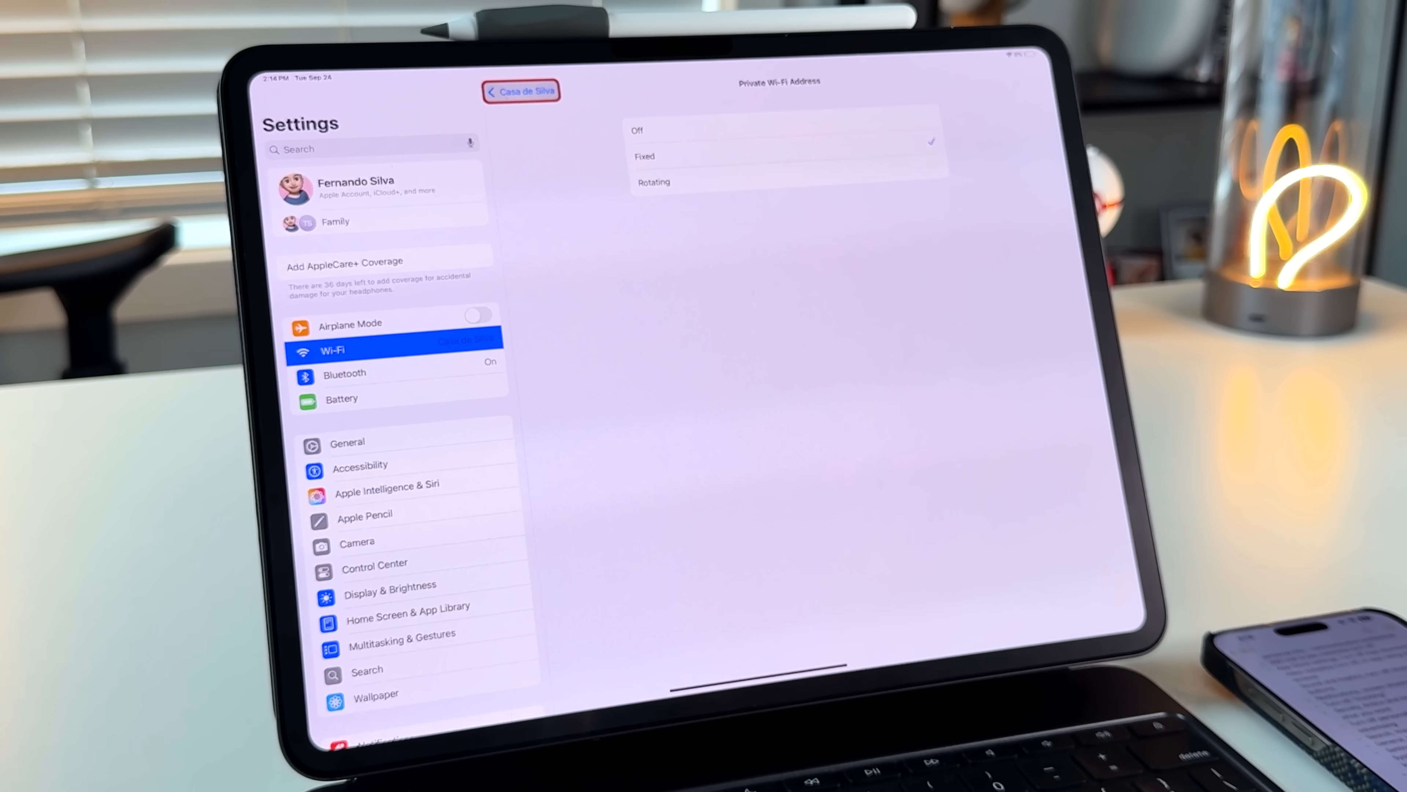
{"action": "left_click", "coordinate": [520, 91]}
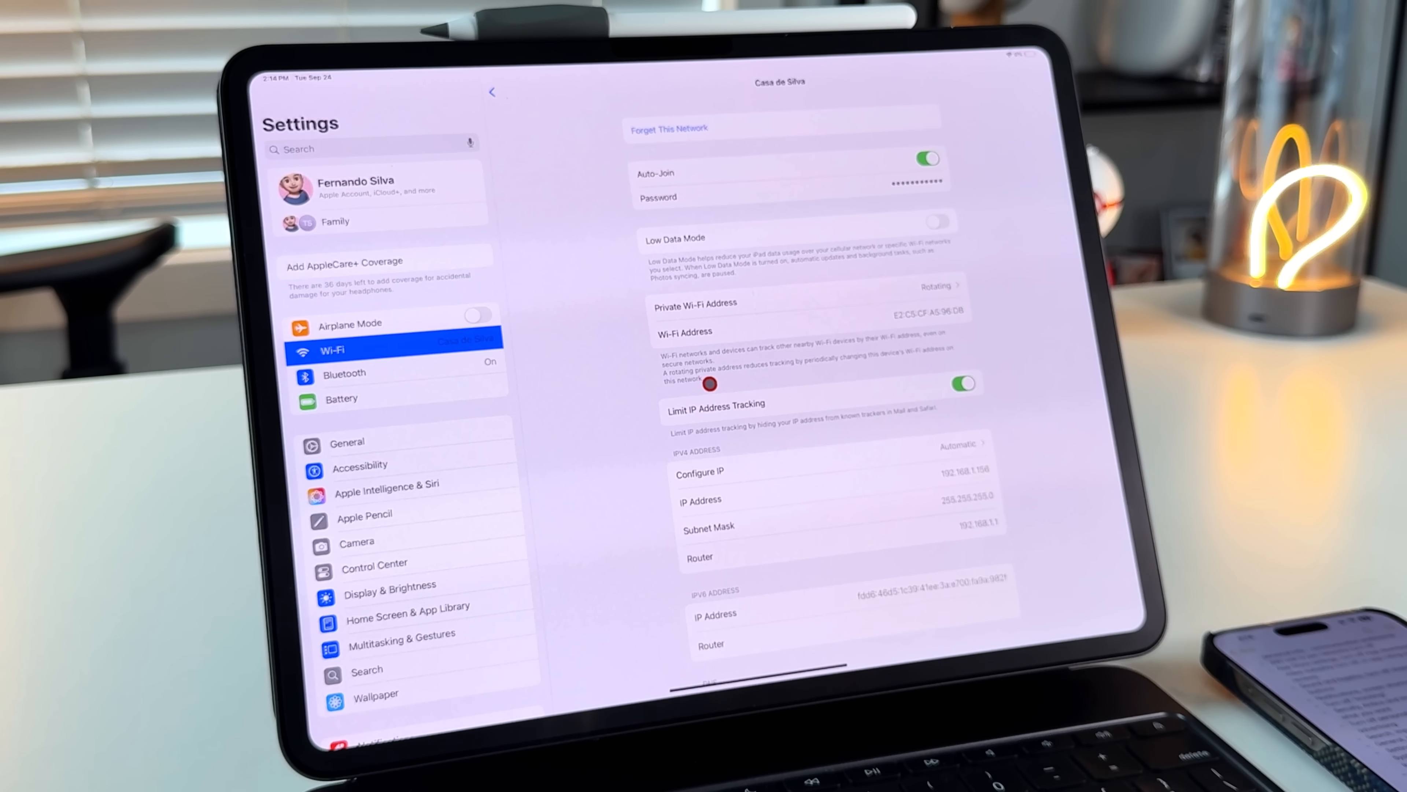
{"action": "mouse_move", "coordinate": [819, 372]}
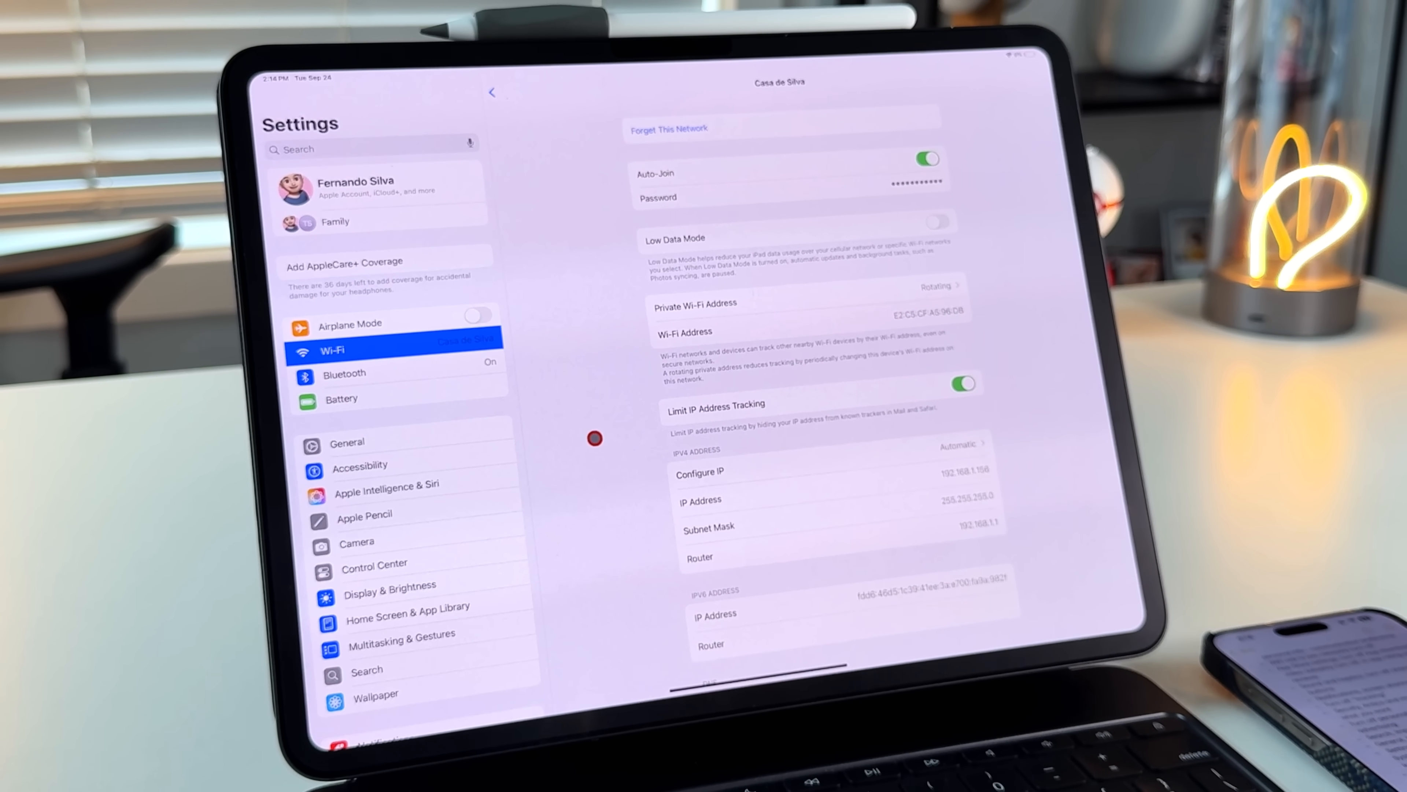
Step: Go to Accessibility in Settings while the Bad Monkey episode plays
{"action": "scroll", "scroll_direction": "down", "scroll_amount": 3}
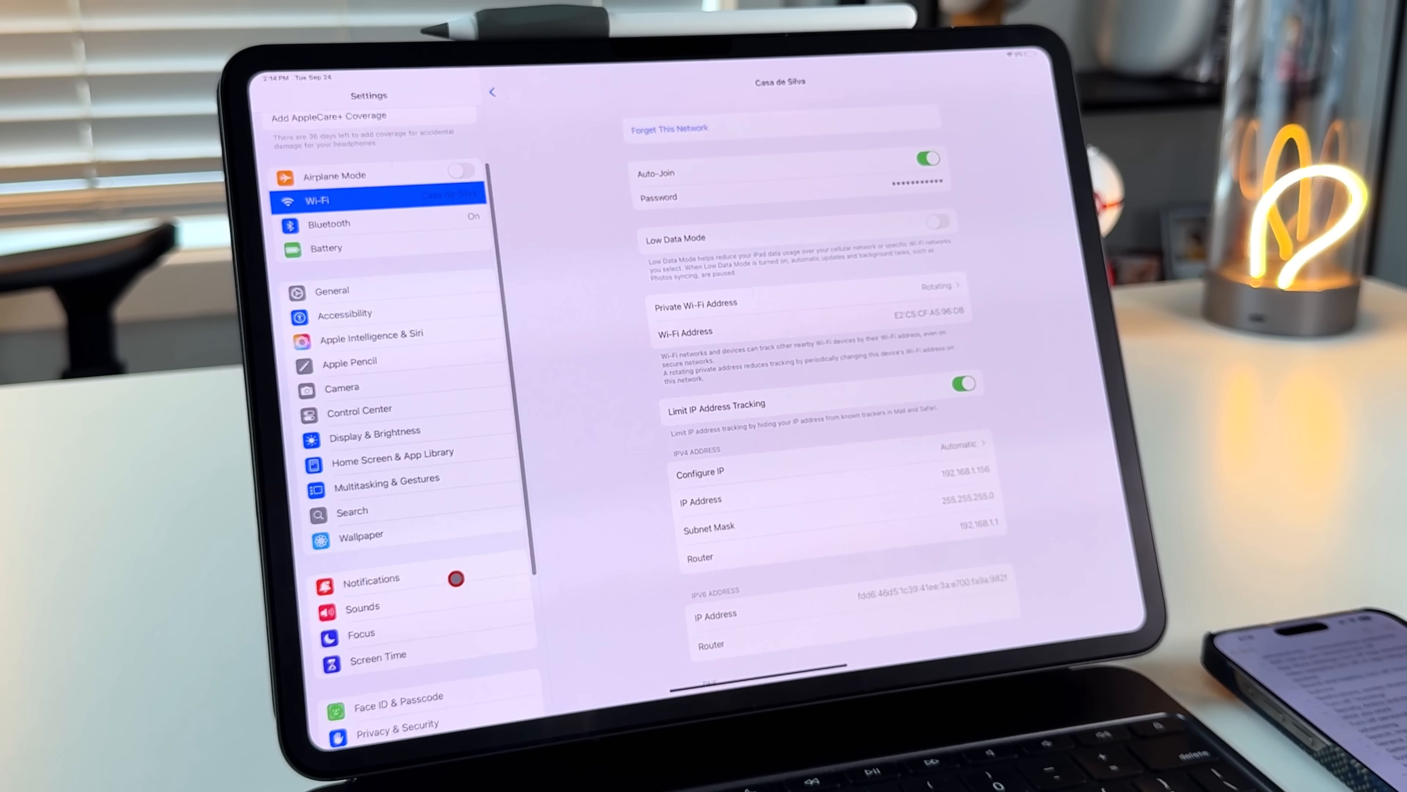
{"action": "left_click", "coordinate": [344, 314]}
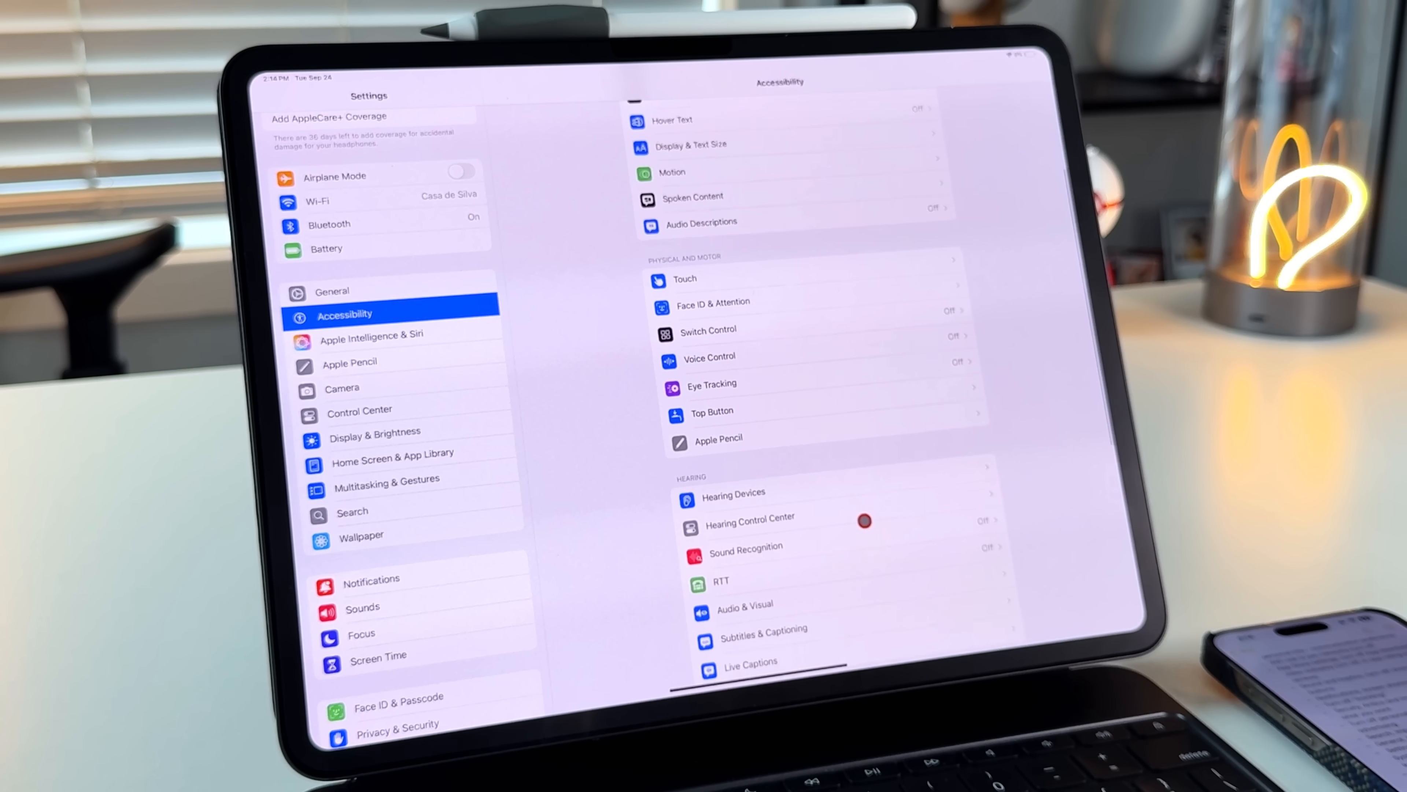
{"action": "left_click", "coordinate": [745, 604]}
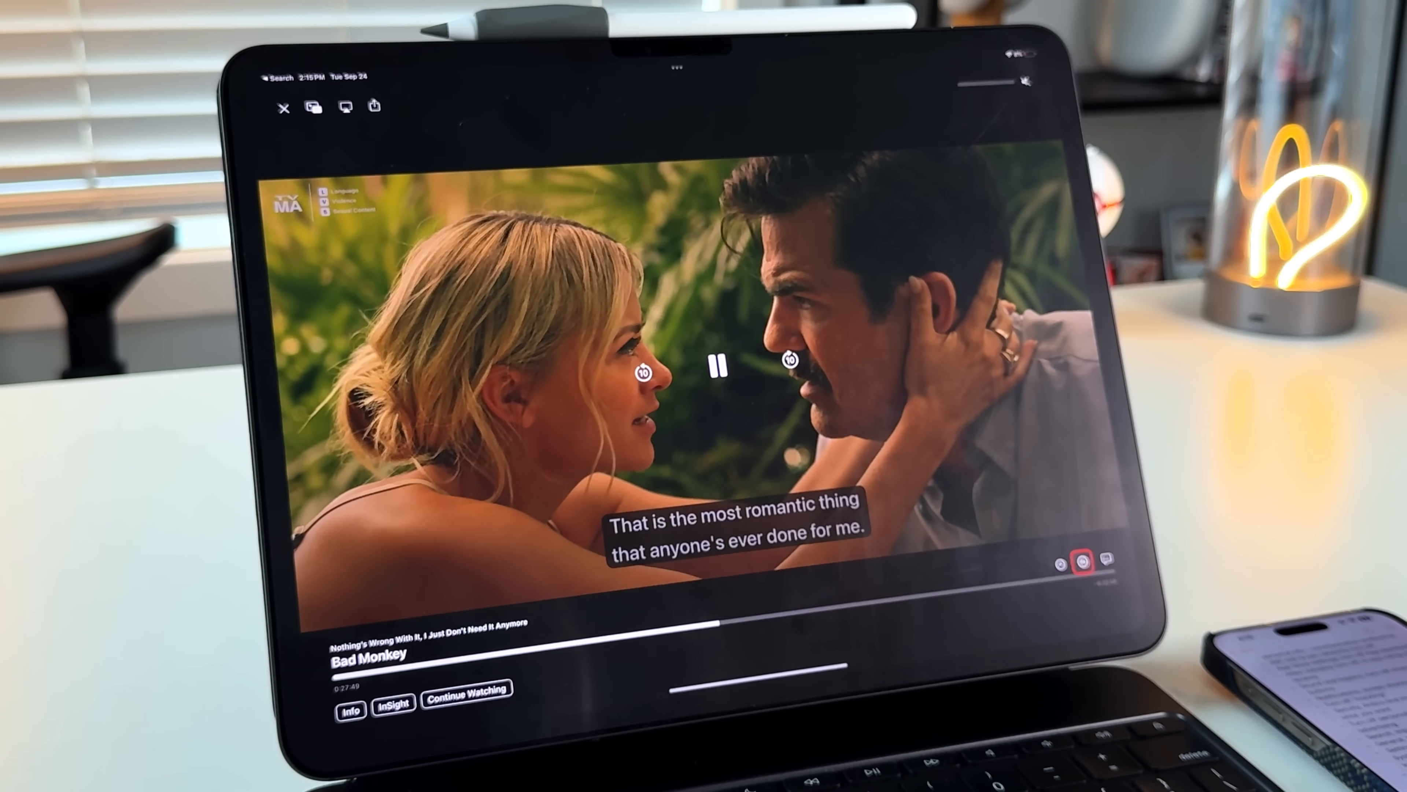
Step: Set the episode's Enhance Dialogue audio option to Enhance
{"action": "left_click", "coordinate": [1079, 561]}
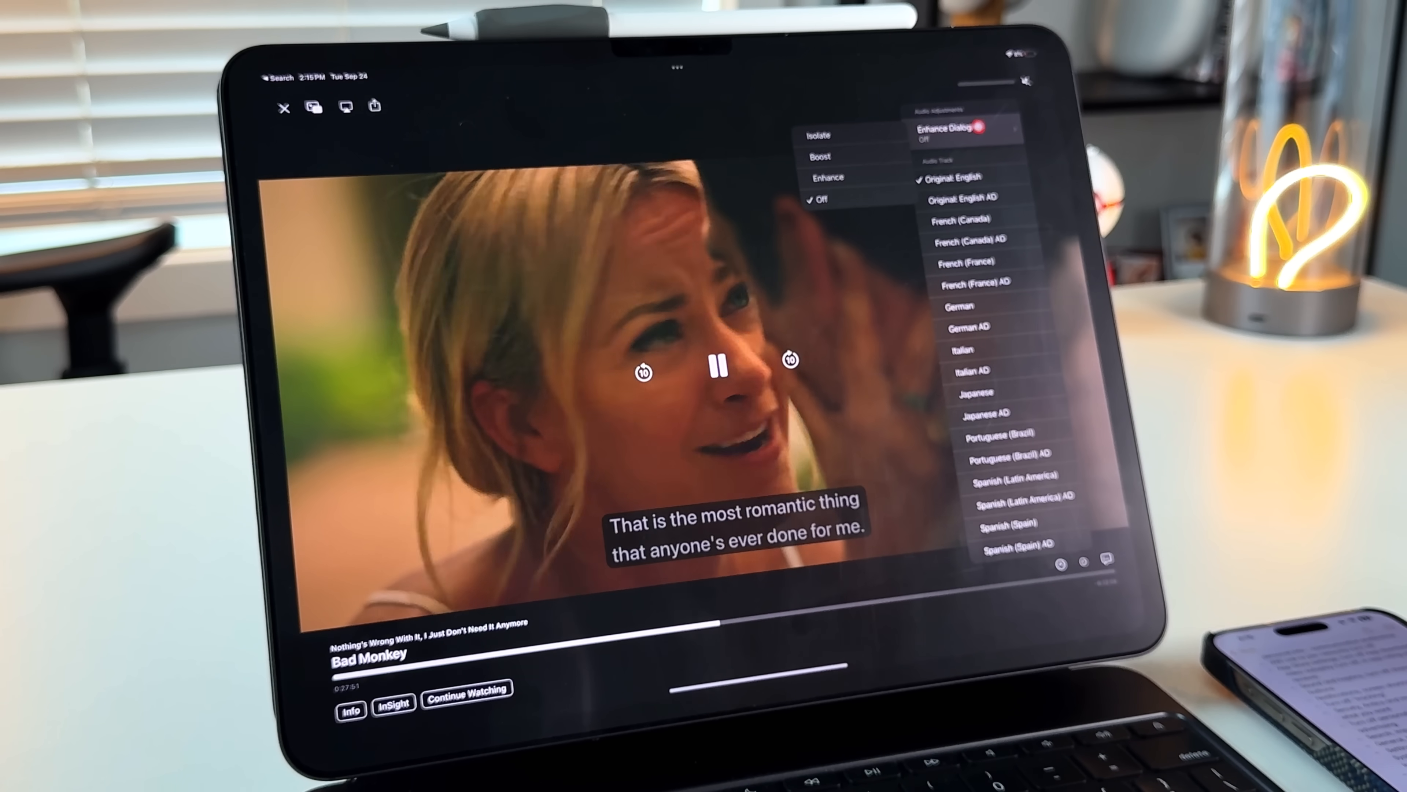
{"action": "left_click", "coordinate": [831, 182]}
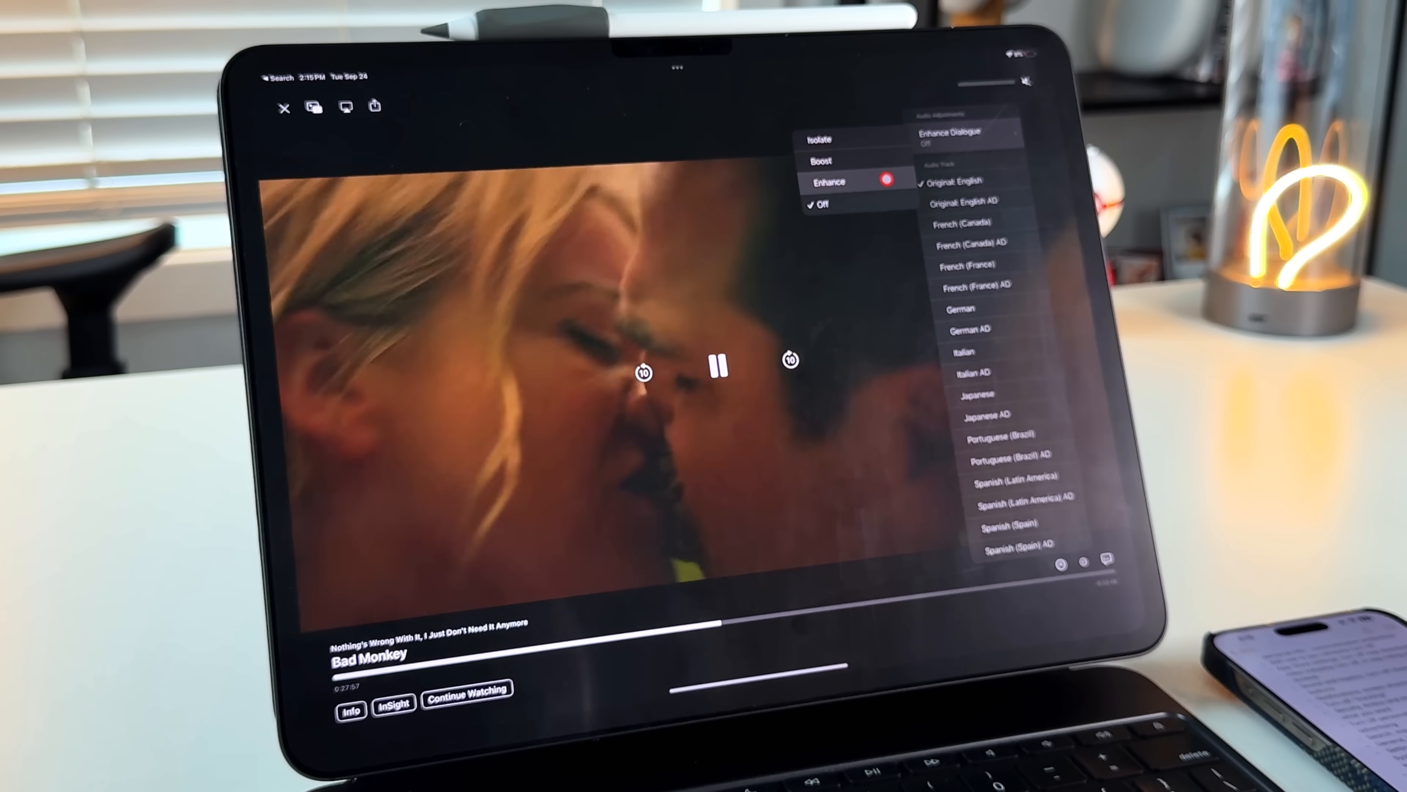
{"action": "left_click", "coordinate": [718, 368]}
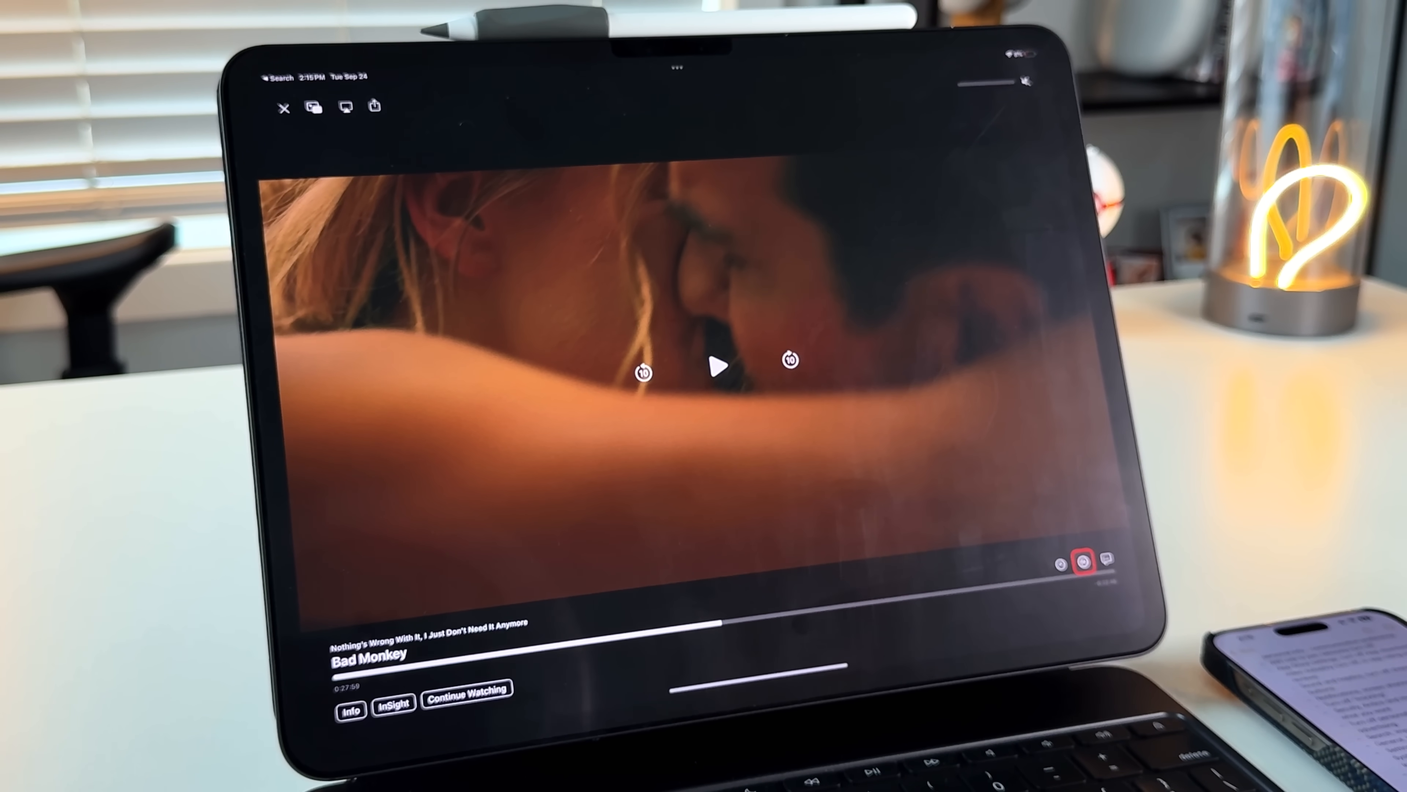
{"action": "left_click", "coordinate": [1080, 563]}
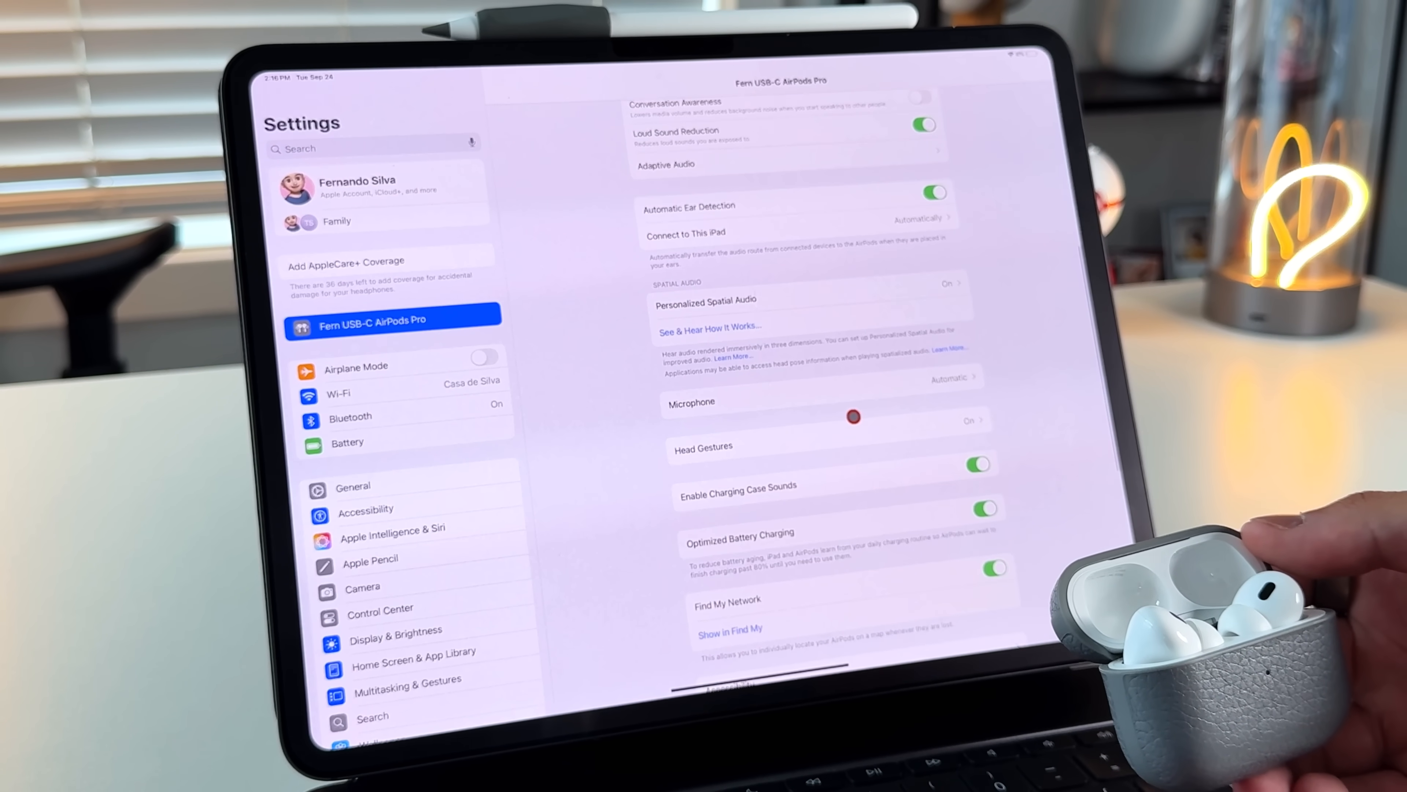
Step: Review AirPods Pro Head Gestures (on, nod to accept, shake to decline), then go to General
{"action": "left_click", "coordinate": [703, 448]}
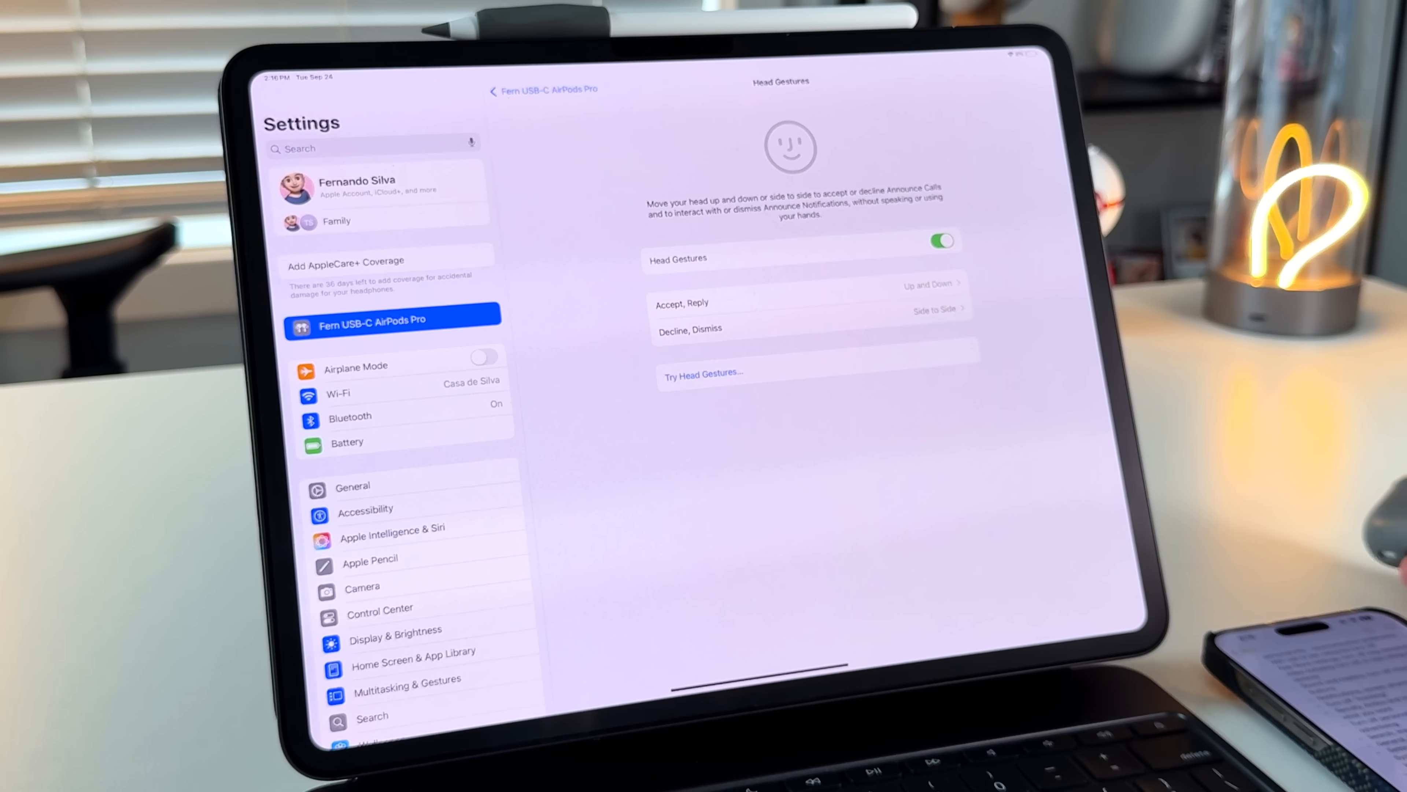
{"action": "left_click", "coordinate": [353, 485]}
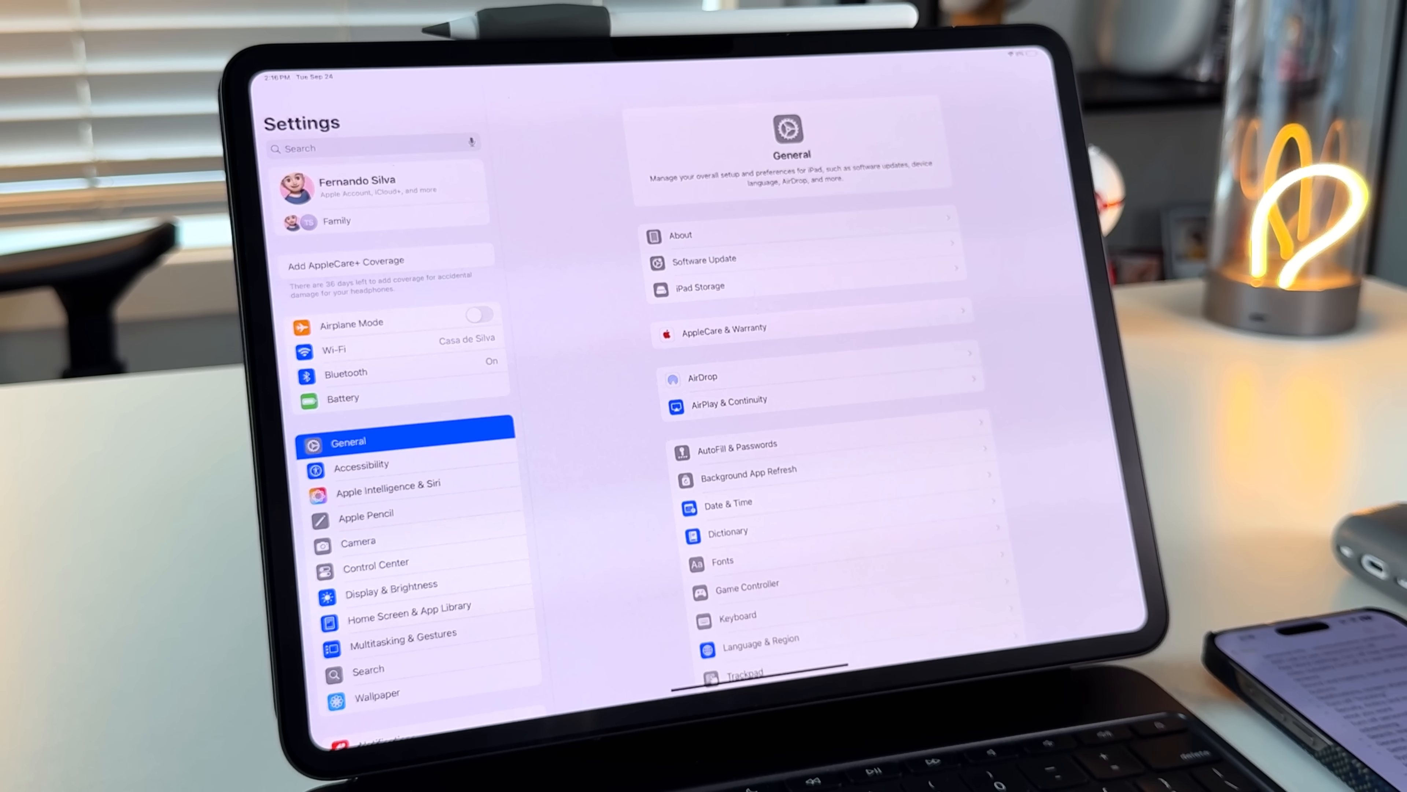